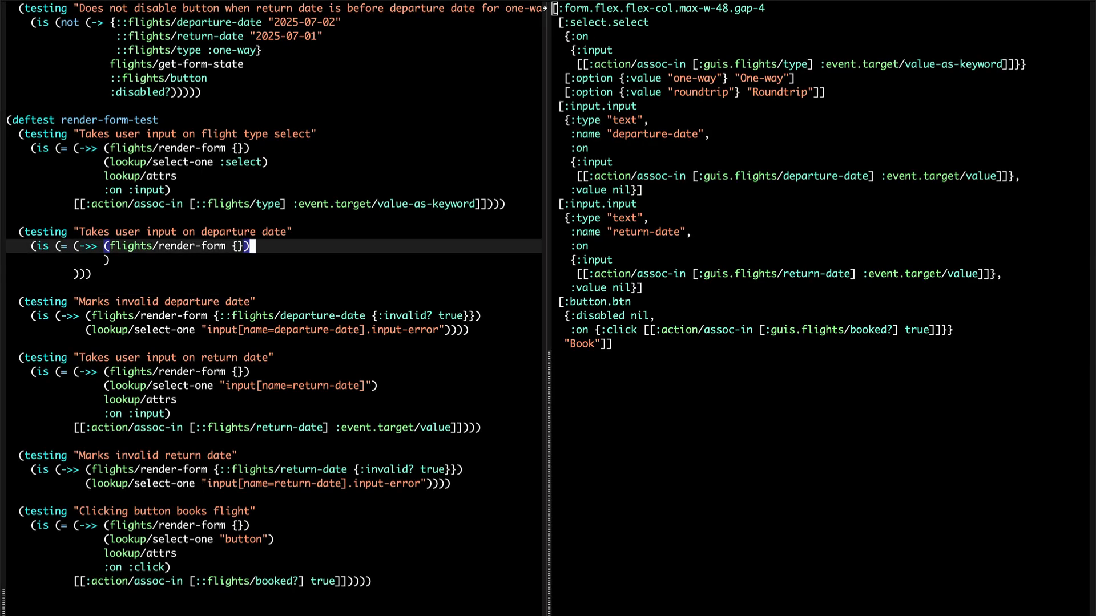
Add (lookup/select-one "input[name=departure-date]") after the render-form call in the test
text((lookup/select-one "input[)
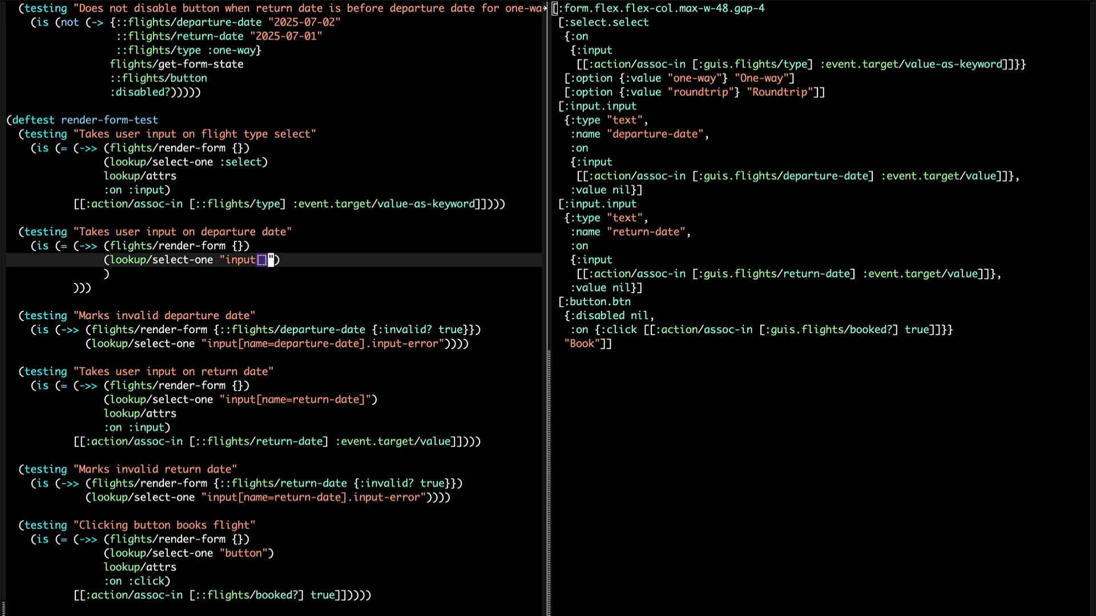
text([name=departure-date])
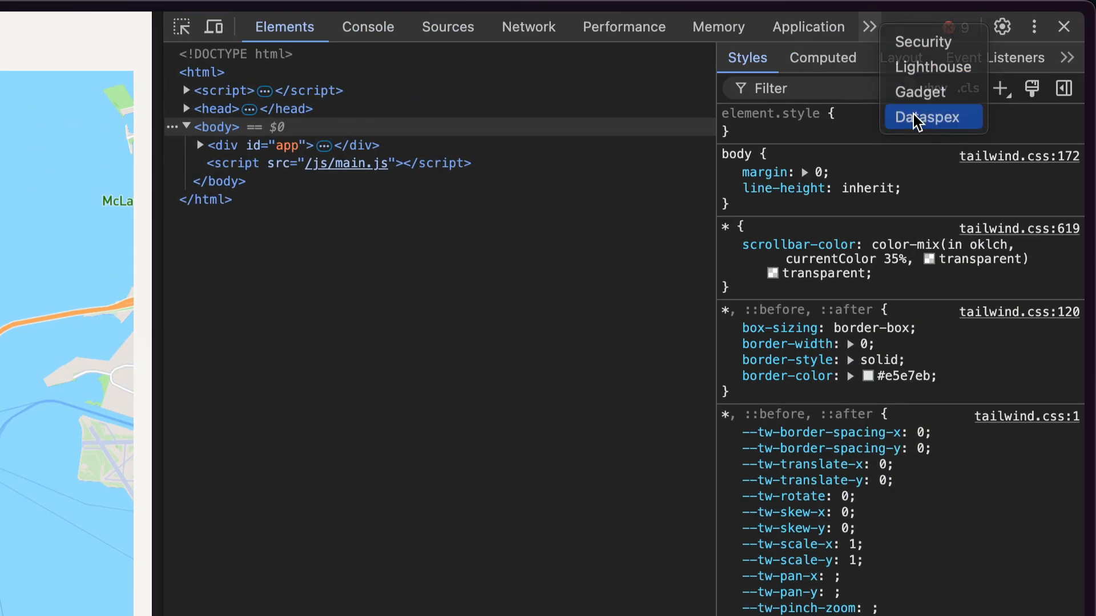
Show Dataspex, browse Cities row 0 San Francisco into :points, inspect the Charmander point, return to :points
click(927, 117)
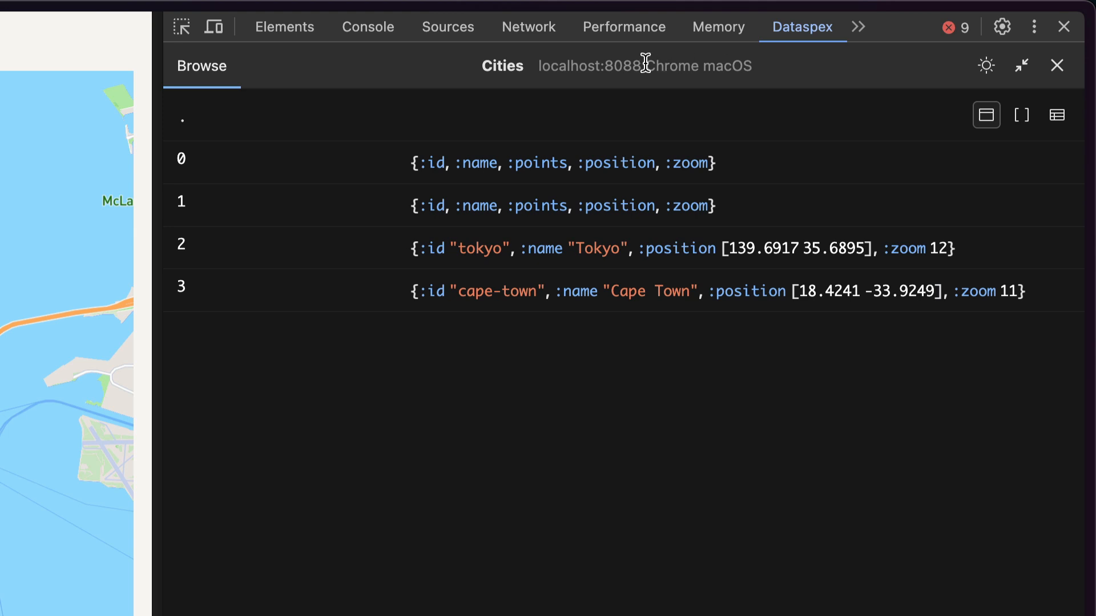
mouse_move(675, 447)
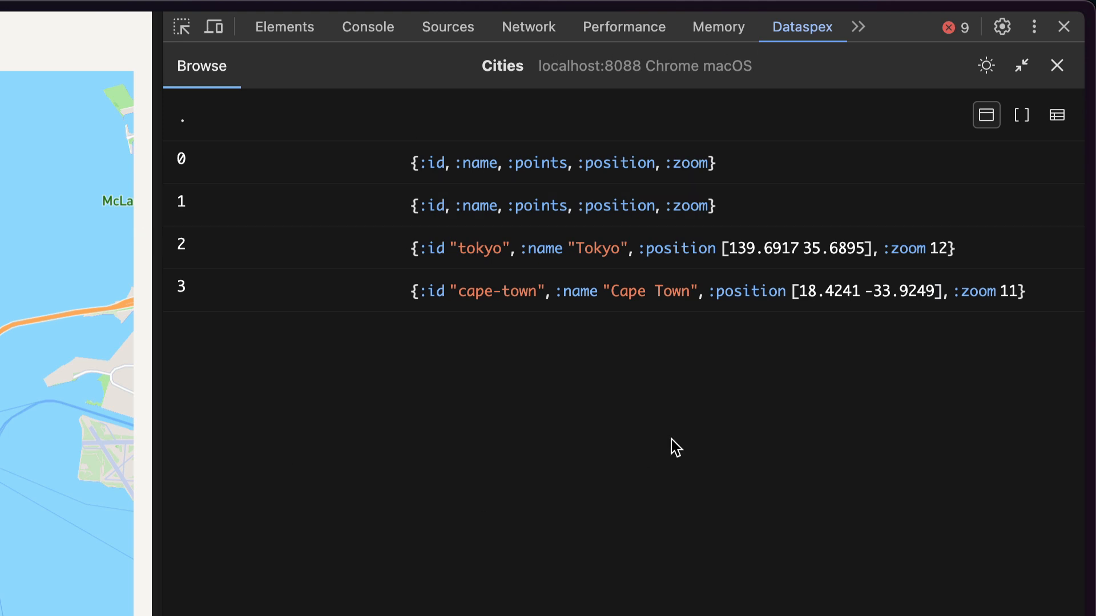
mouse_move(495, 143)
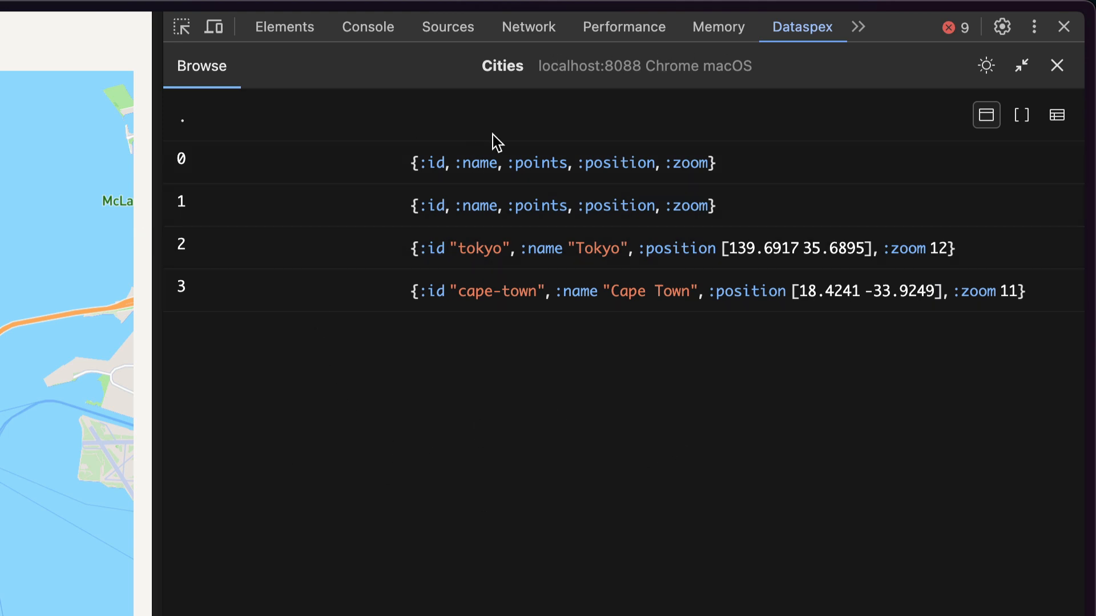
click(181, 163)
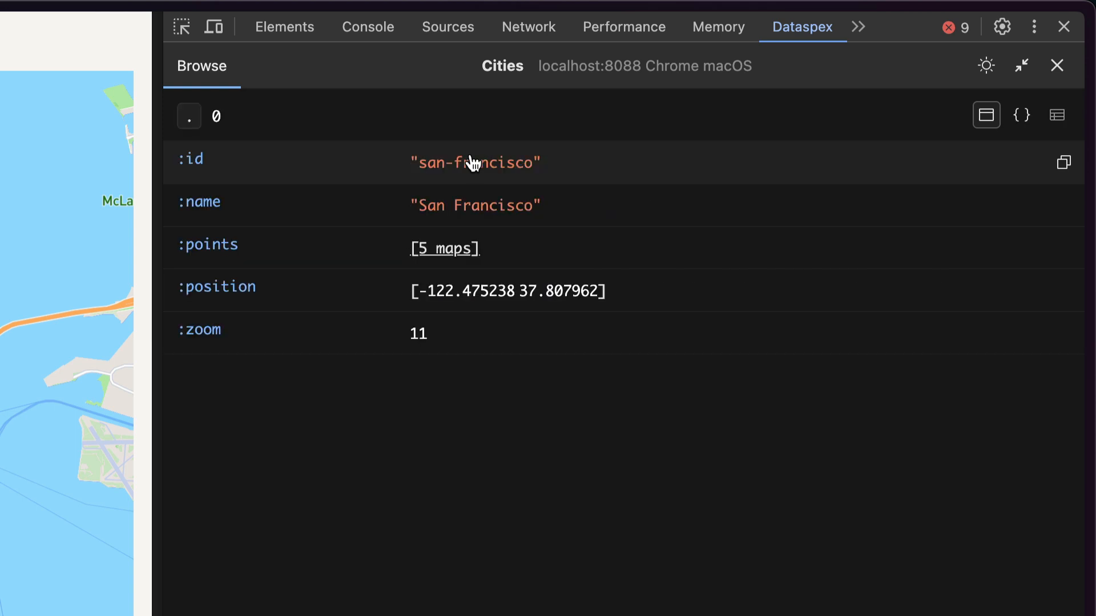
mouse_move(300, 245)
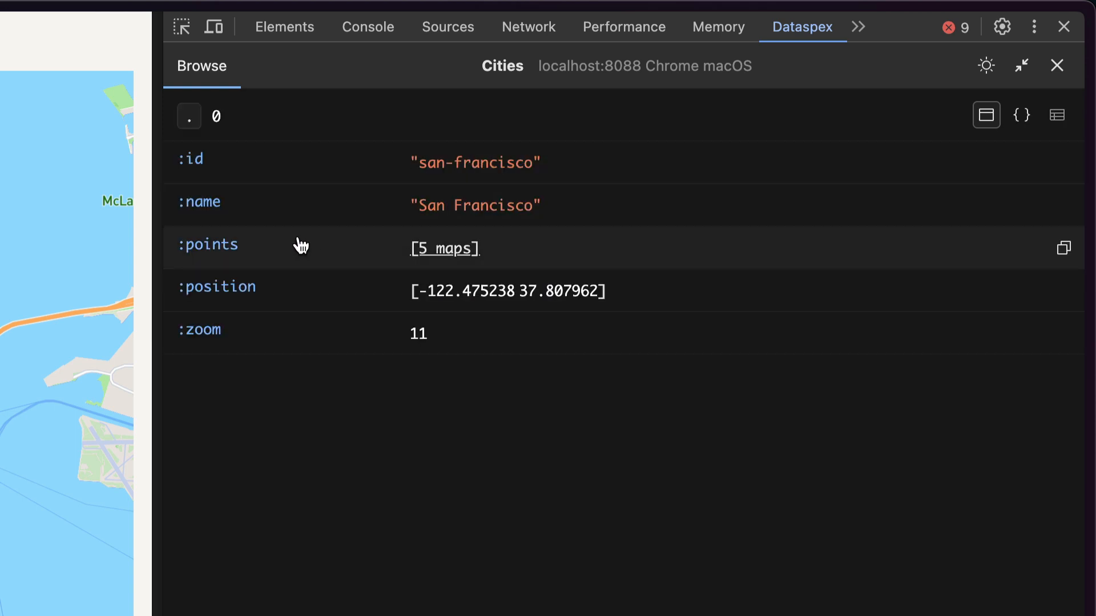
click(443, 248)
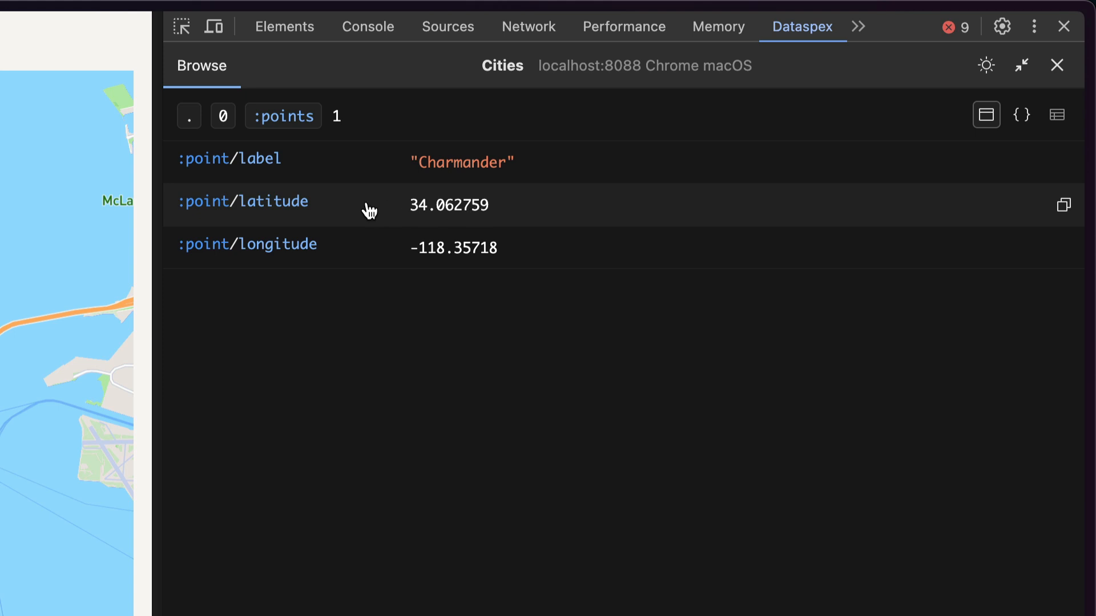
mouse_move(283, 116)
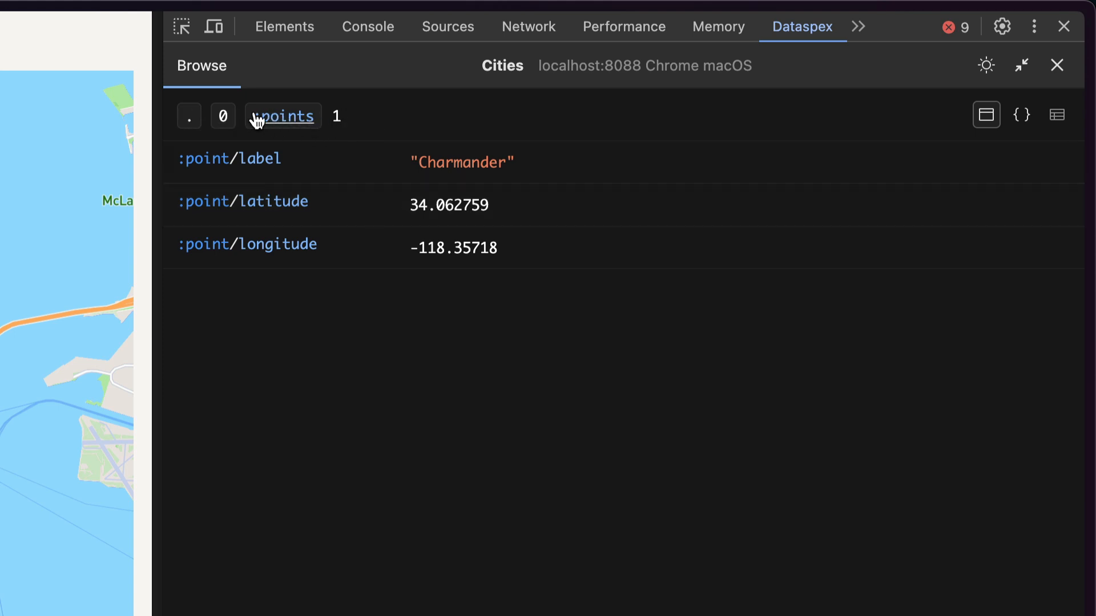
click(189, 116)
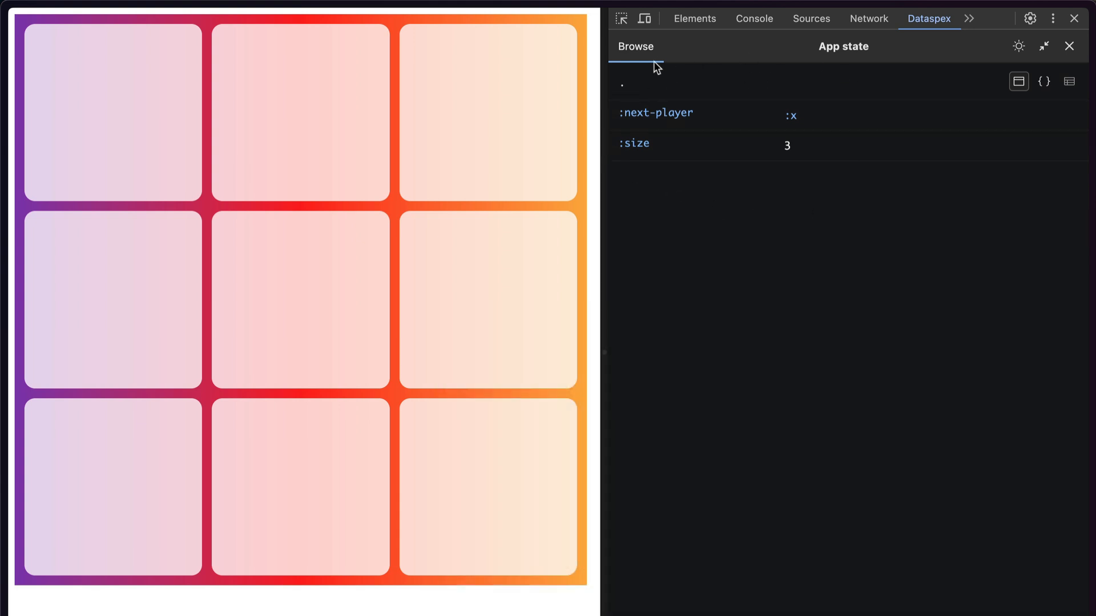
Place X top-left, O top-middle and the winning X bottom-right for a diagonal victory
click(112, 111)
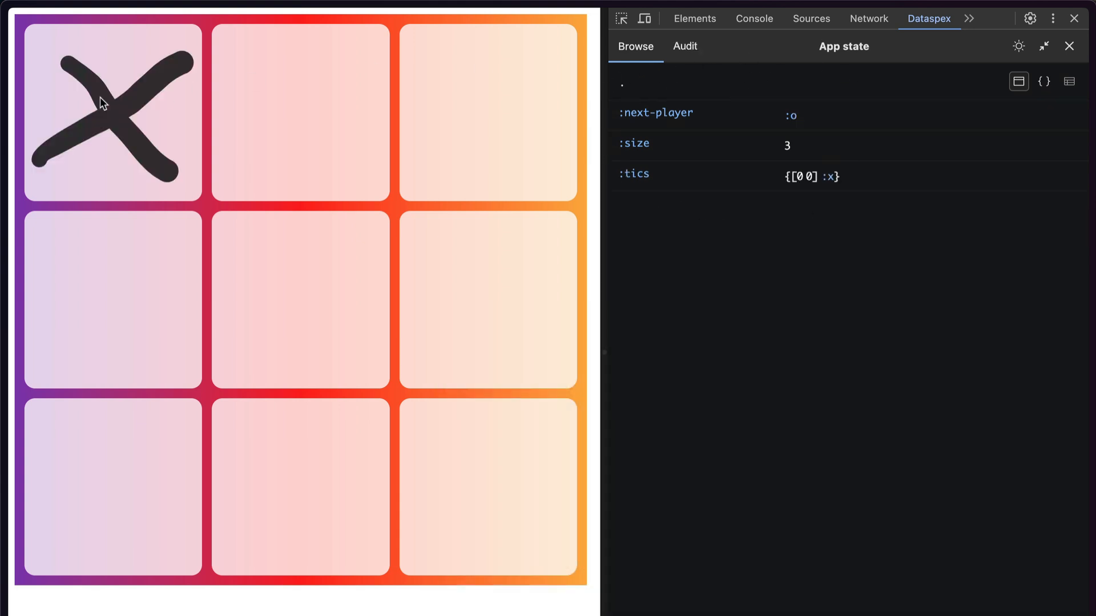
click(299, 111)
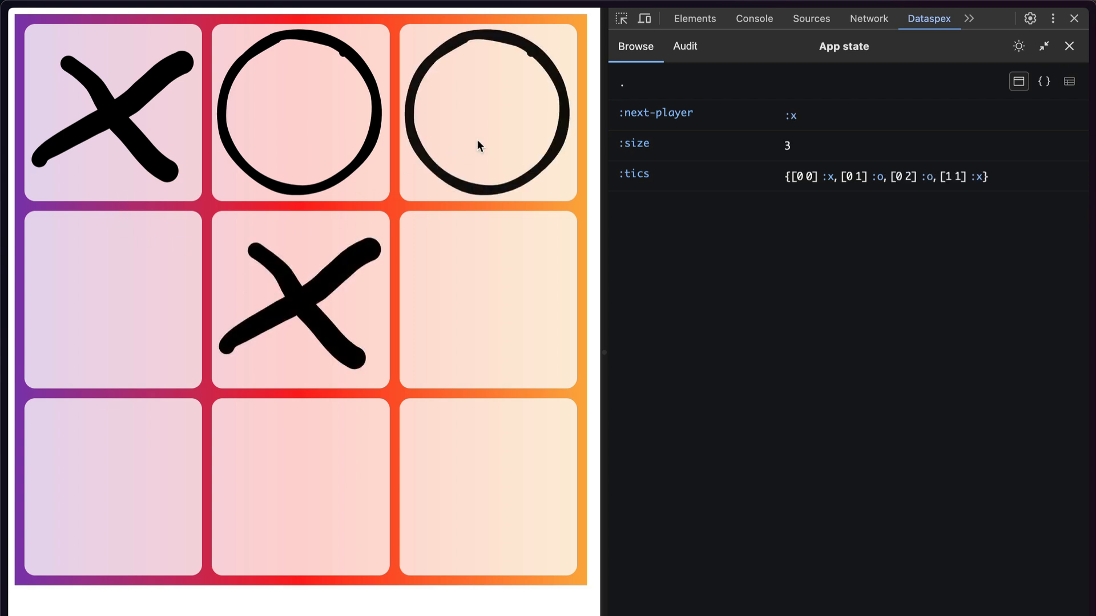
mouse_move(303, 356)
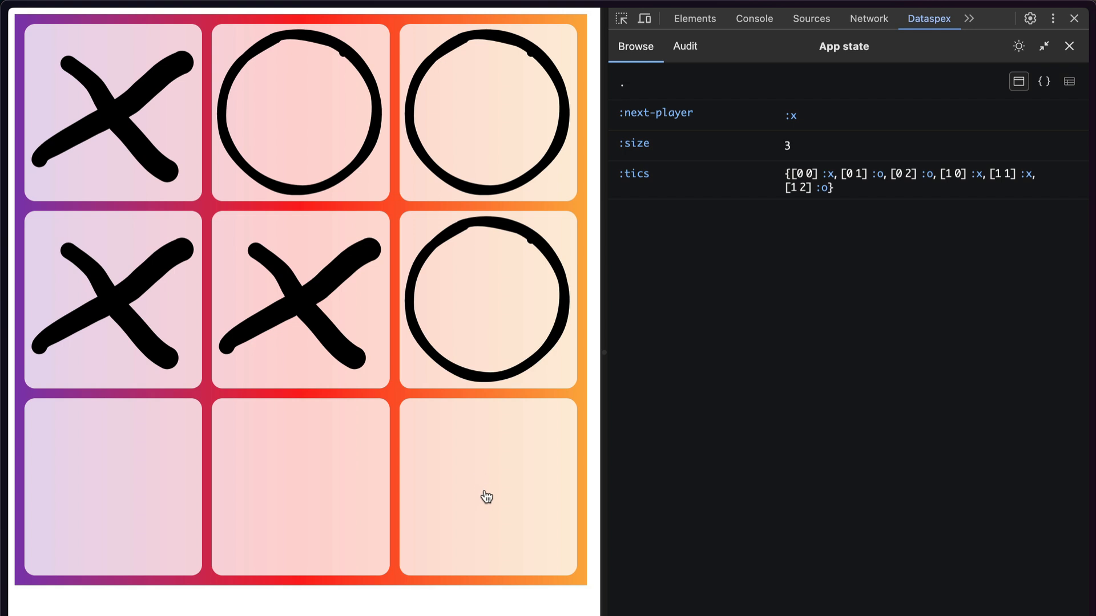
click(487, 487)
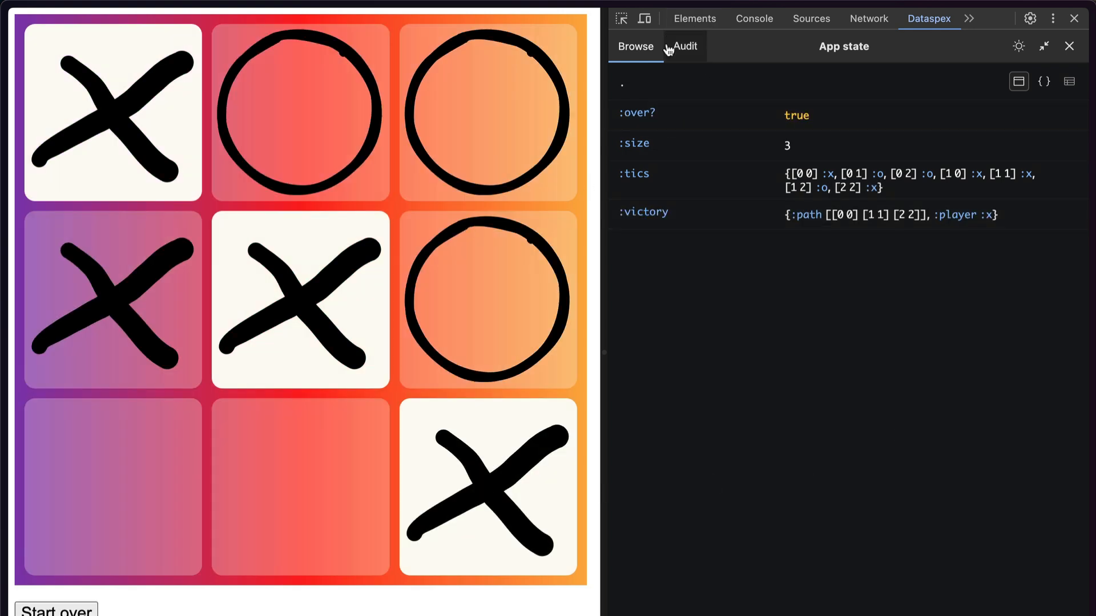
From the Audit history browse the 13:26:26 App state version, return to Browse and close the snapshot
click(684, 46)
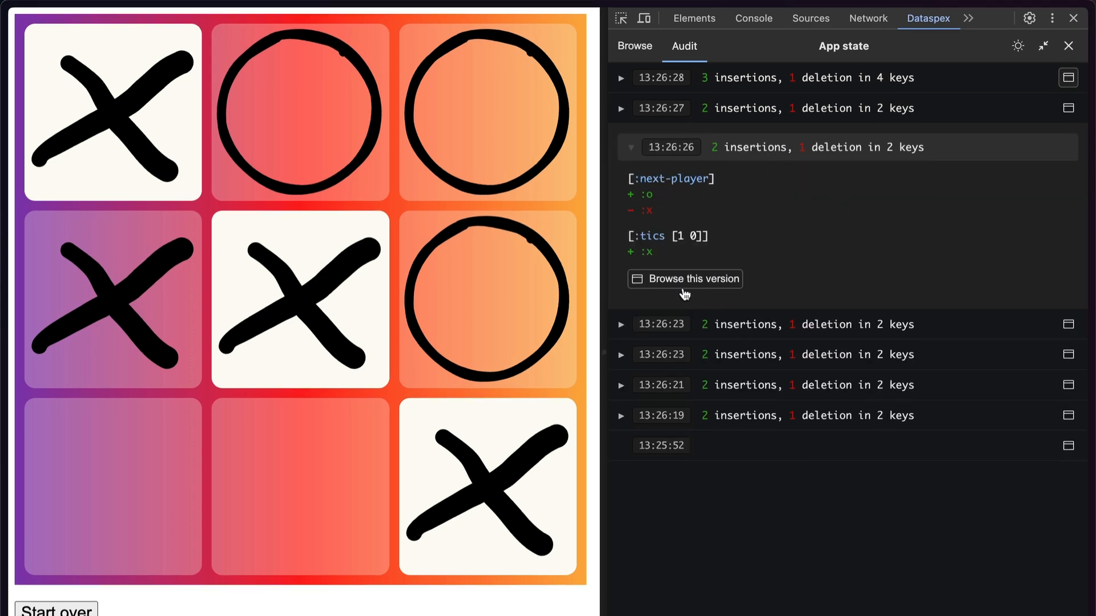
click(683, 278)
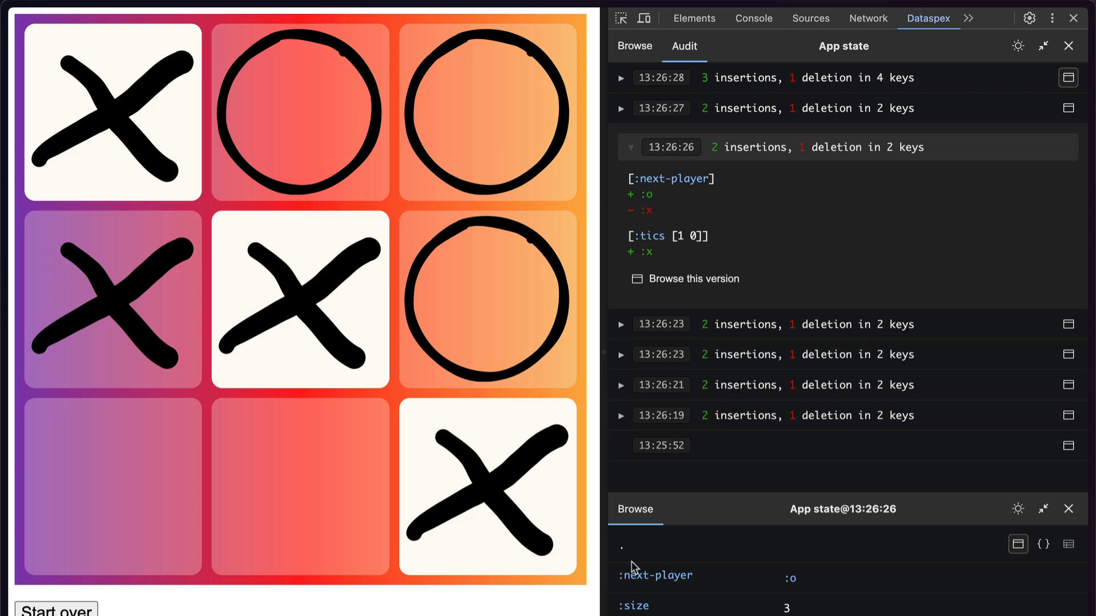
click(635, 46)
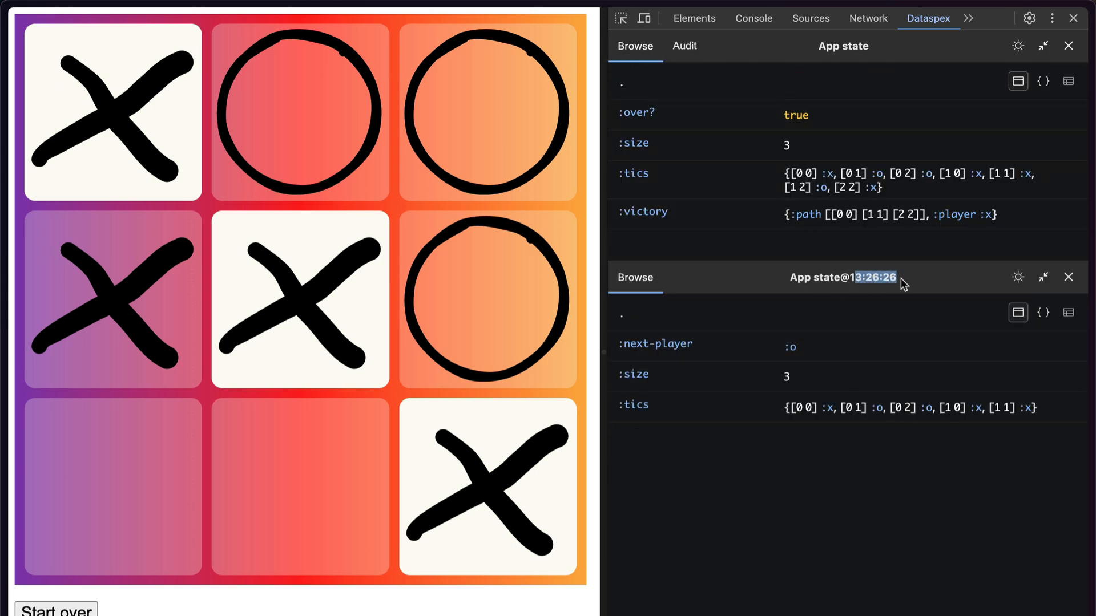
mouse_move(797, 113)
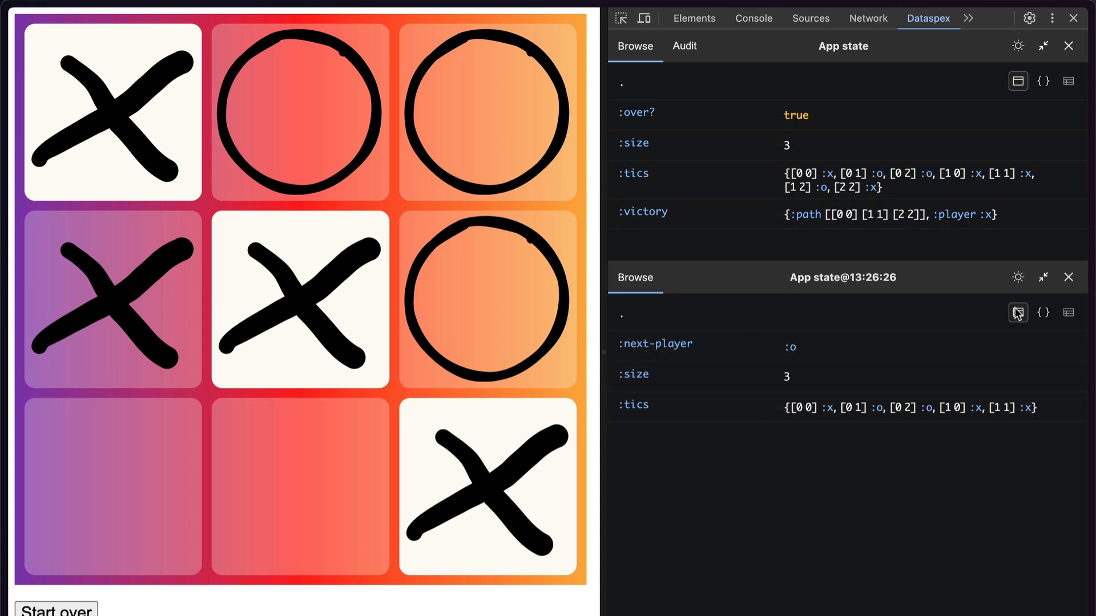
click(1068, 276)
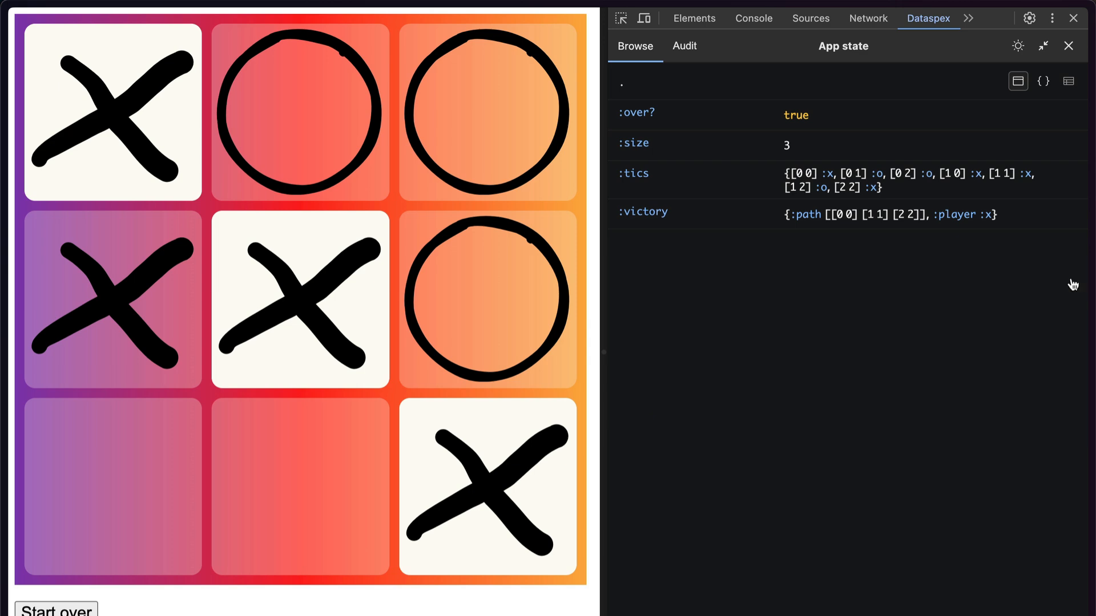
mouse_move(994, 237)
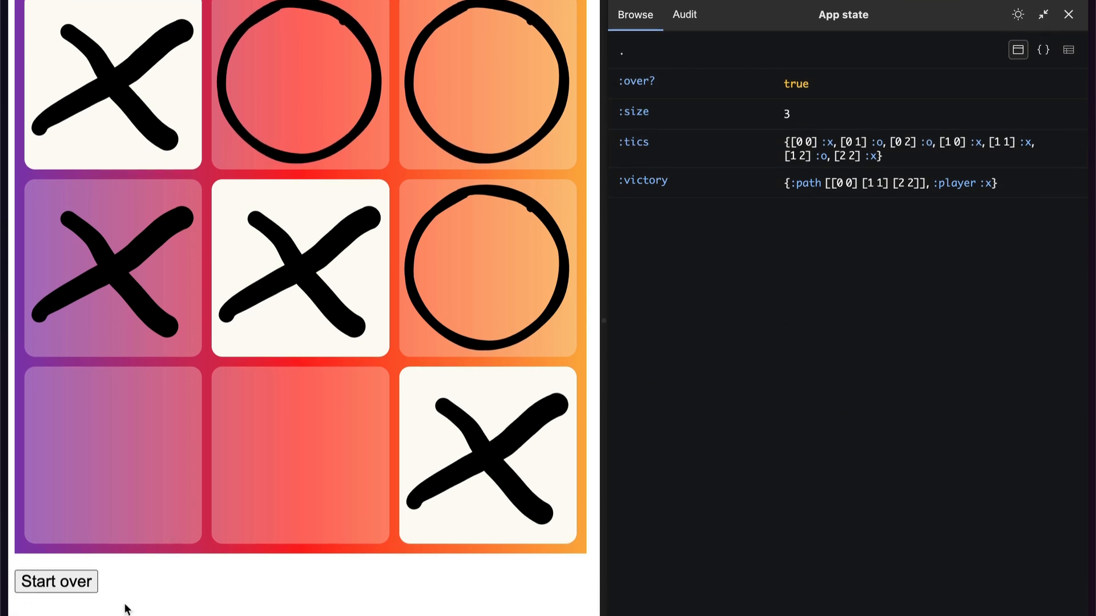
mouse_move(59, 592)
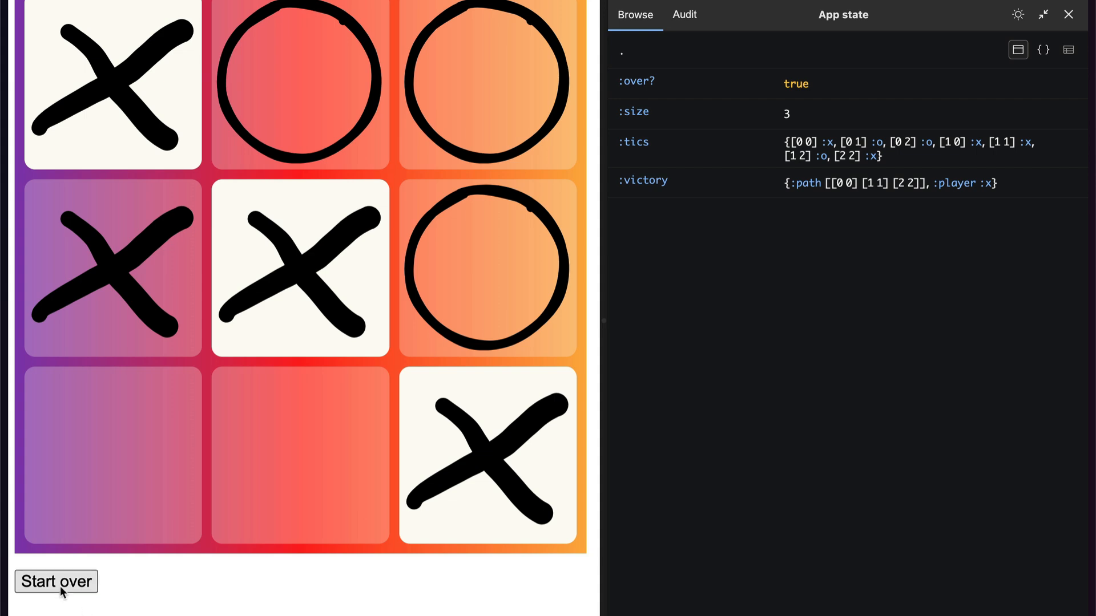
Reset the game with Start over so App state shows an empty board
click(55, 581)
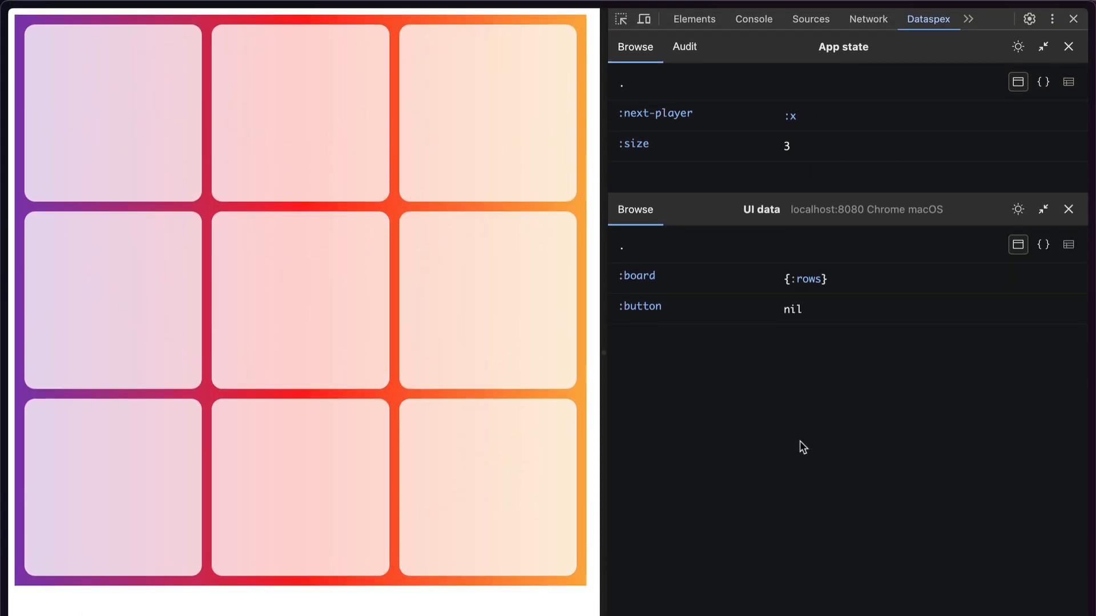
mouse_move(851, 39)
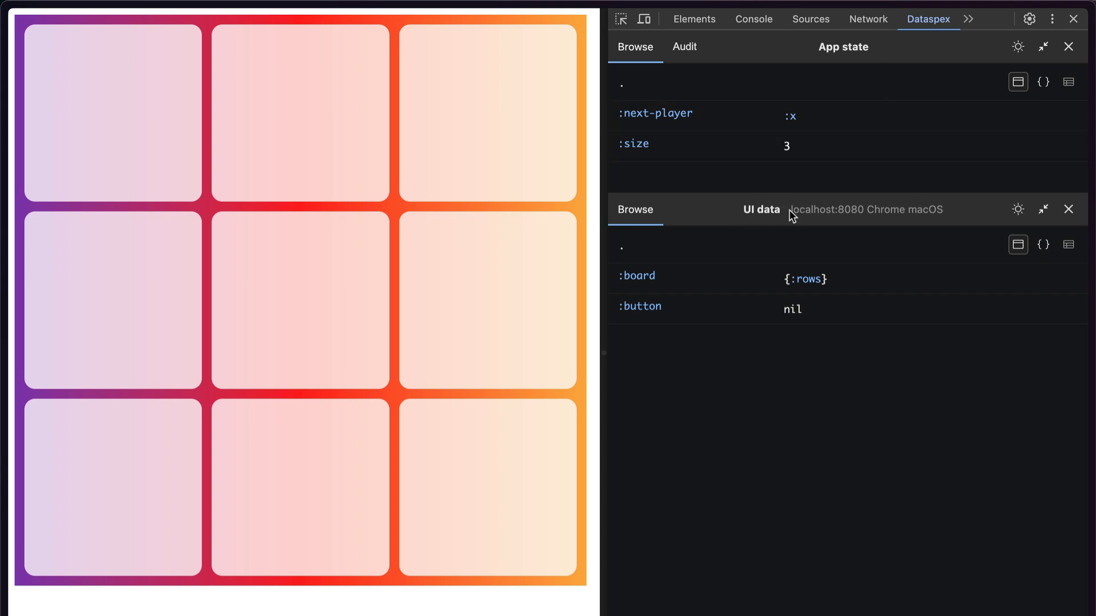
Place an X top-left and an O top-middle on the fresh board
click(112, 112)
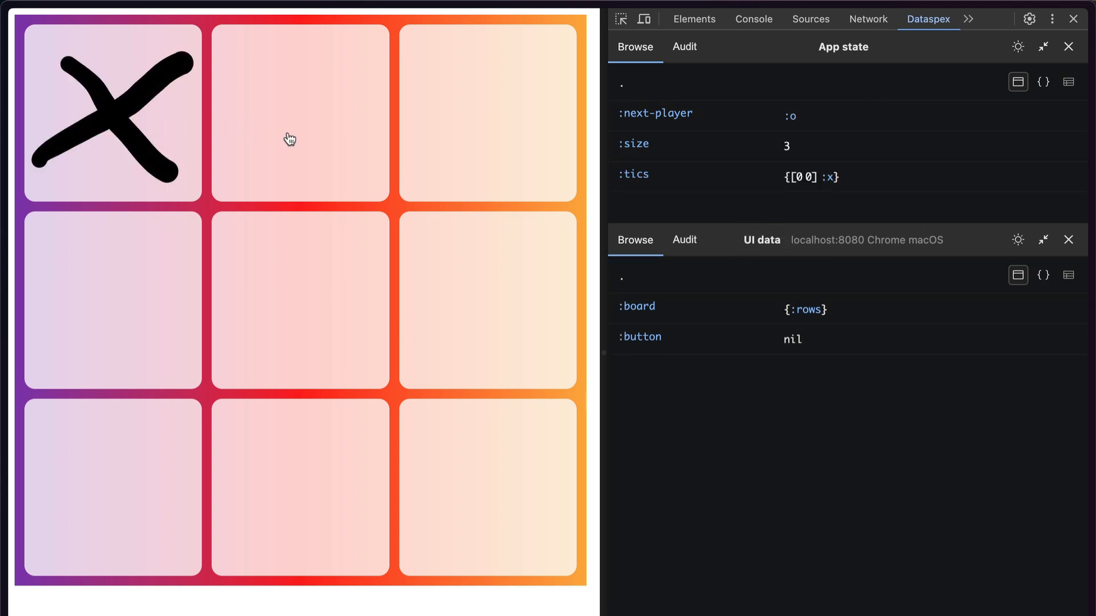
click(299, 112)
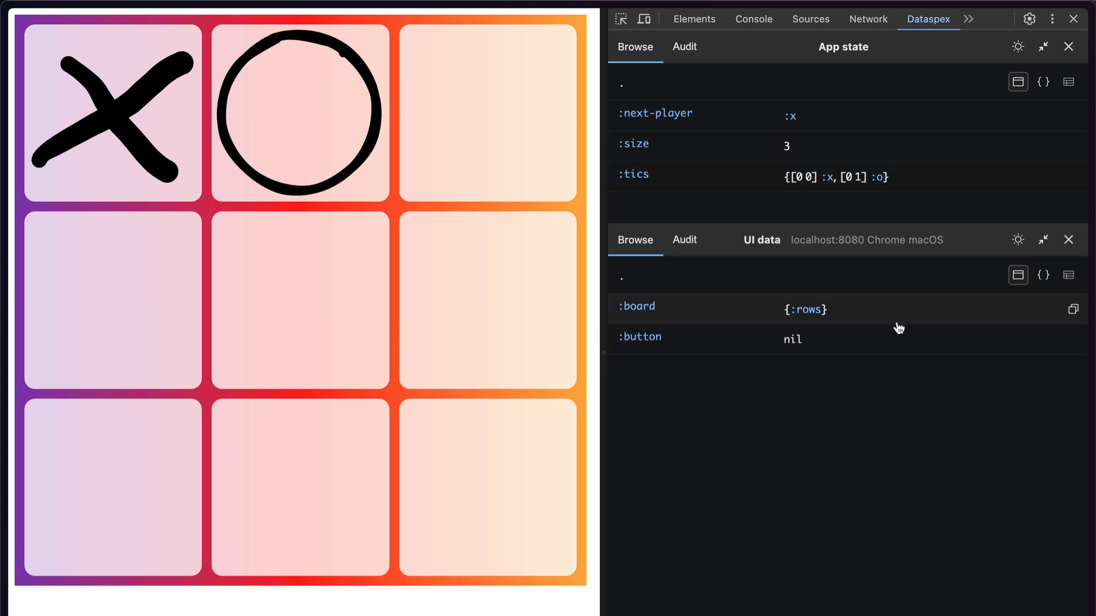
Browse UI data :board :rows 0 into cell 0 and its SVG :content map
click(635, 306)
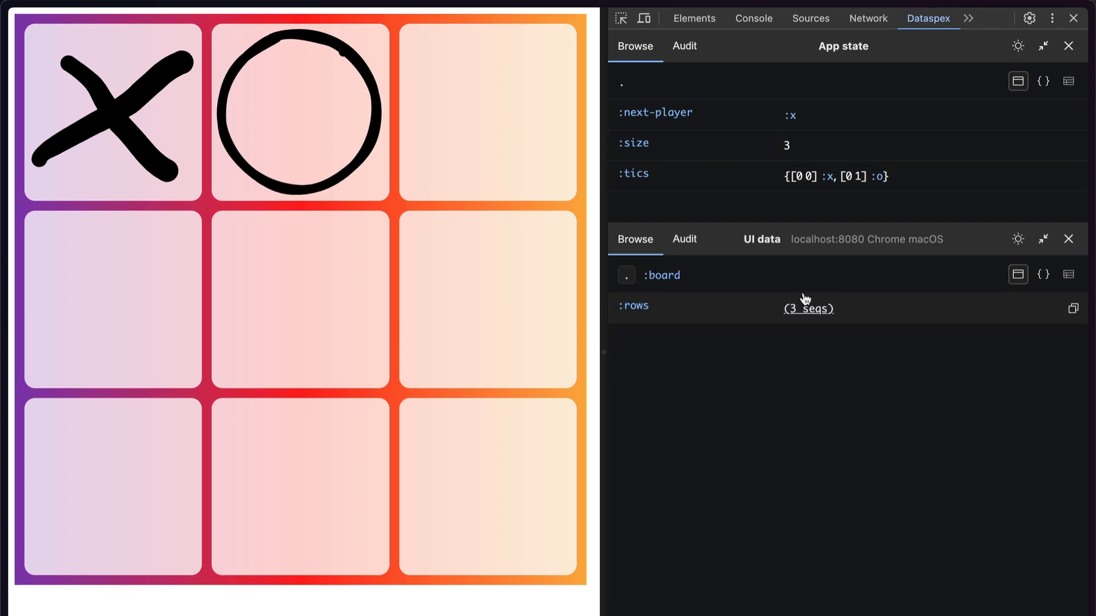
click(808, 307)
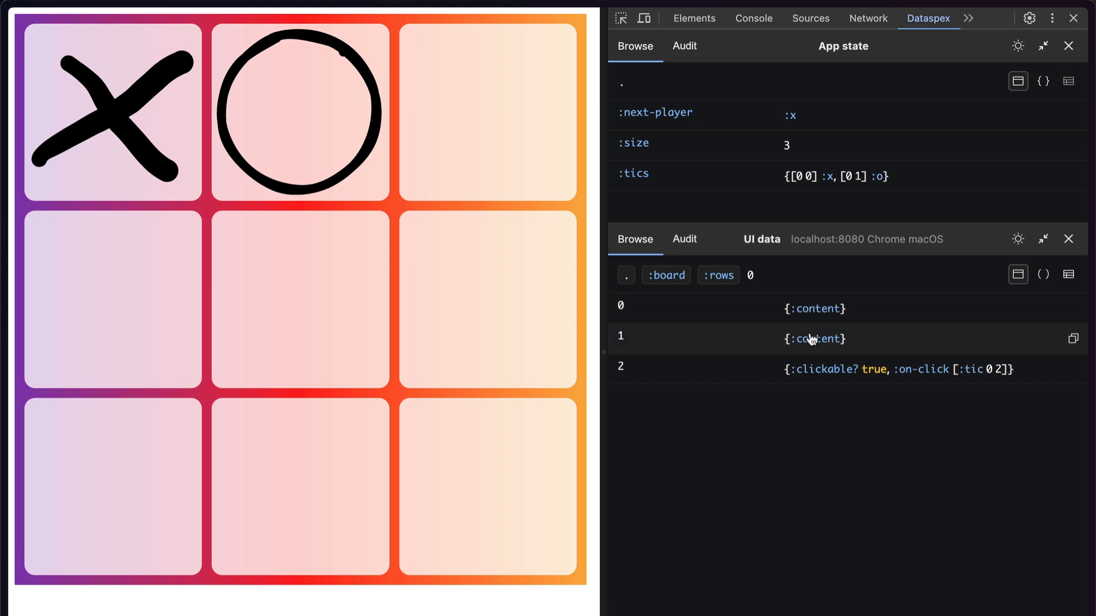
mouse_move(320, 55)
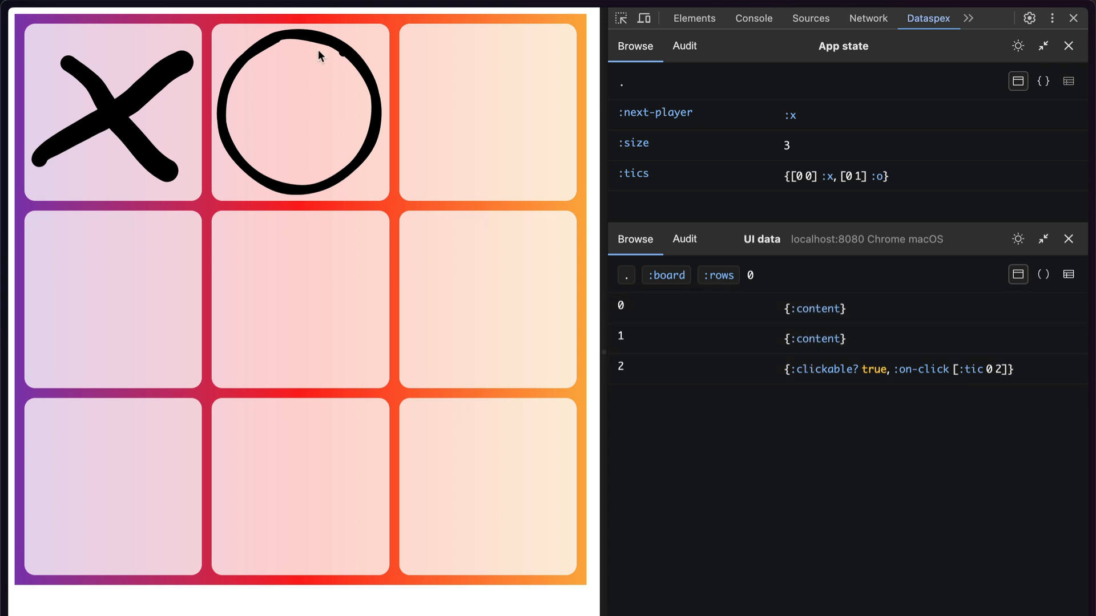
mouse_move(838, 375)
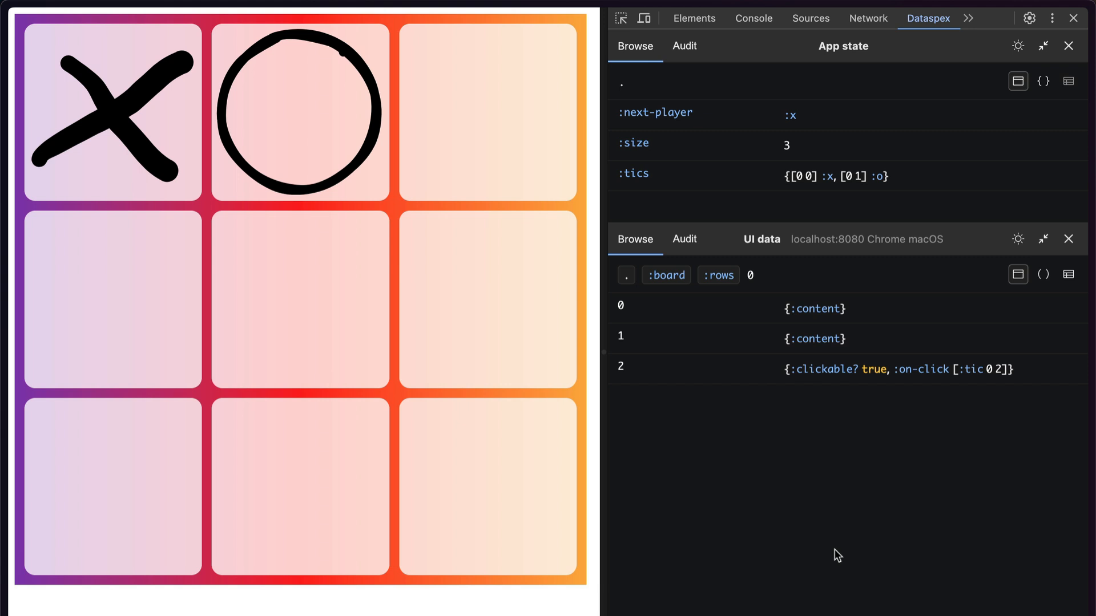
mouse_move(883, 525)
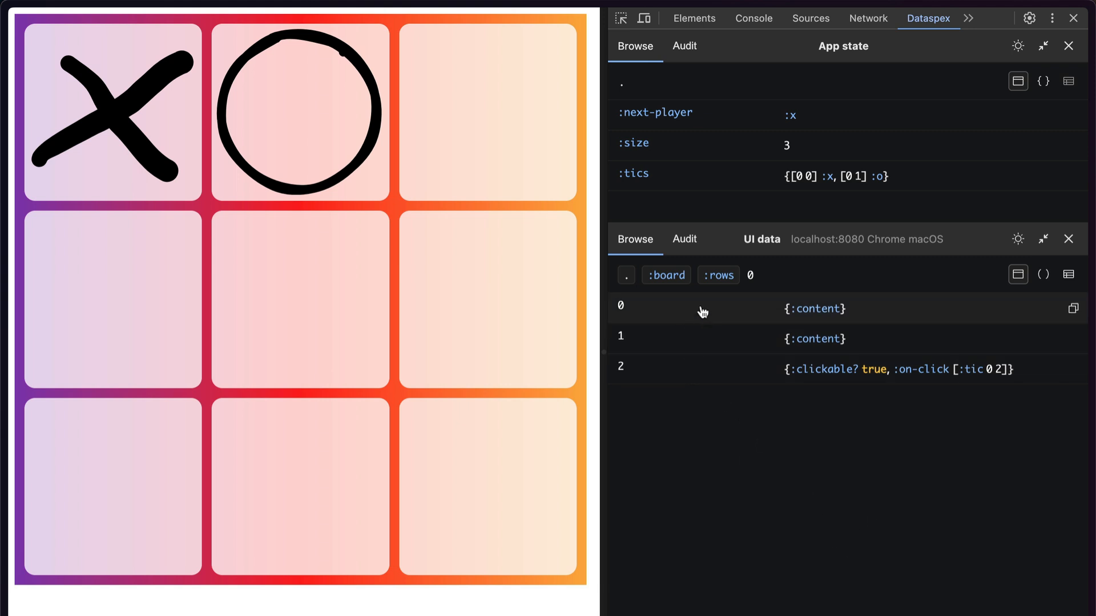
click(619, 306)
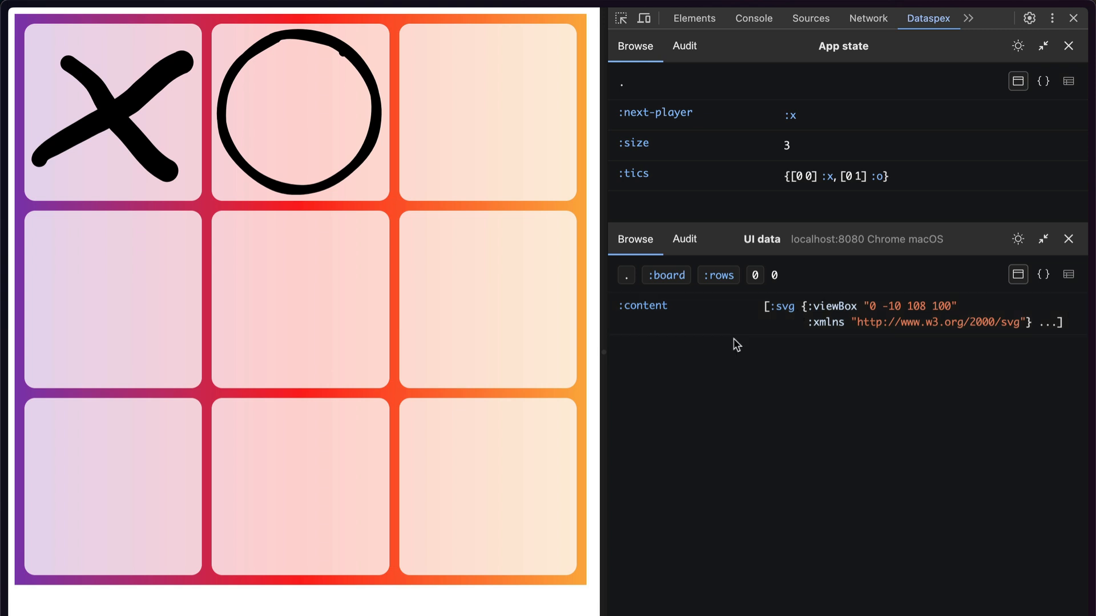
click(623, 322)
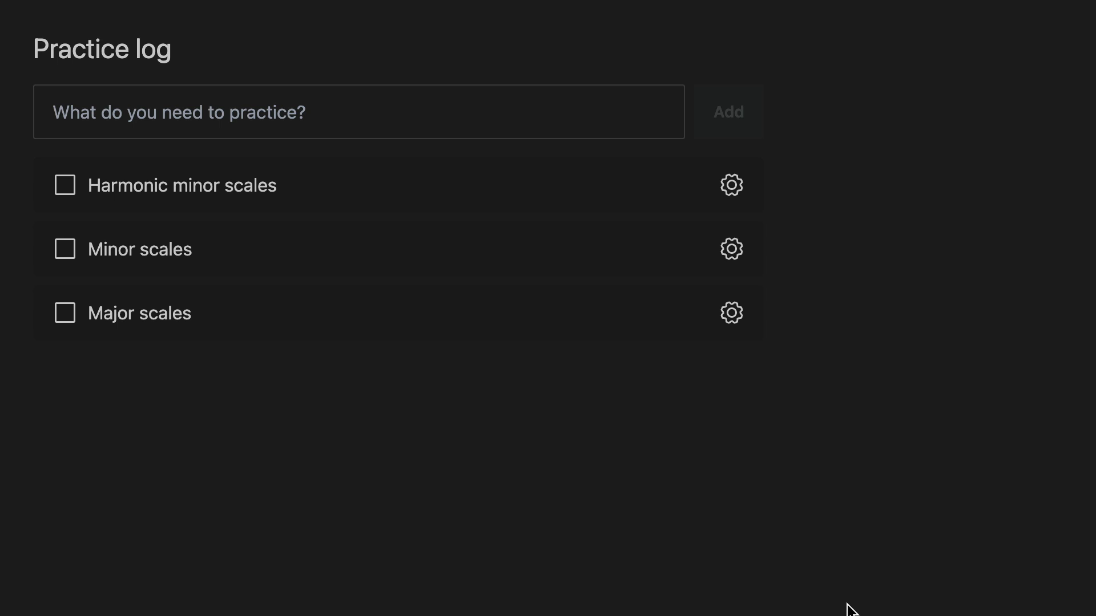
mouse_move(217, 147)
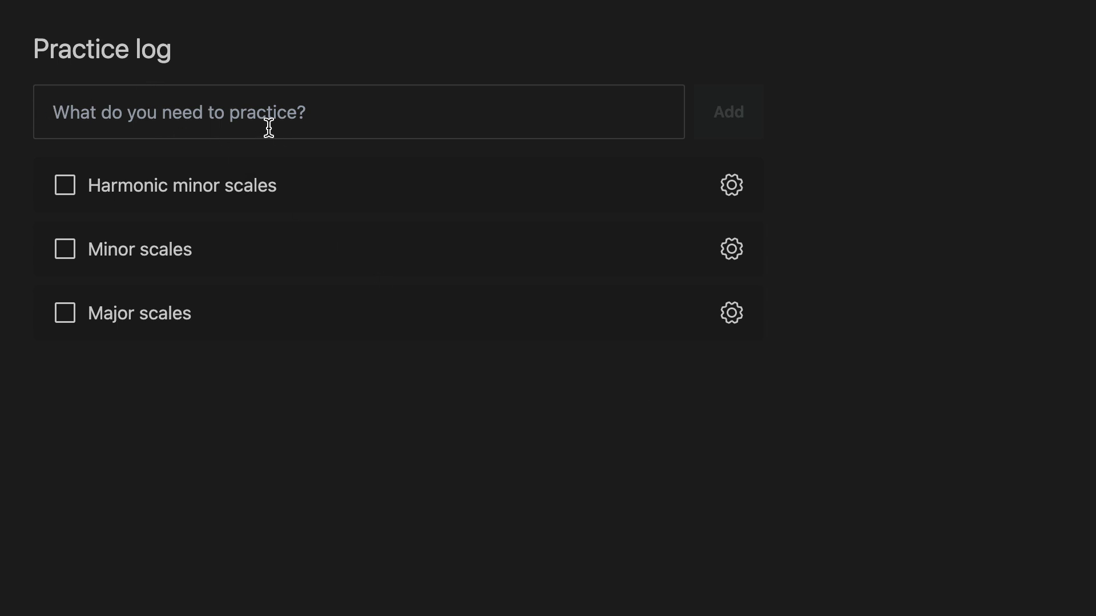
Show the Task/Duration/Priority edit form for Harmonic minor scales via its gear icon
click(730, 185)
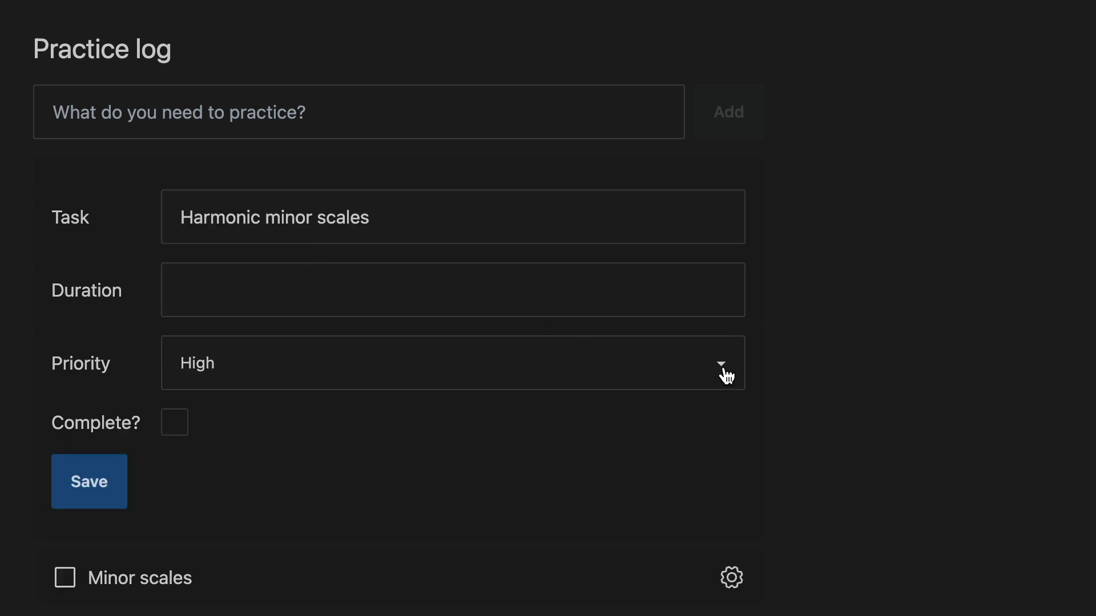
mouse_move(523, 120)
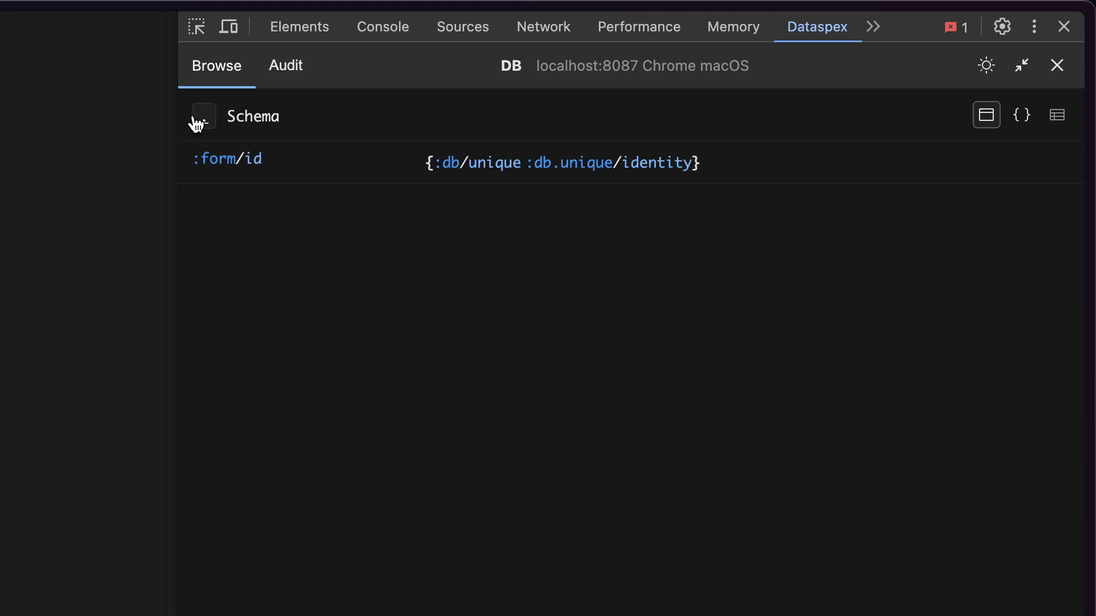
Return the DB panel to its top-level overview with schema, 5 entities and 11 datoms
click(203, 115)
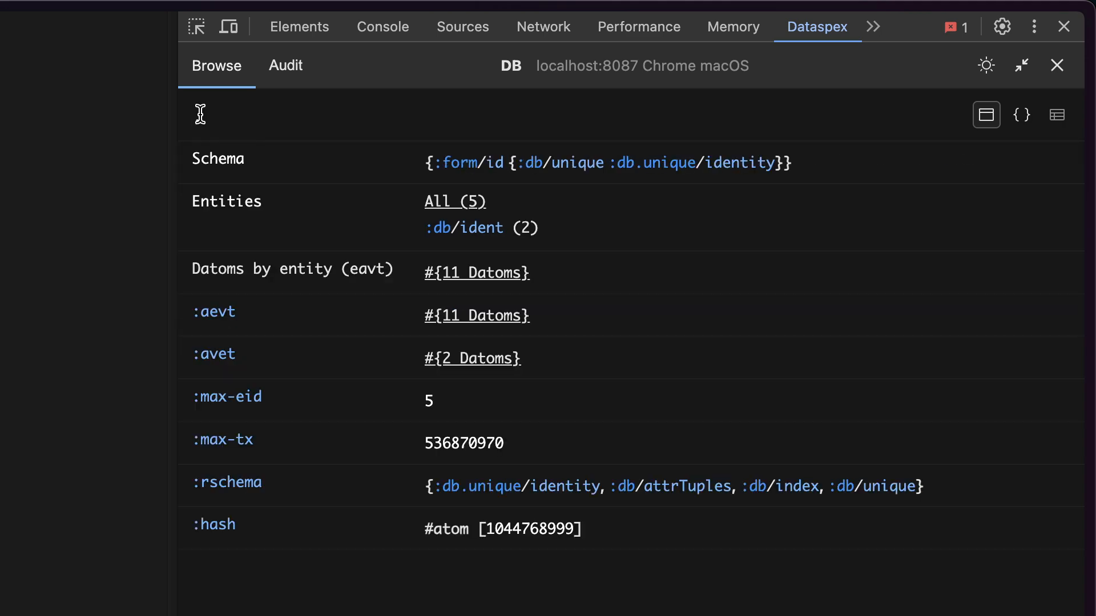
mouse_move(457, 315)
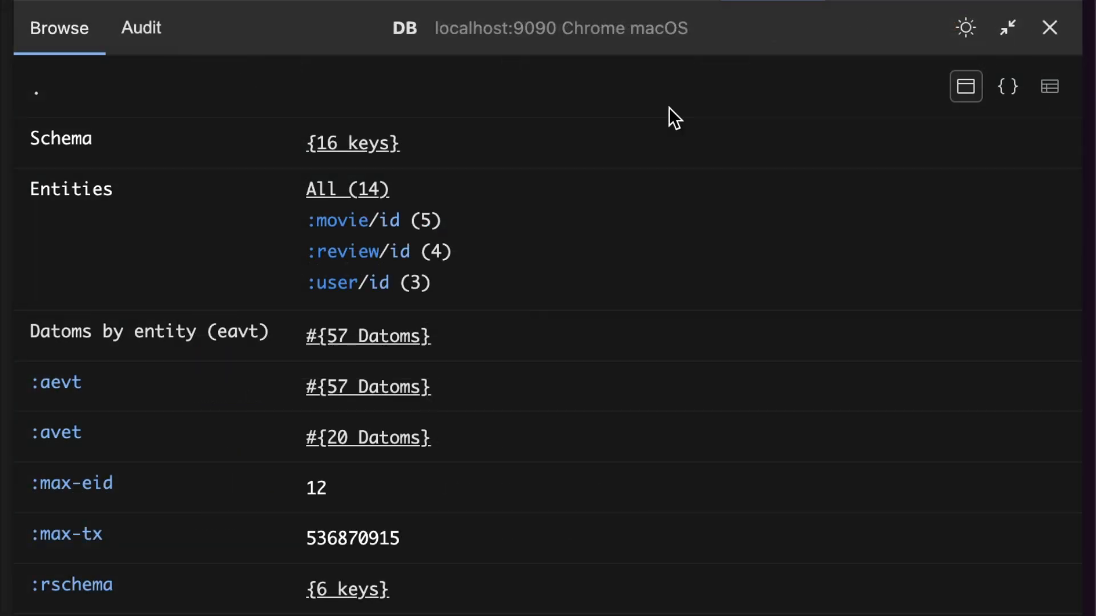
mouse_move(375, 251)
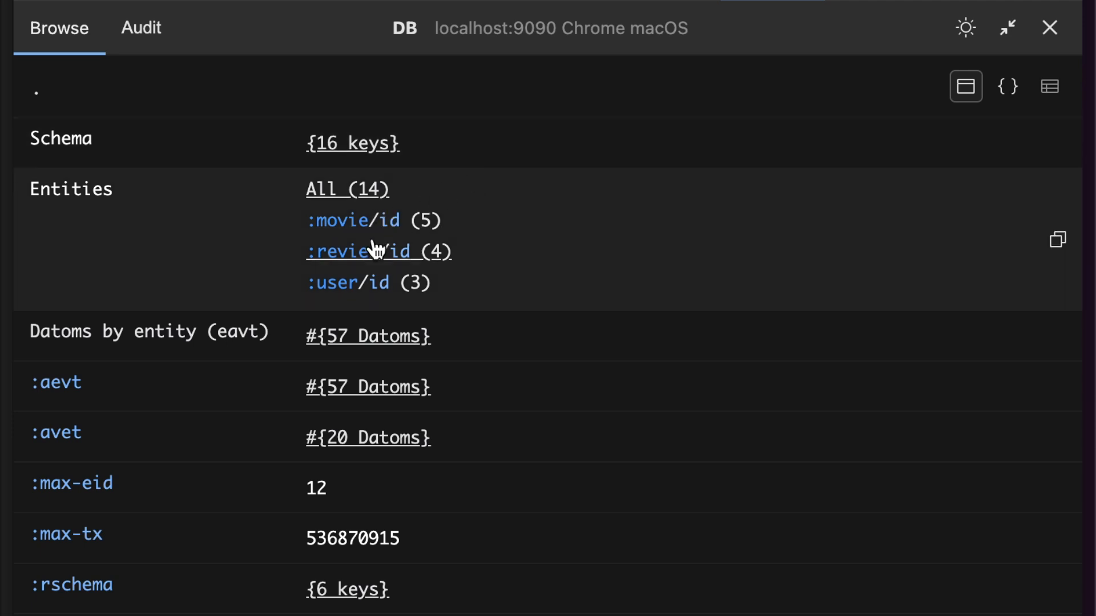
mouse_move(344, 224)
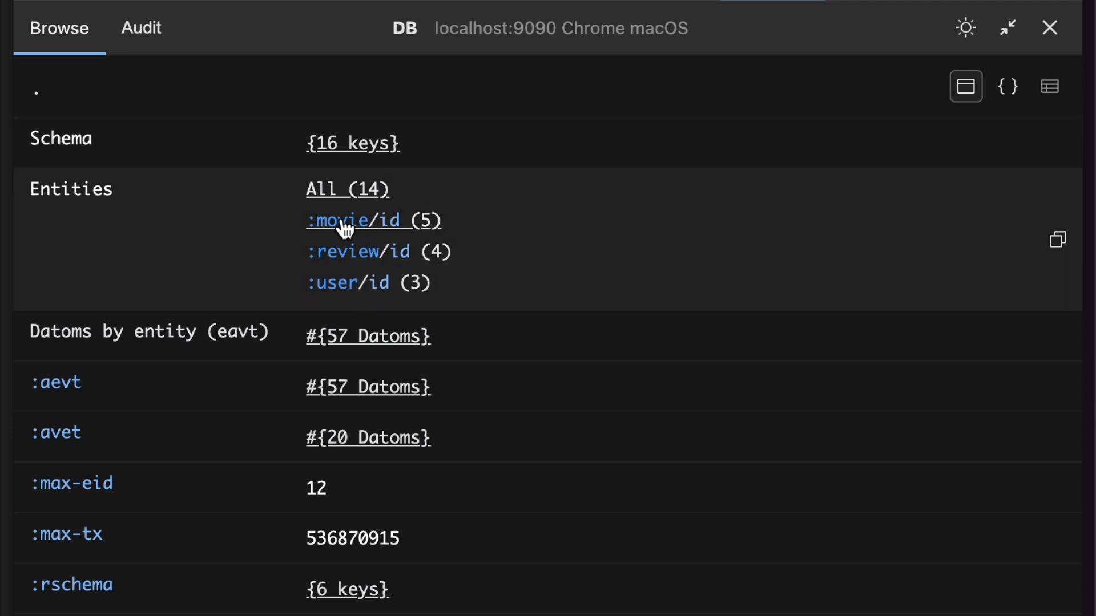
List :movie/id entities as a table and show Batman Begins, id 104, year 2005
click(347, 220)
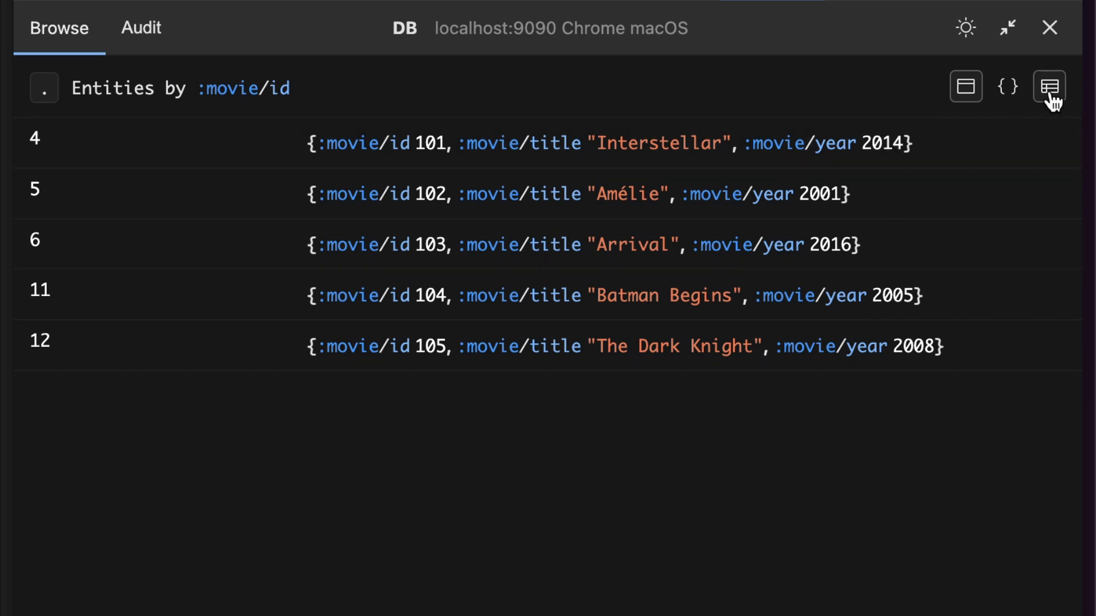
click(1048, 87)
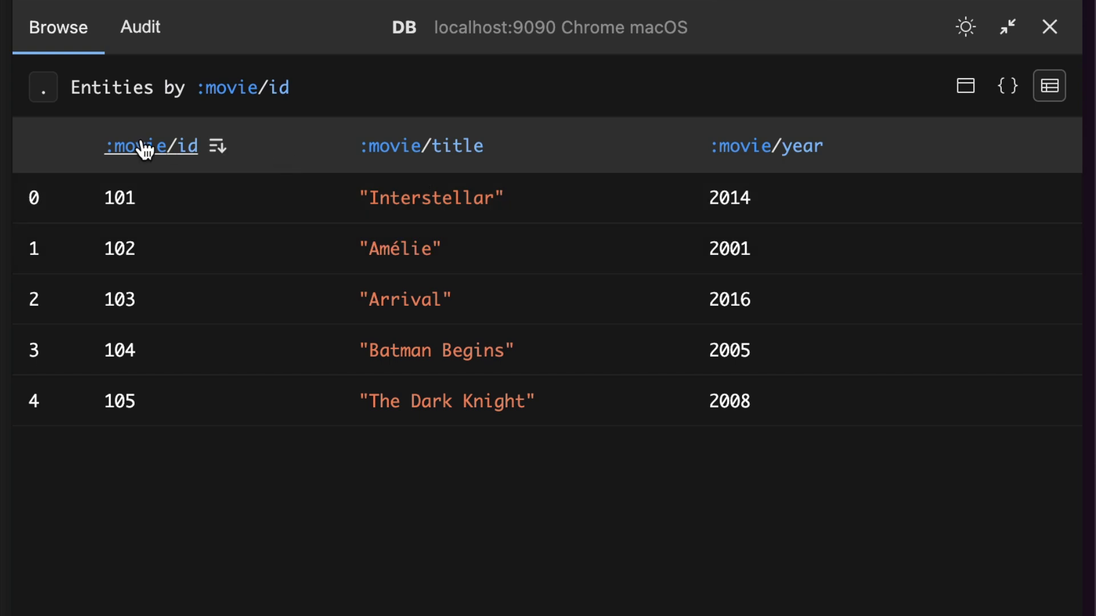
click(765, 147)
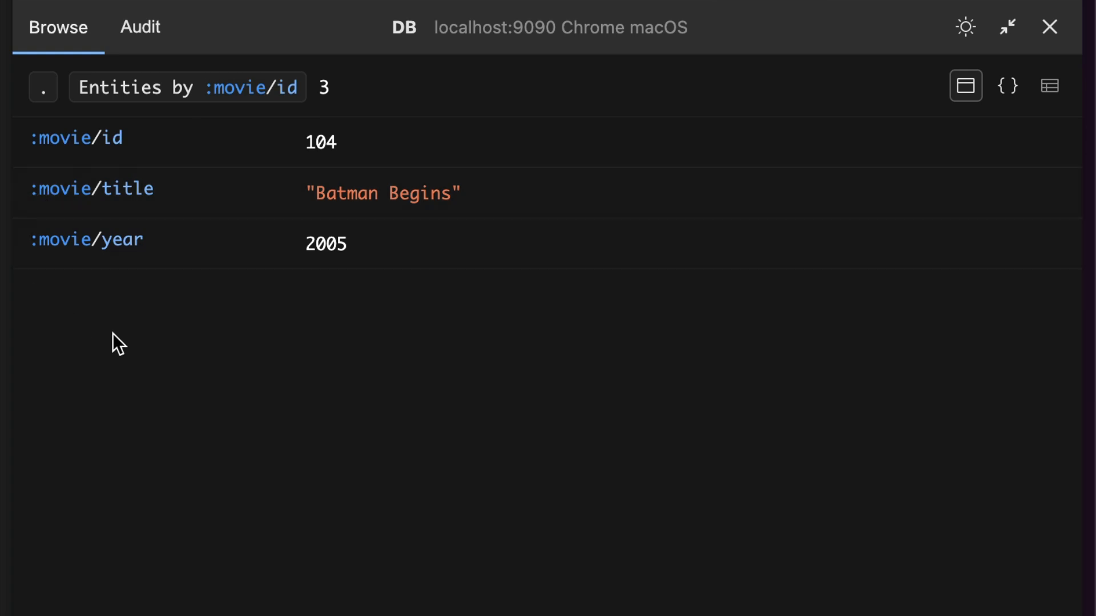
From the overview browse :review/id to review 1002 and follow :review/movie to Amélie
click(42, 87)
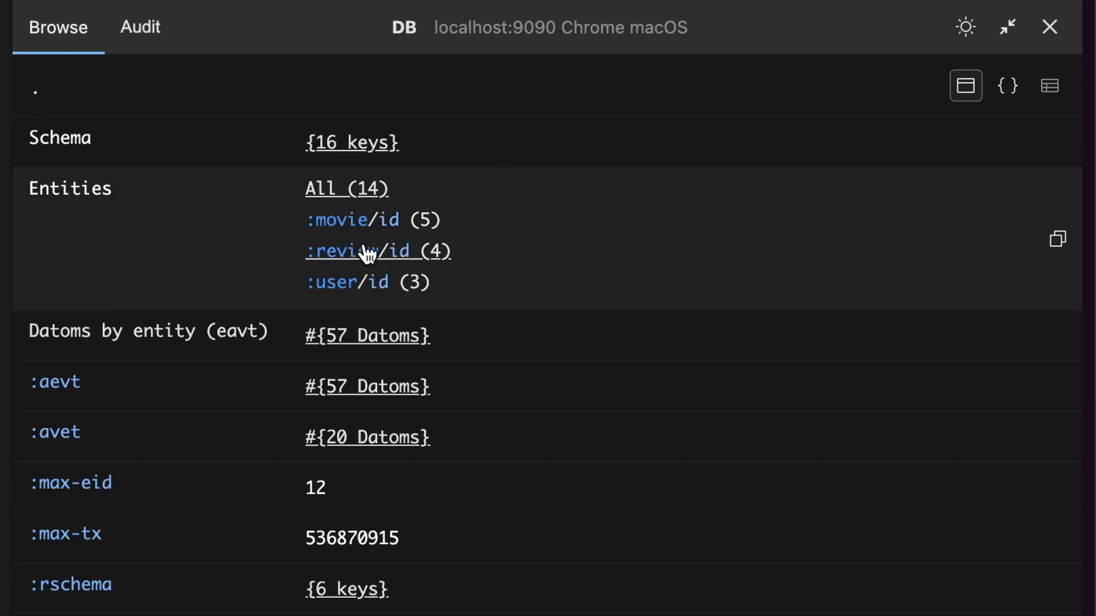
click(358, 251)
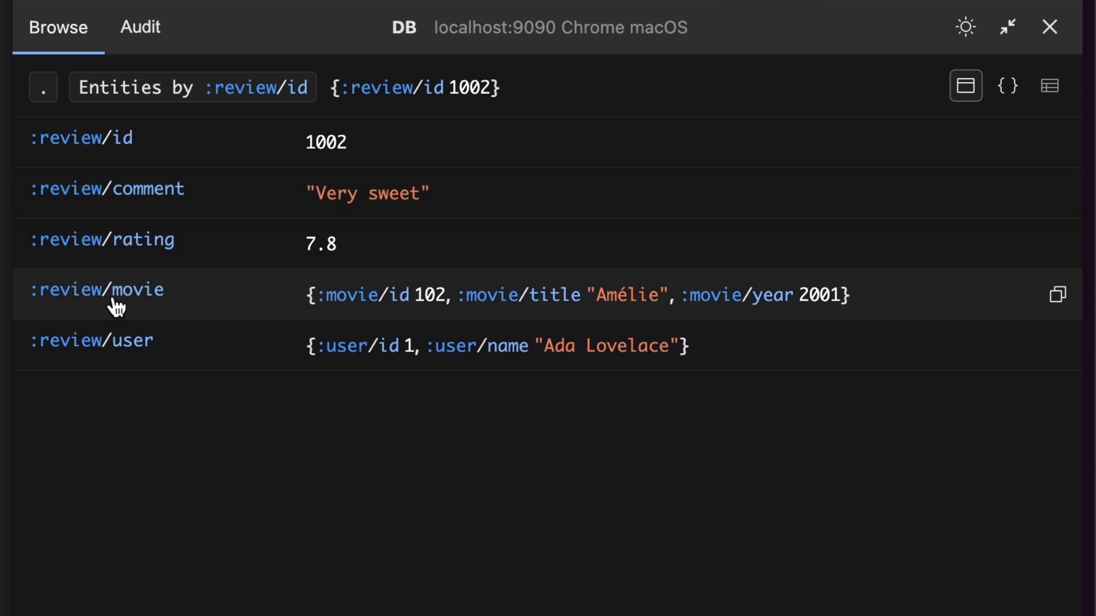
mouse_move(188, 310)
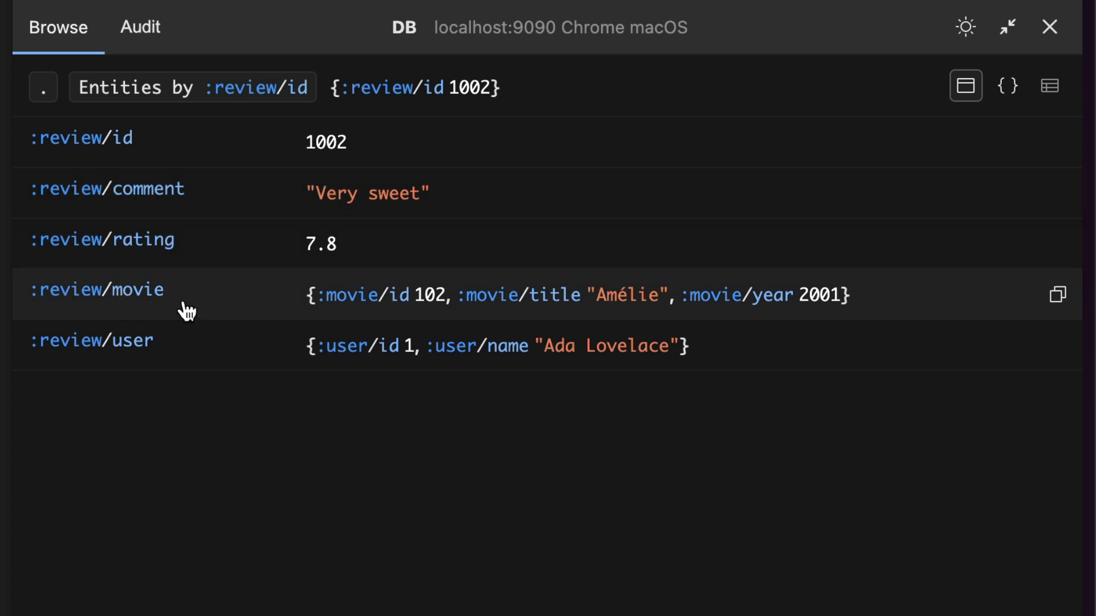
click(97, 289)
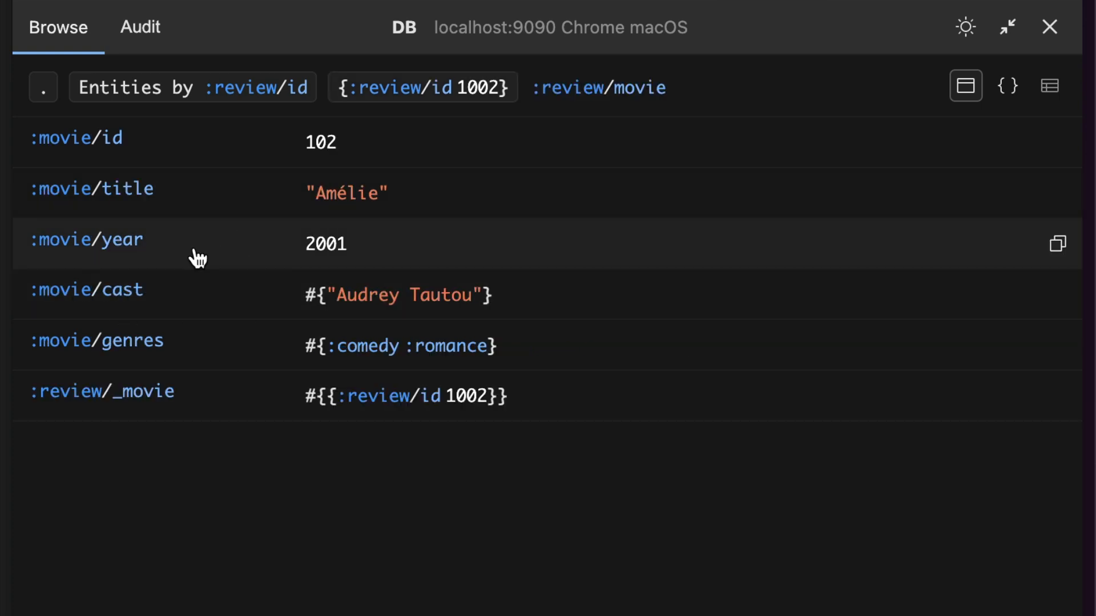
mouse_move(38, 408)
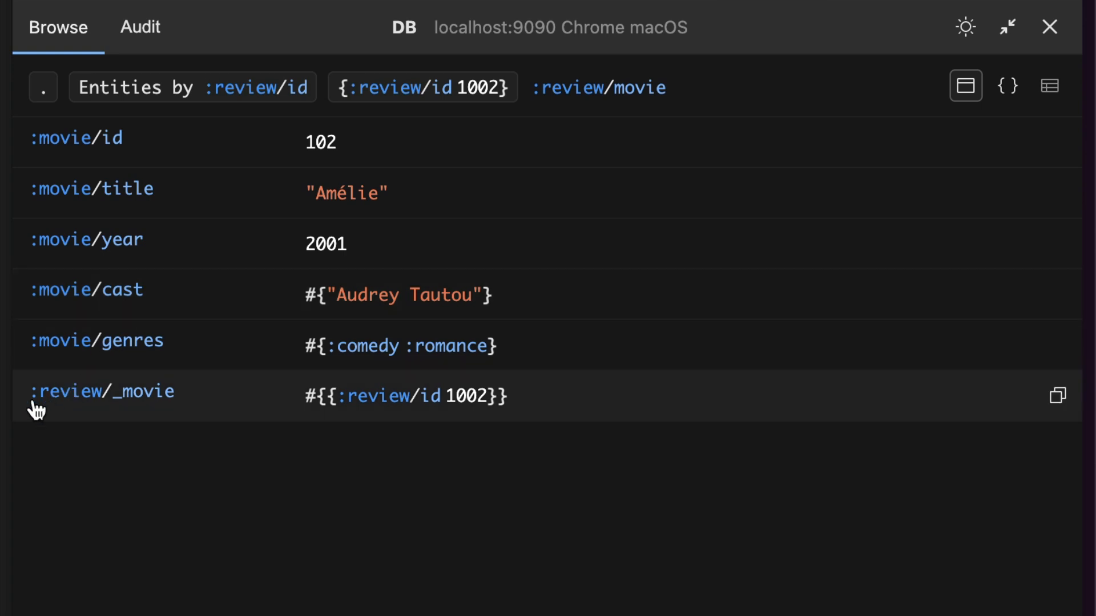
mouse_move(96, 410)
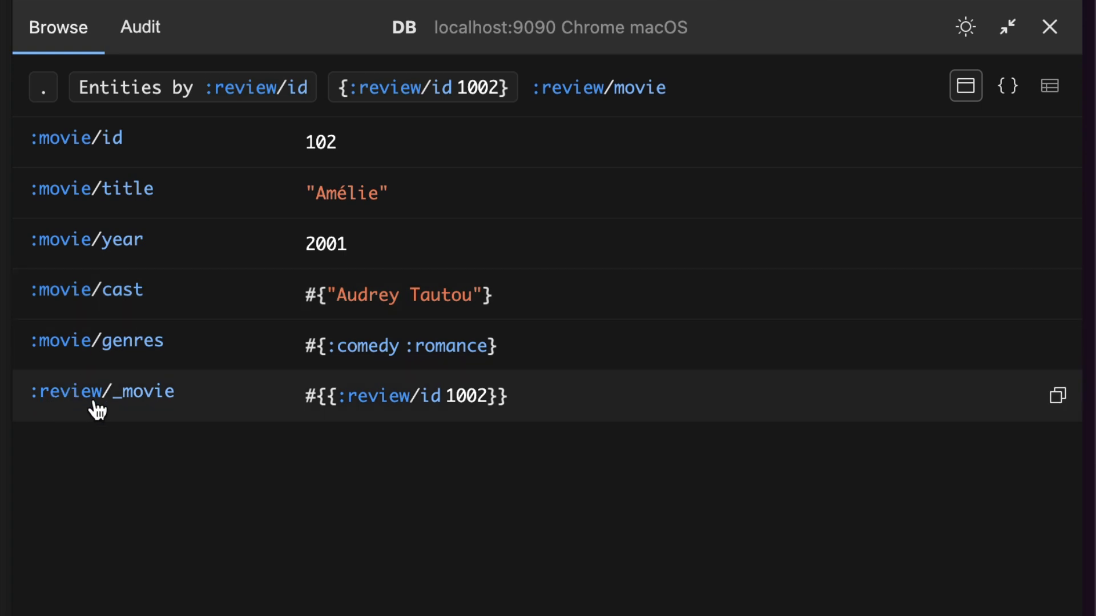
mouse_move(221, 405)
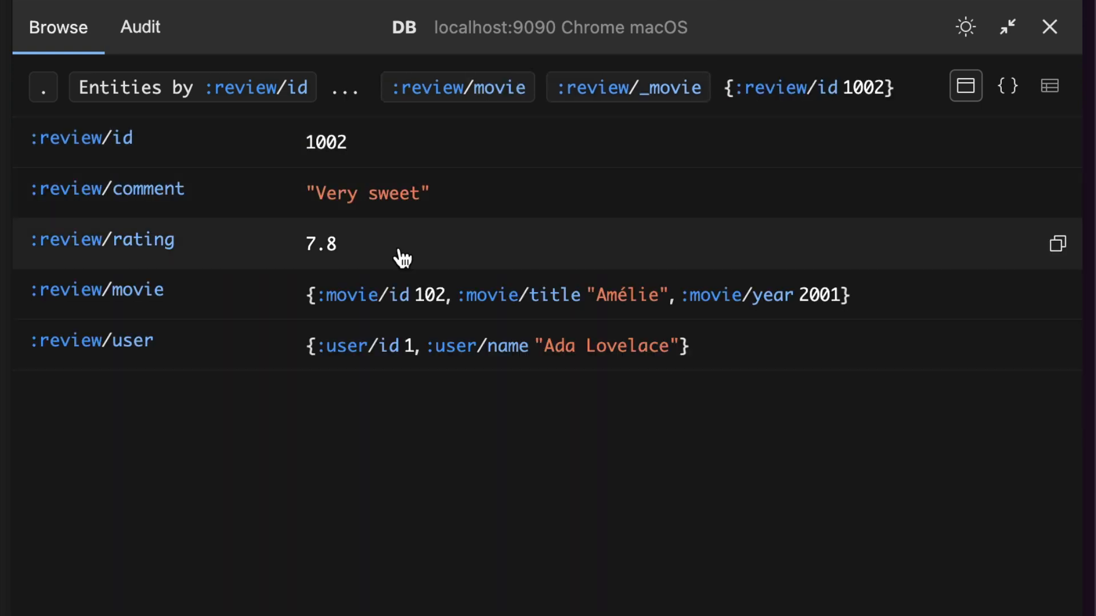
mouse_move(384, 76)
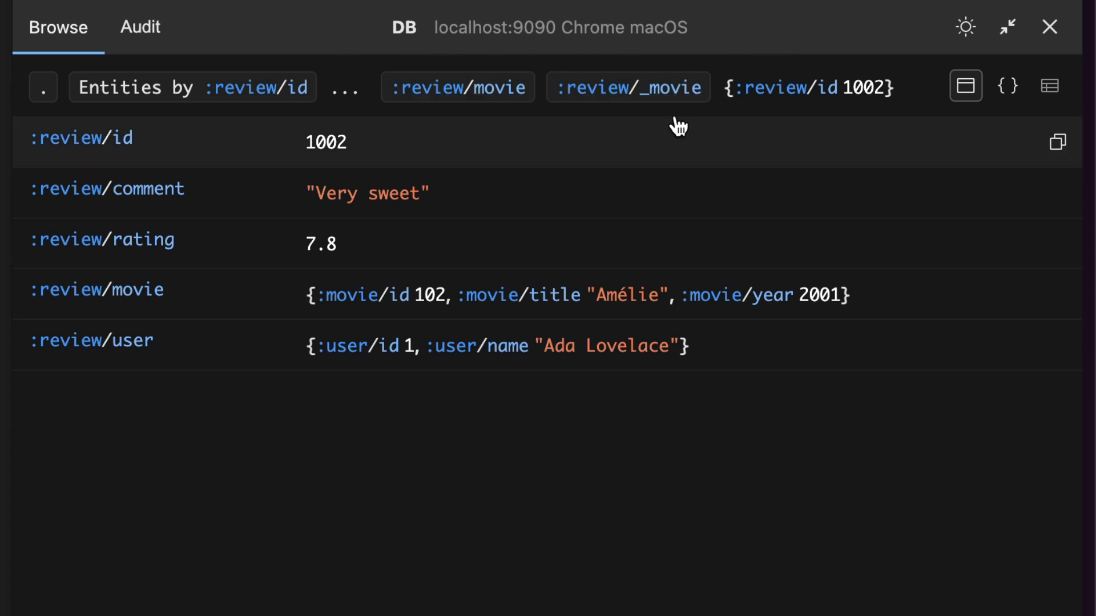
mouse_move(633, 131)
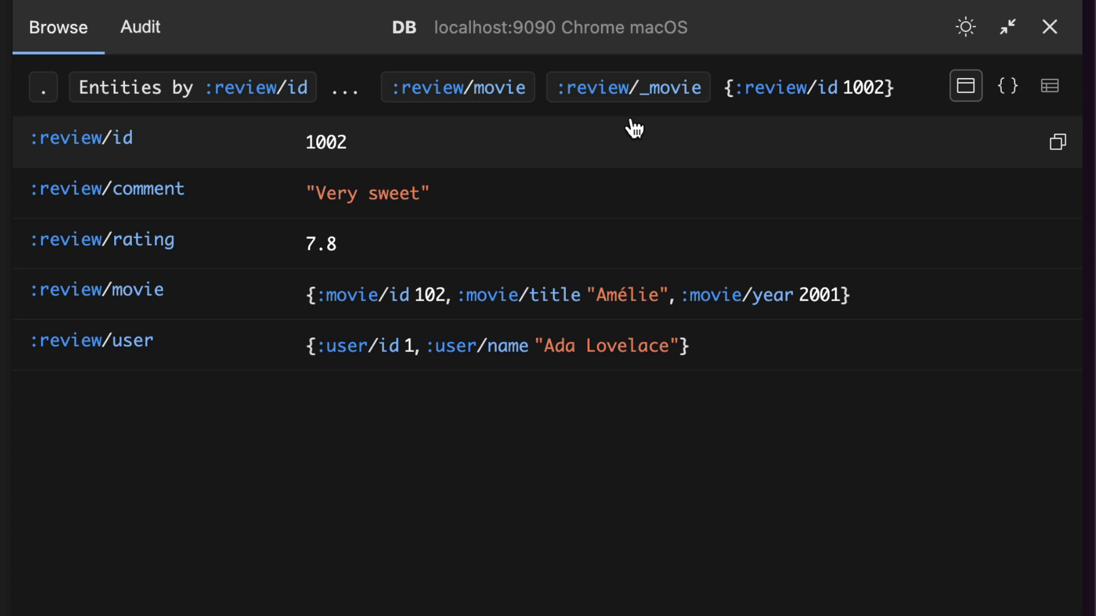
mouse_move(145, 123)
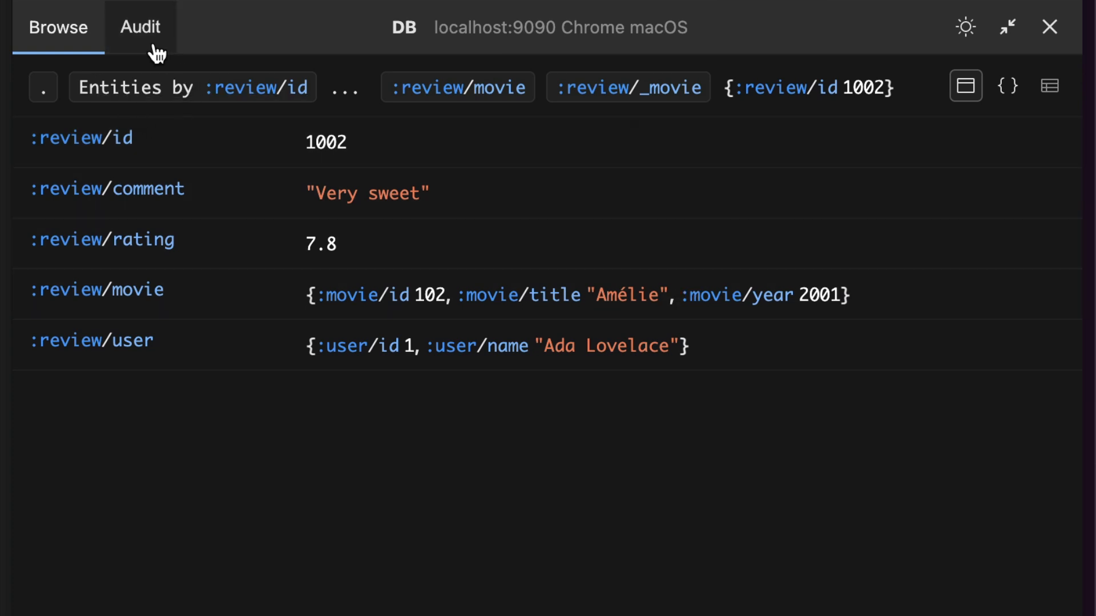
Show the audit log's add-movie transactions and expand Batman Begins to reveal its four added datoms
click(139, 28)
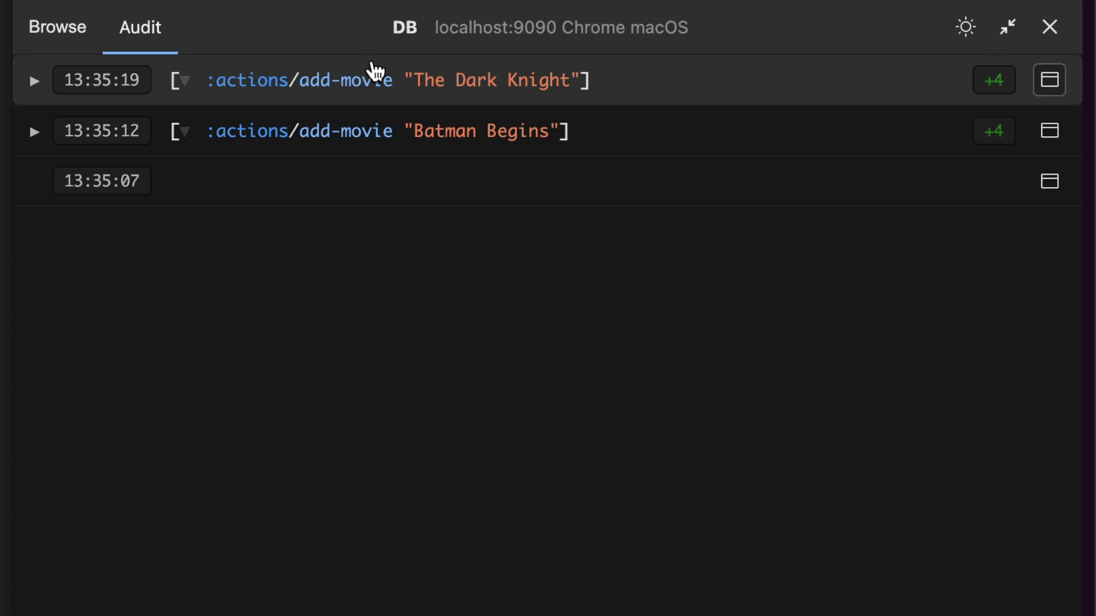
mouse_move(224, 33)
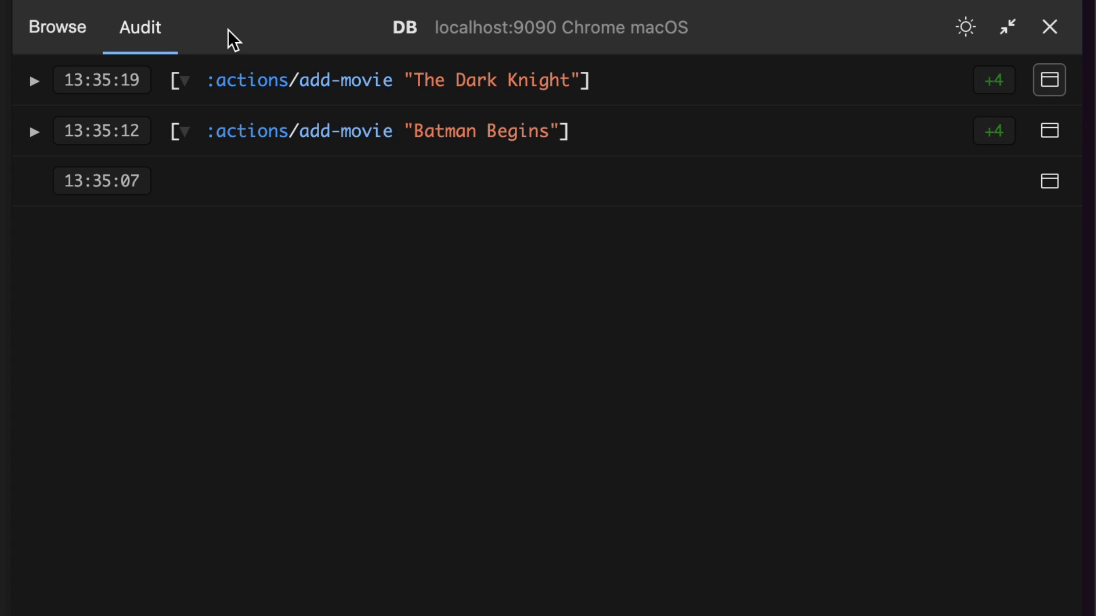
mouse_move(458, 21)
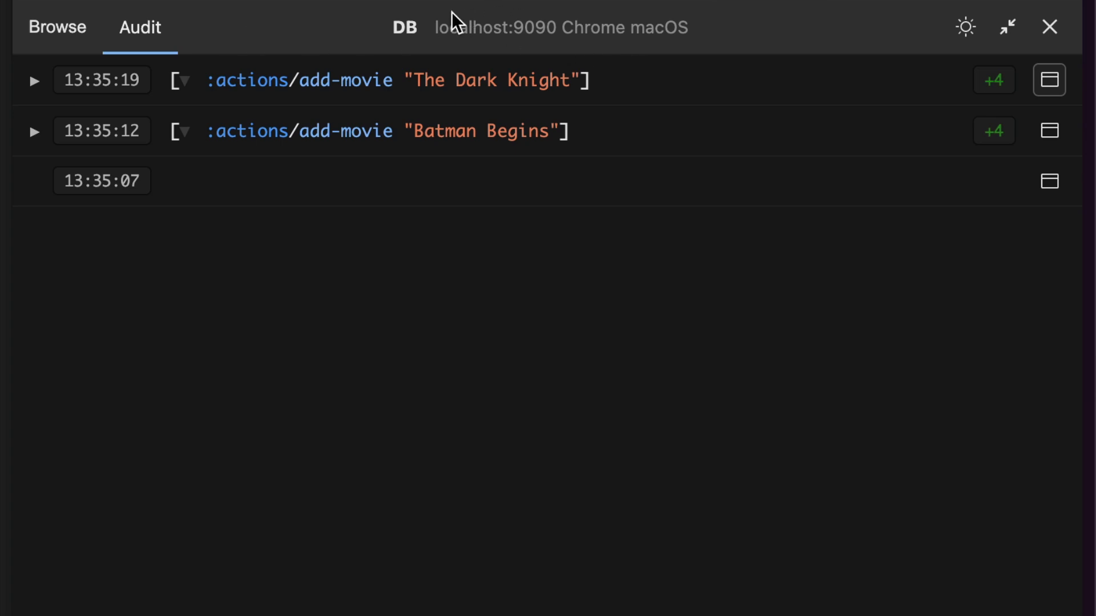
mouse_move(350, 56)
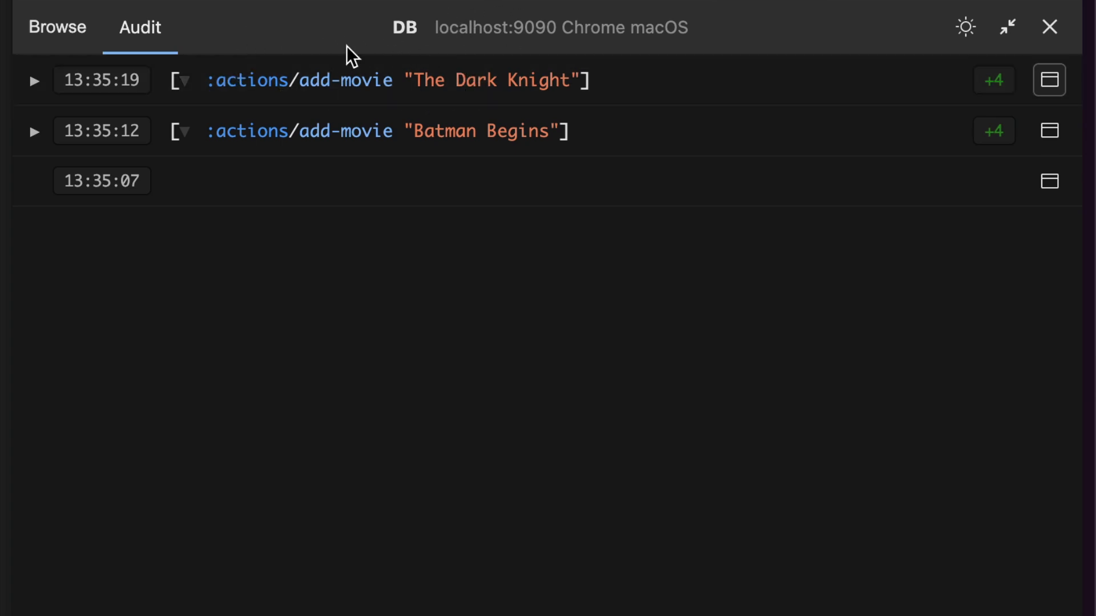
mouse_move(446, 112)
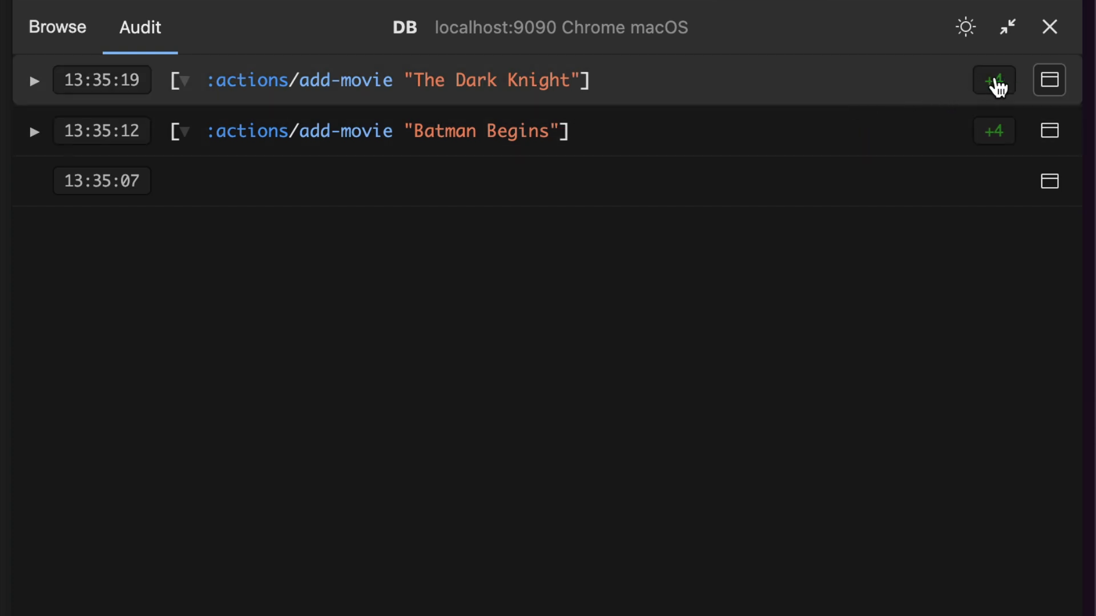
click(34, 130)
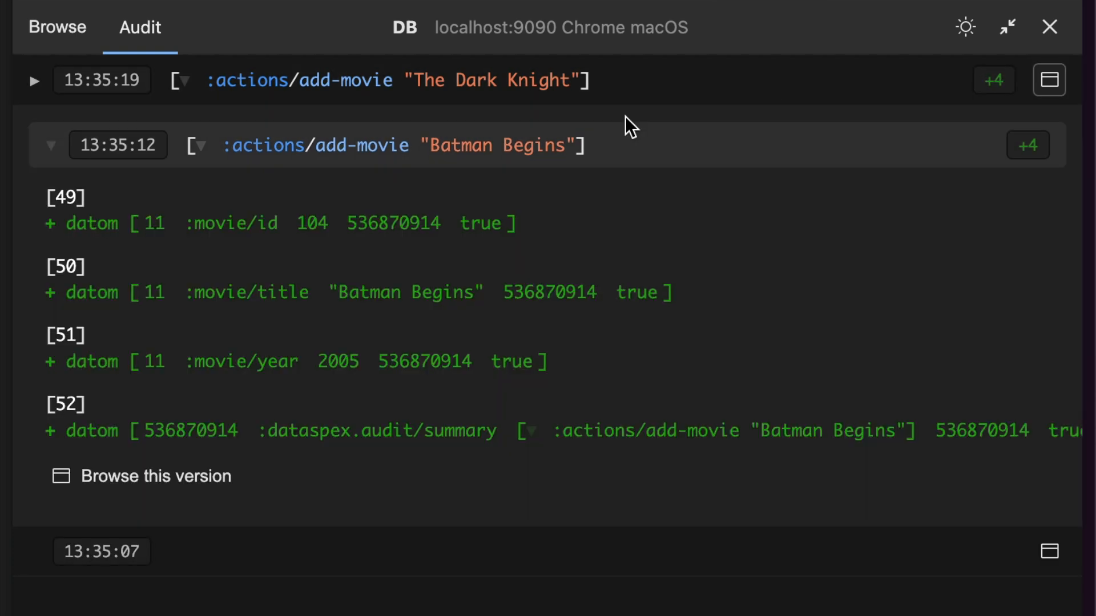
mouse_move(117, 454)
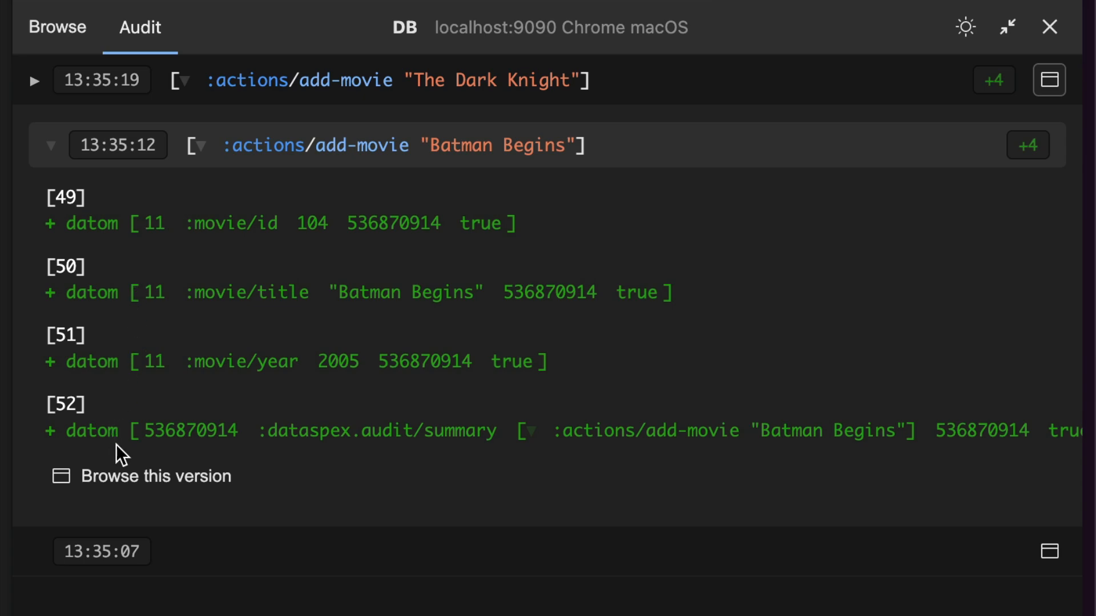
mouse_move(116, 298)
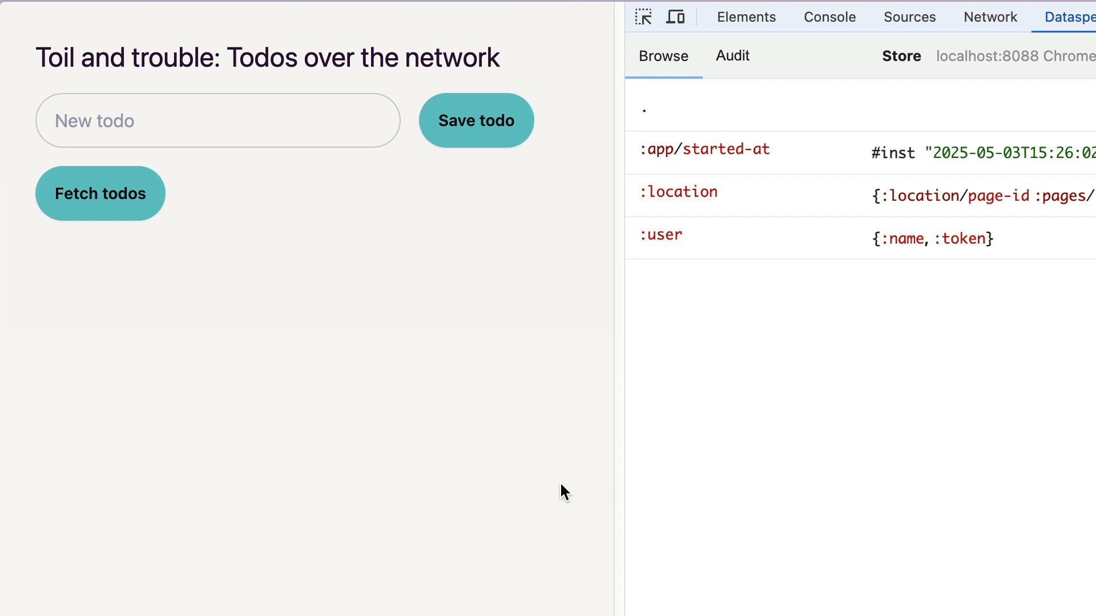
mouse_move(826, 425)
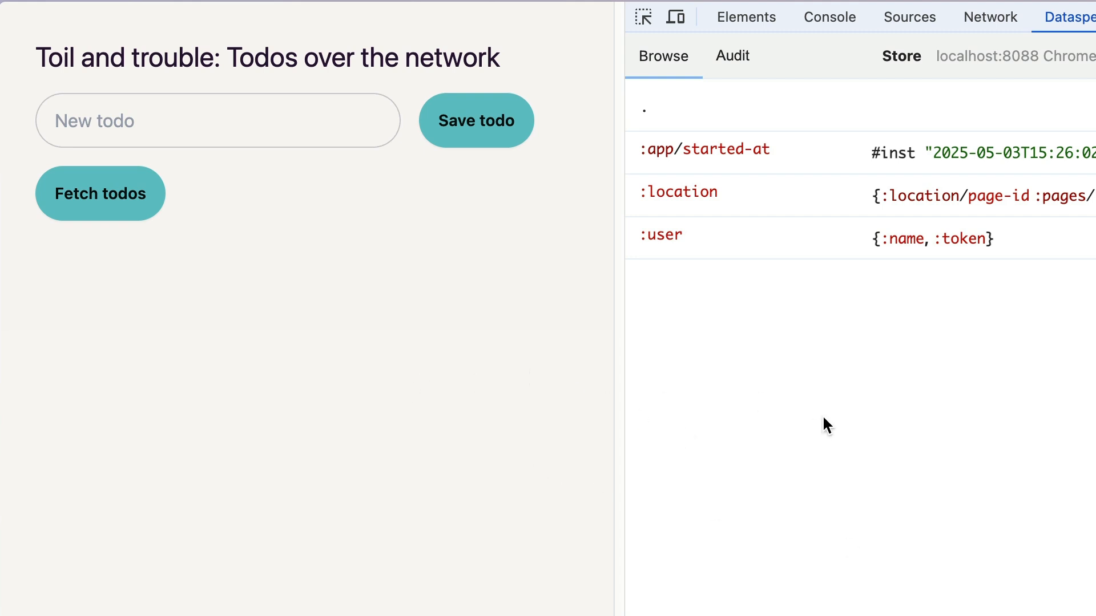
mouse_move(790, 509)
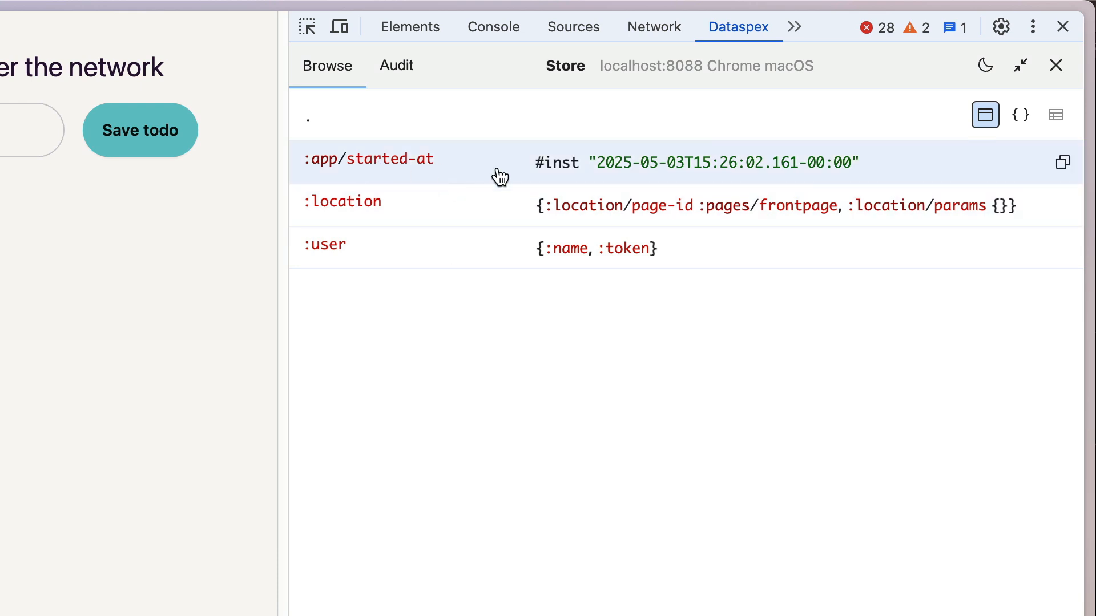
mouse_move(686, 183)
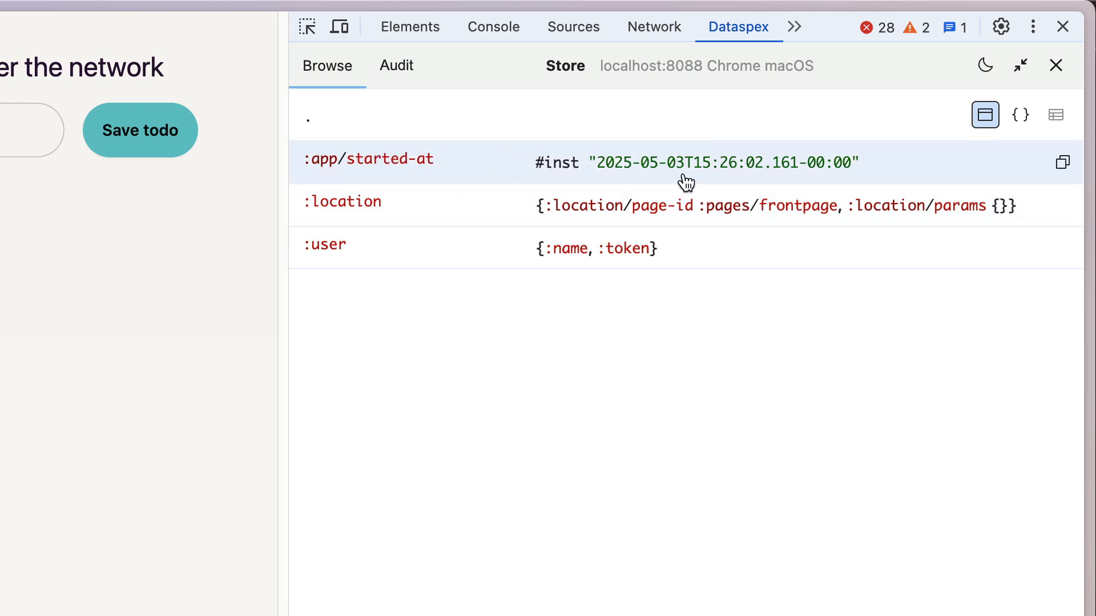
click(369, 161)
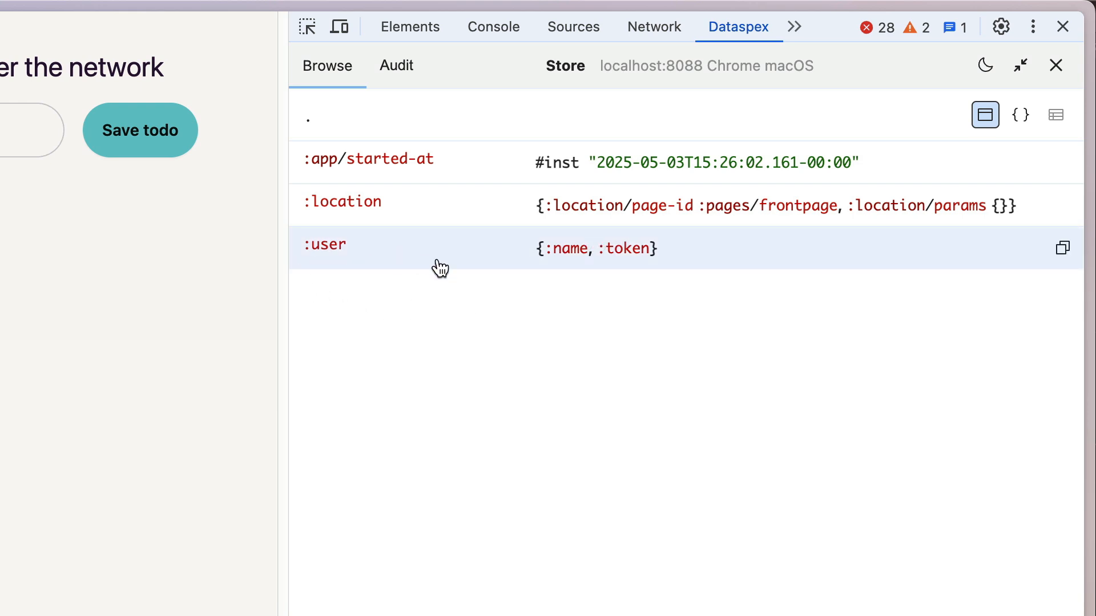
Drill into the store's :user entry to show its name and JWT token value
click(323, 245)
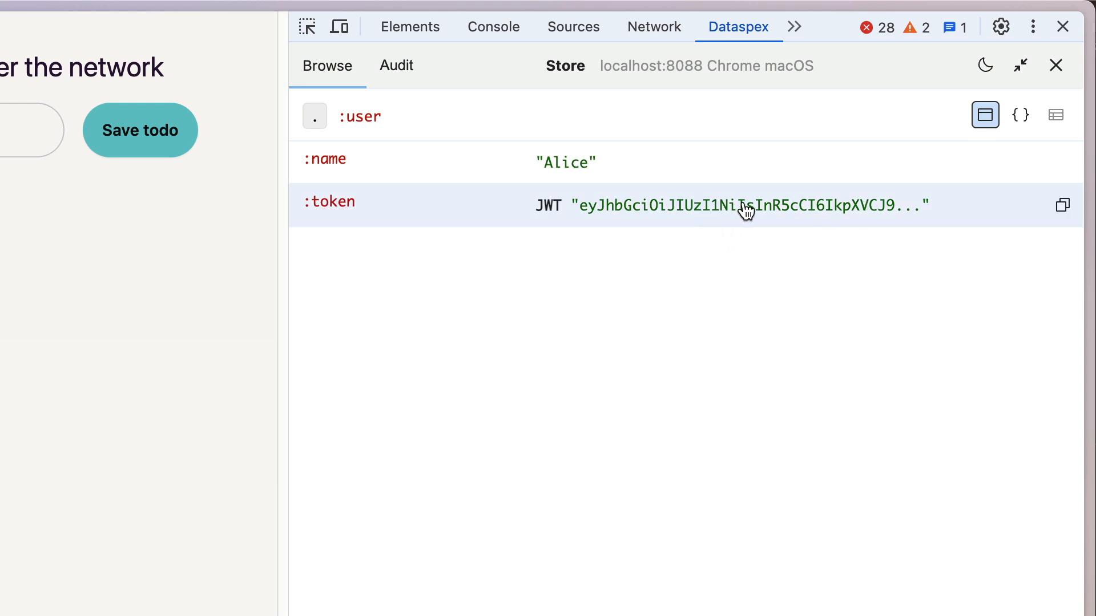
mouse_move(821, 215)
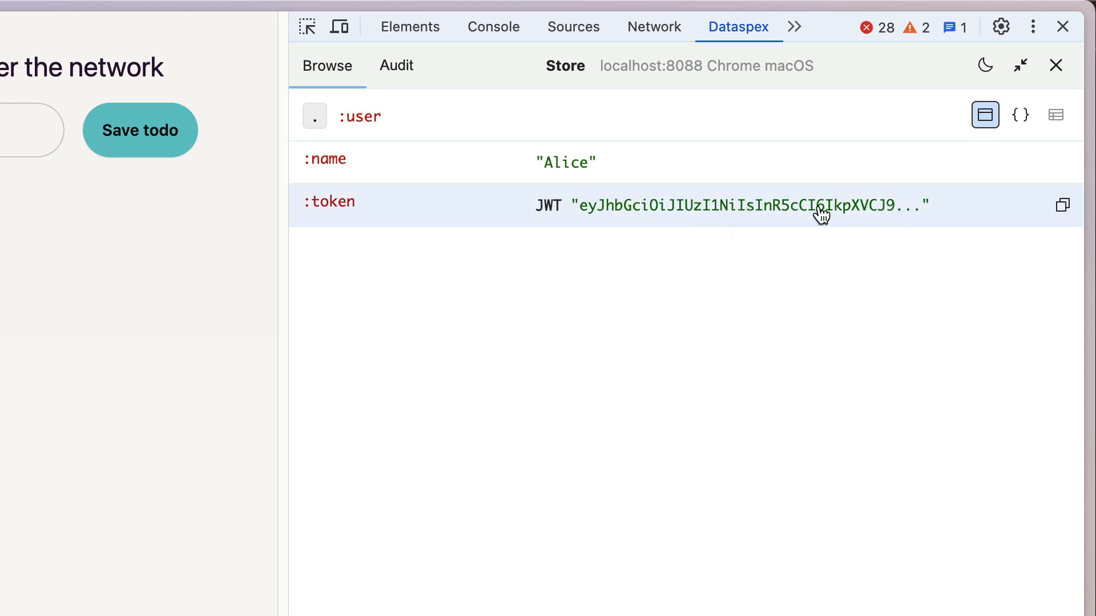
mouse_move(586, 226)
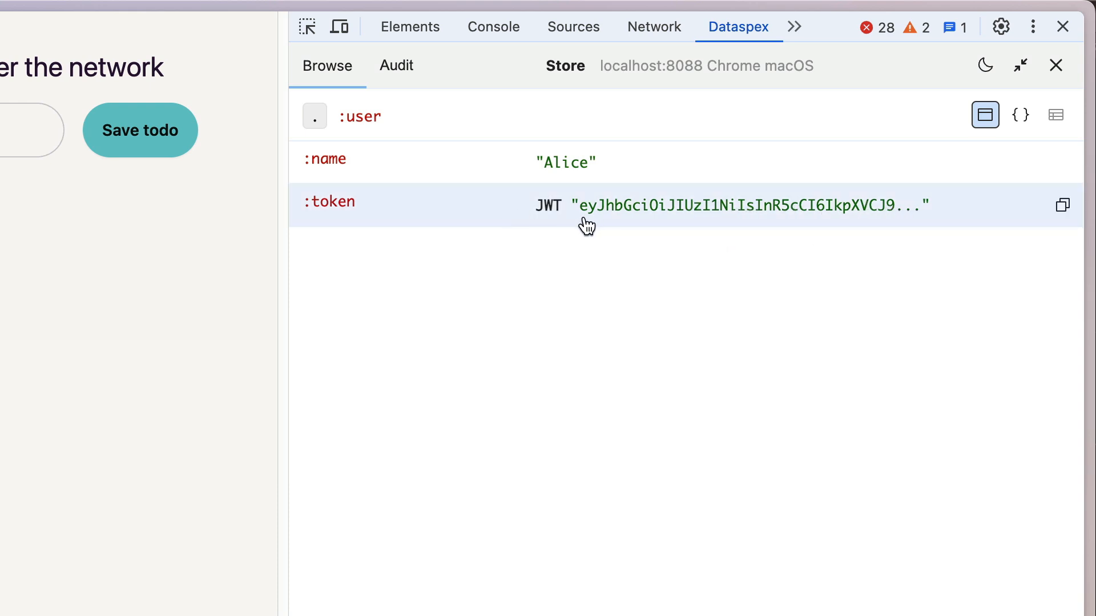
mouse_move(678, 222)
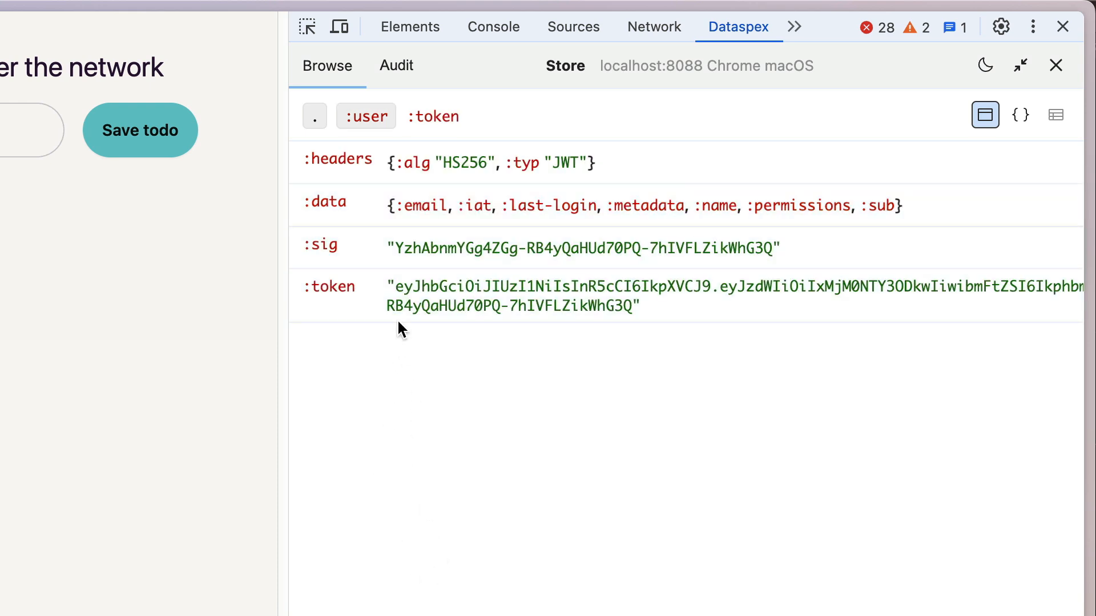
mouse_move(455, 248)
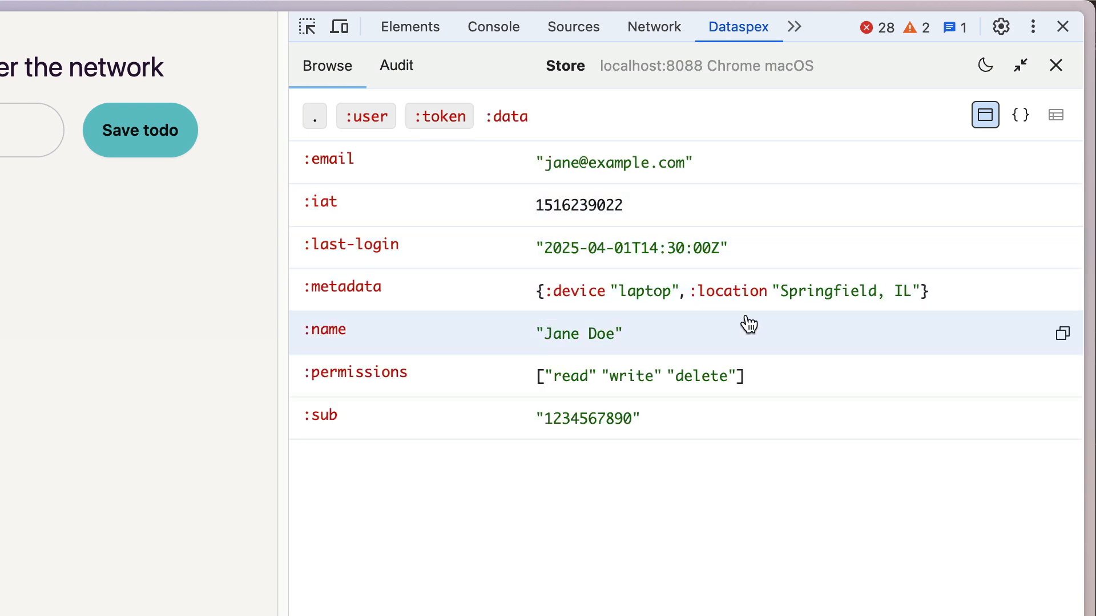
mouse_move(757, 427)
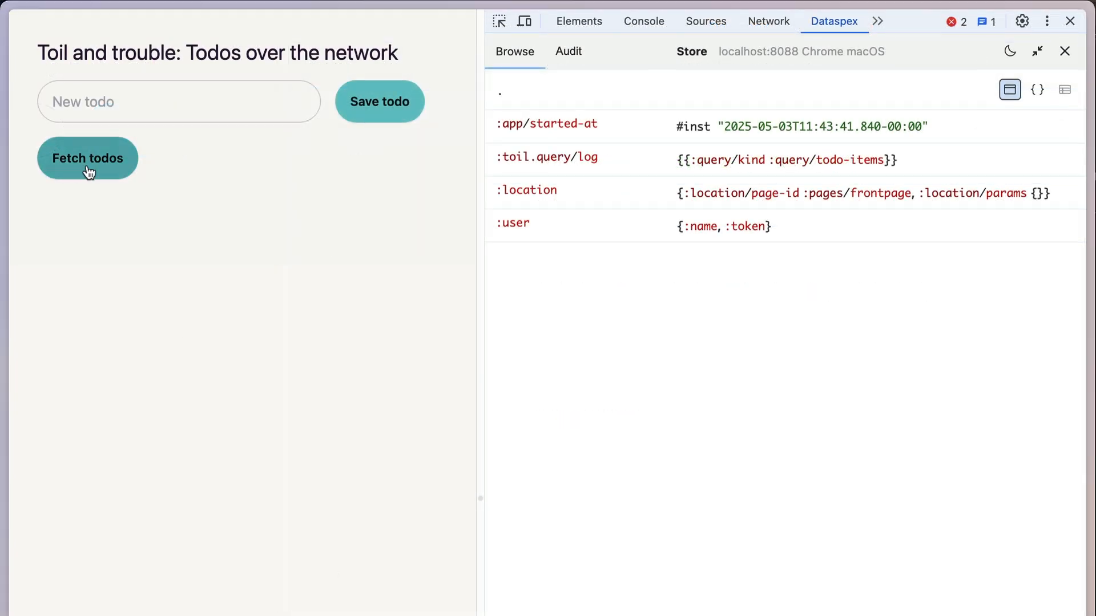
Fetch the todos and inspect the todo-items query's eight result maps, then return to the store root
click(87, 157)
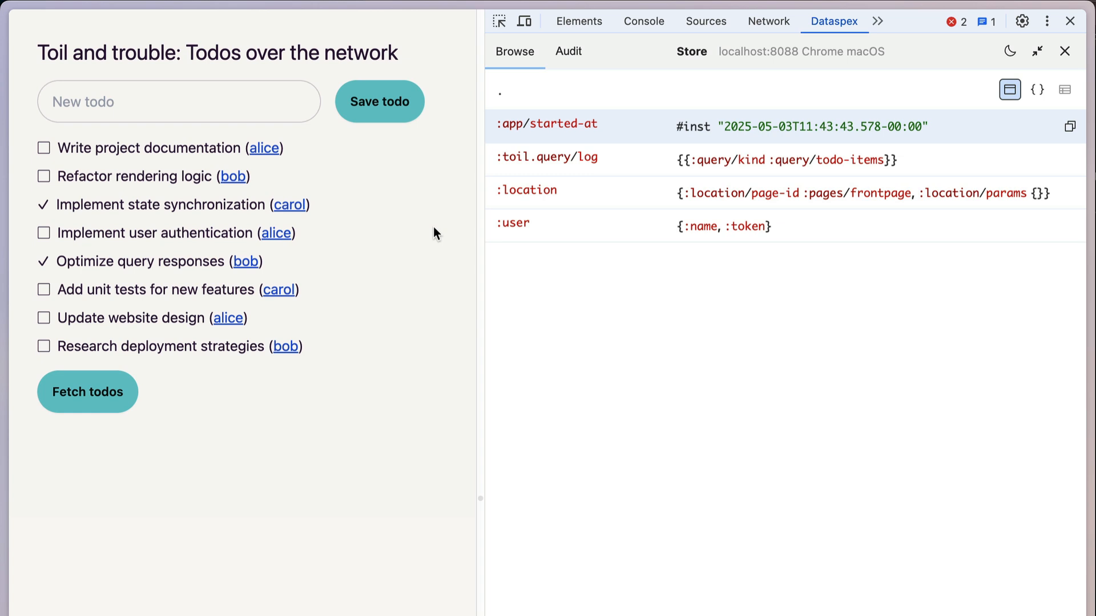
click(548, 156)
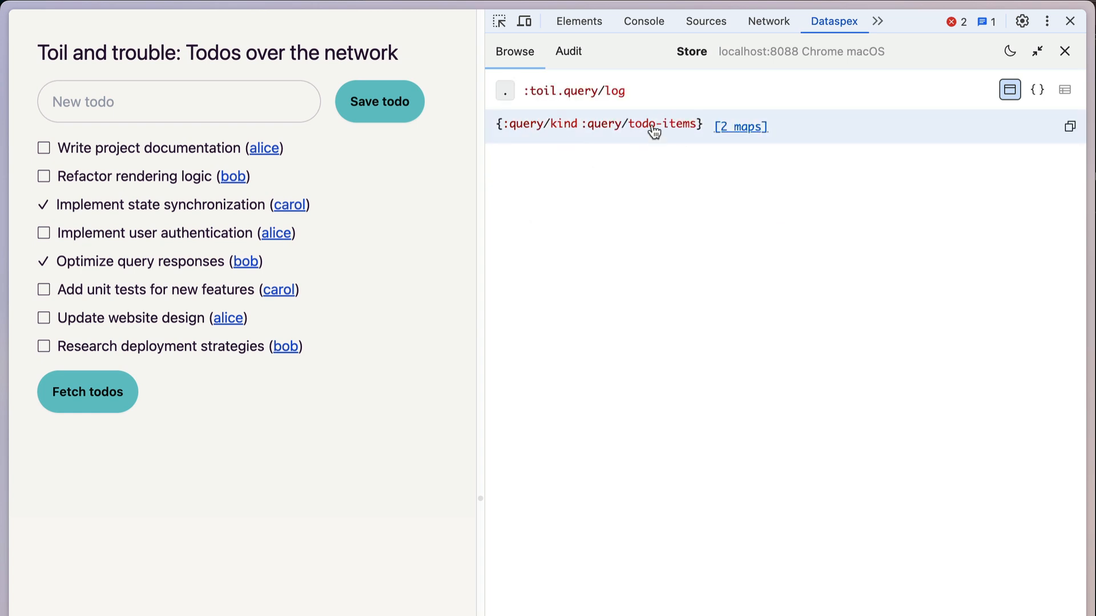
click(638, 125)
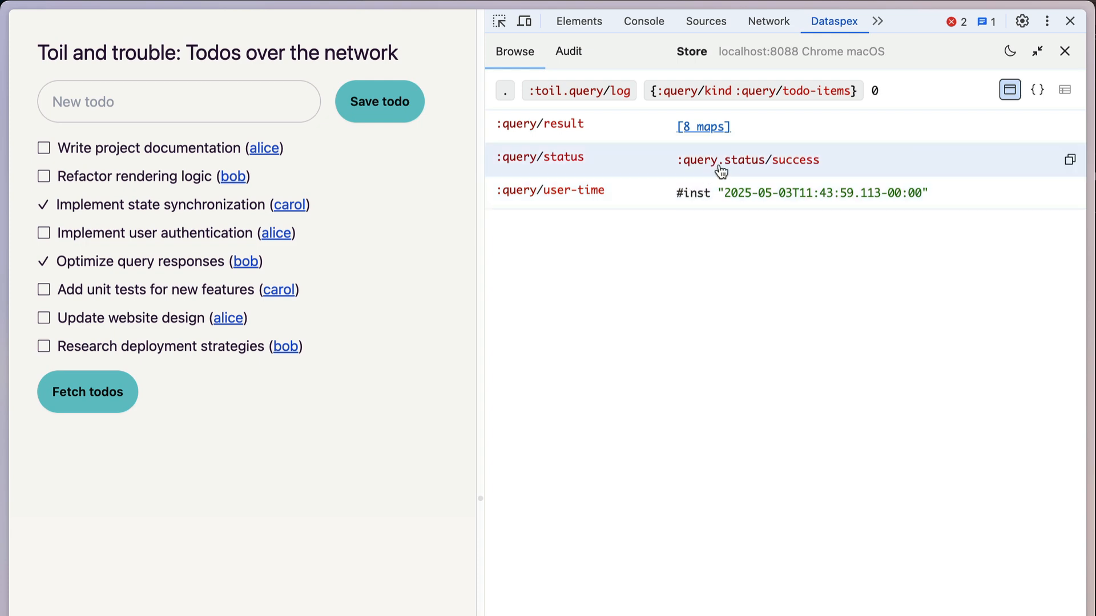
mouse_move(706, 194)
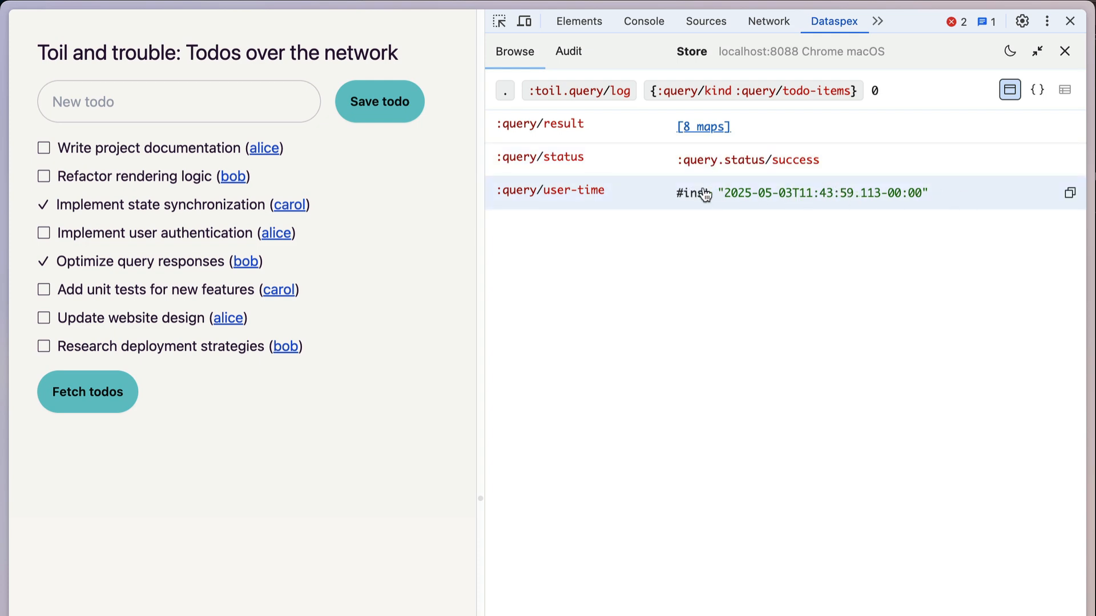
click(703, 127)
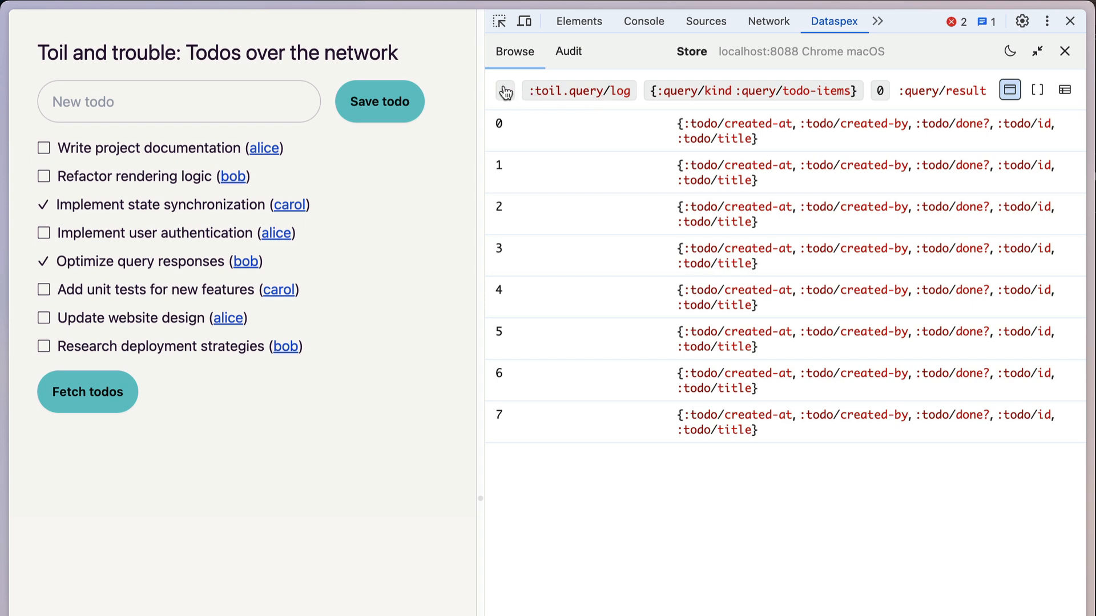
click(504, 90)
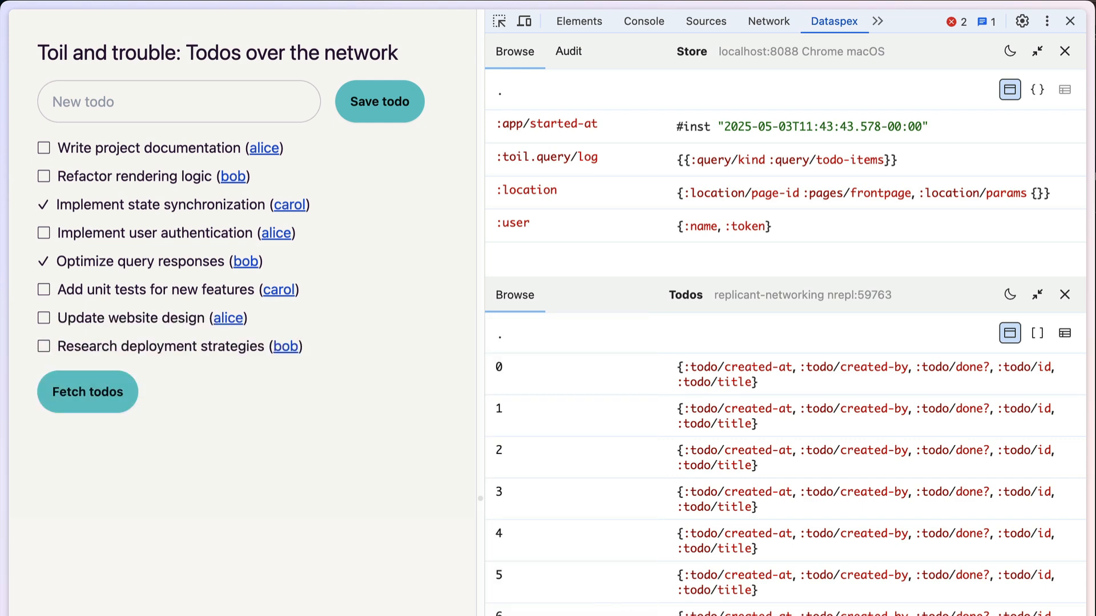
mouse_move(759, 160)
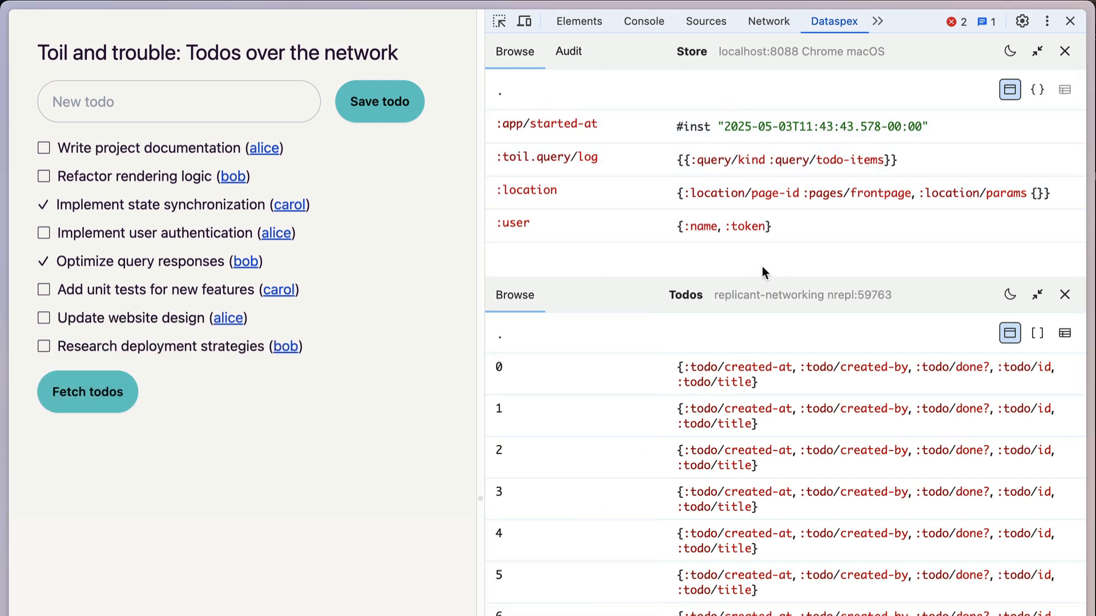
Create the todo 'Showcase the data browser' and view its create-todo audit summary in the Todos panel
click(178, 102)
text(Showcase the)
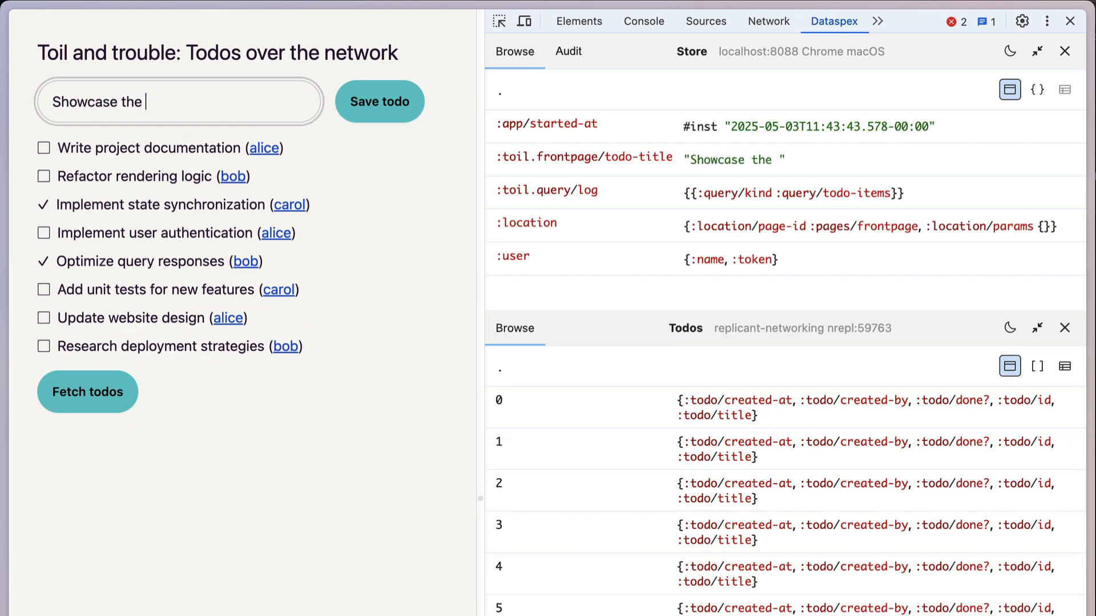
text(data browser)
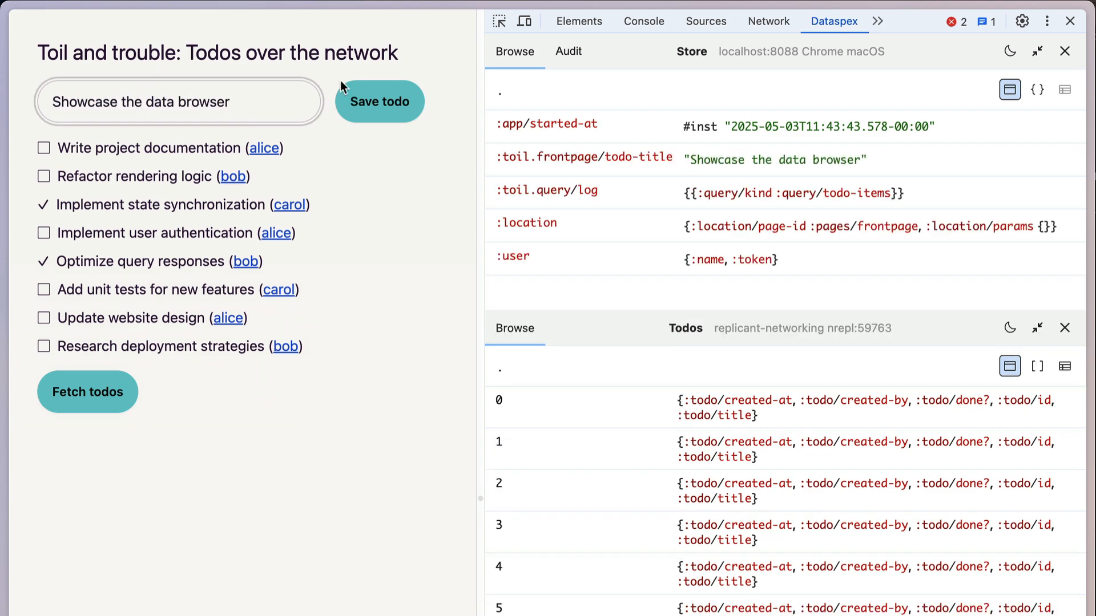
click(379, 102)
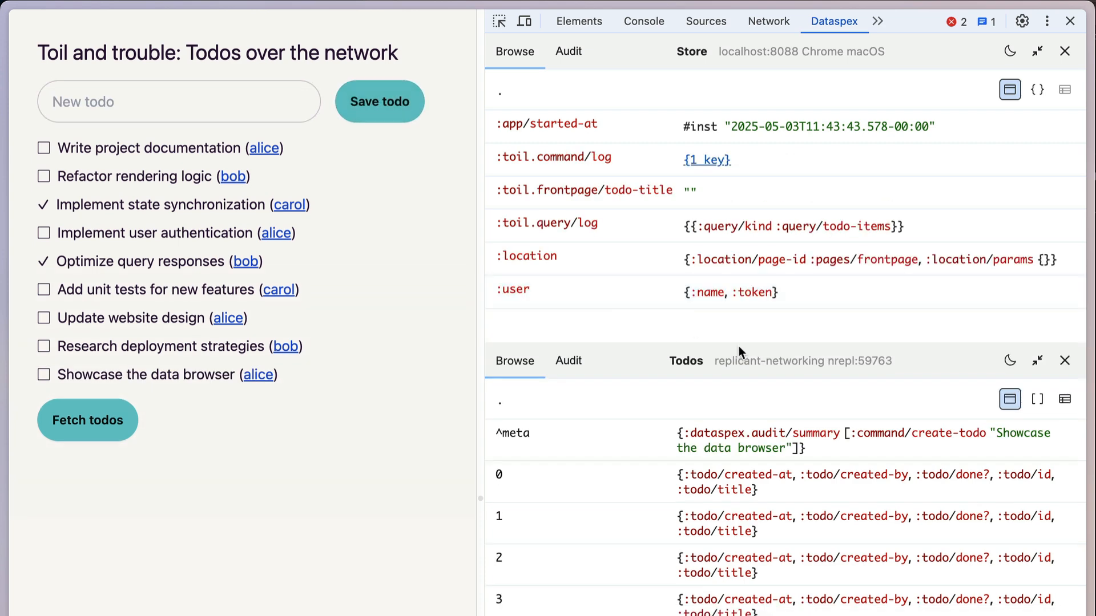
scroll(down, 3)
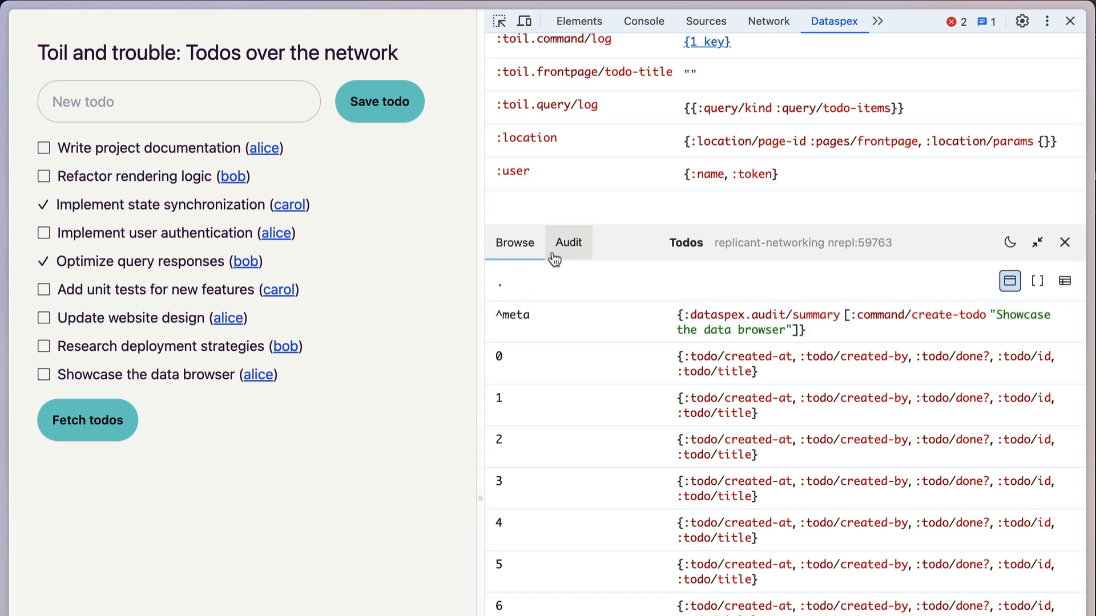
Expand the create-todo entry in the Todos audit log to reveal the added todo map's fields
click(568, 242)
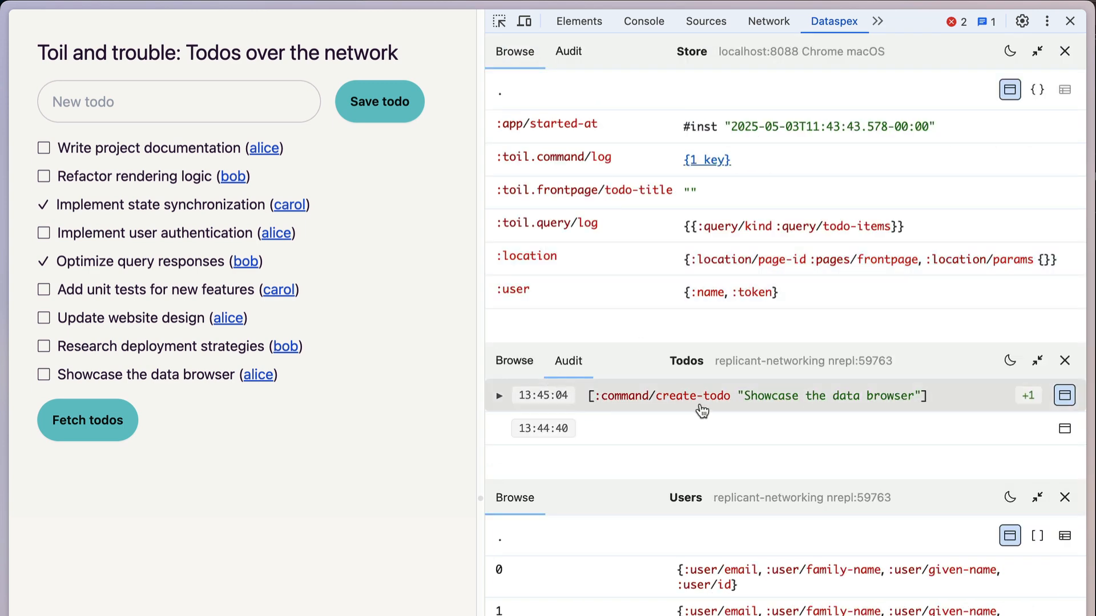
click(499, 396)
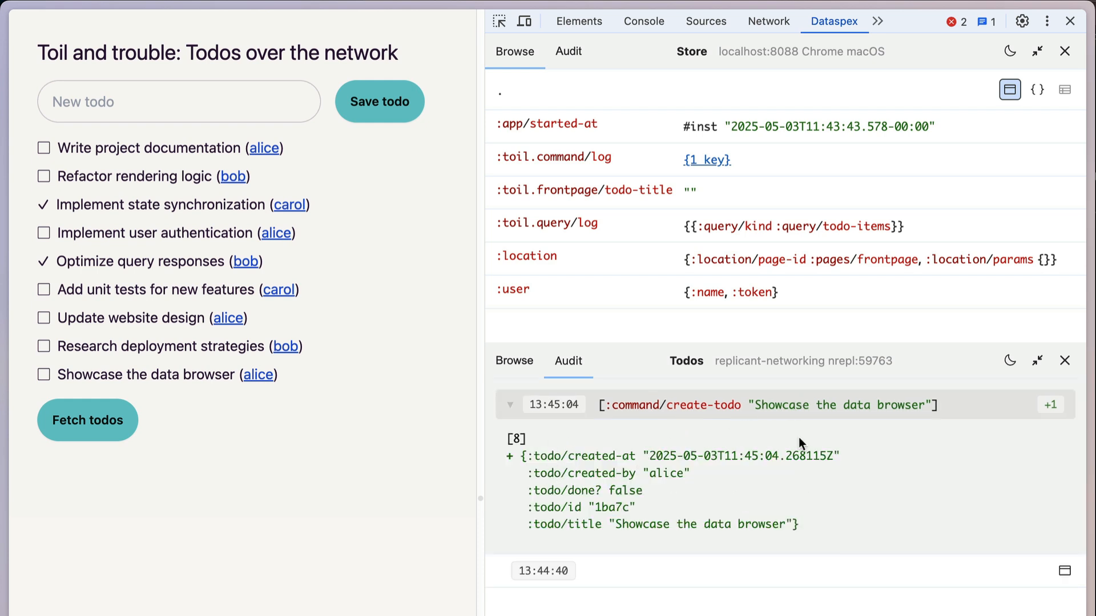
mouse_move(720, 360)
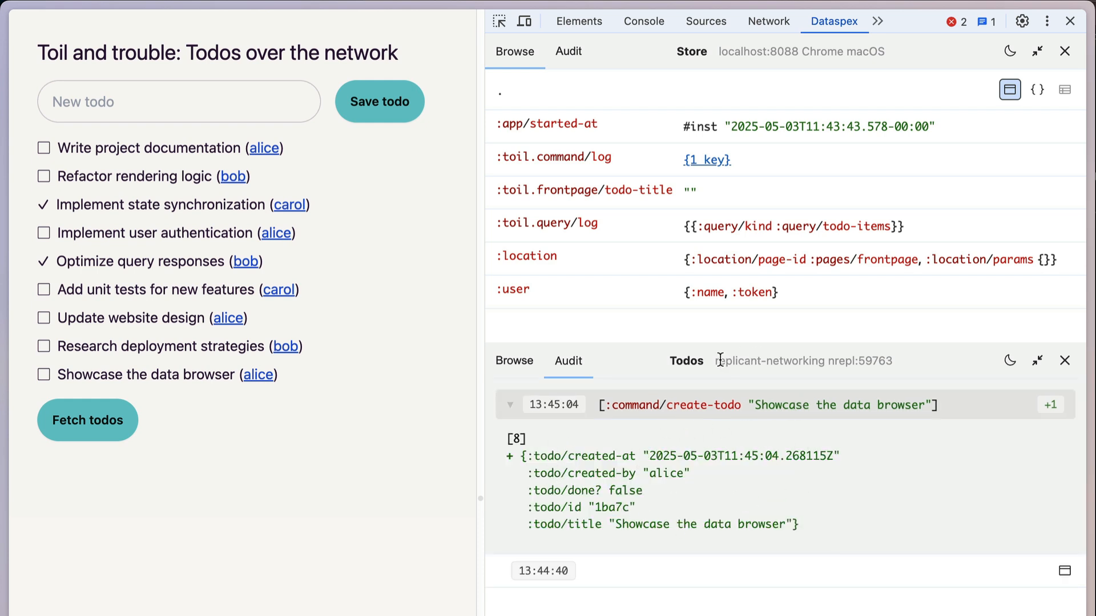
mouse_move(901, 364)
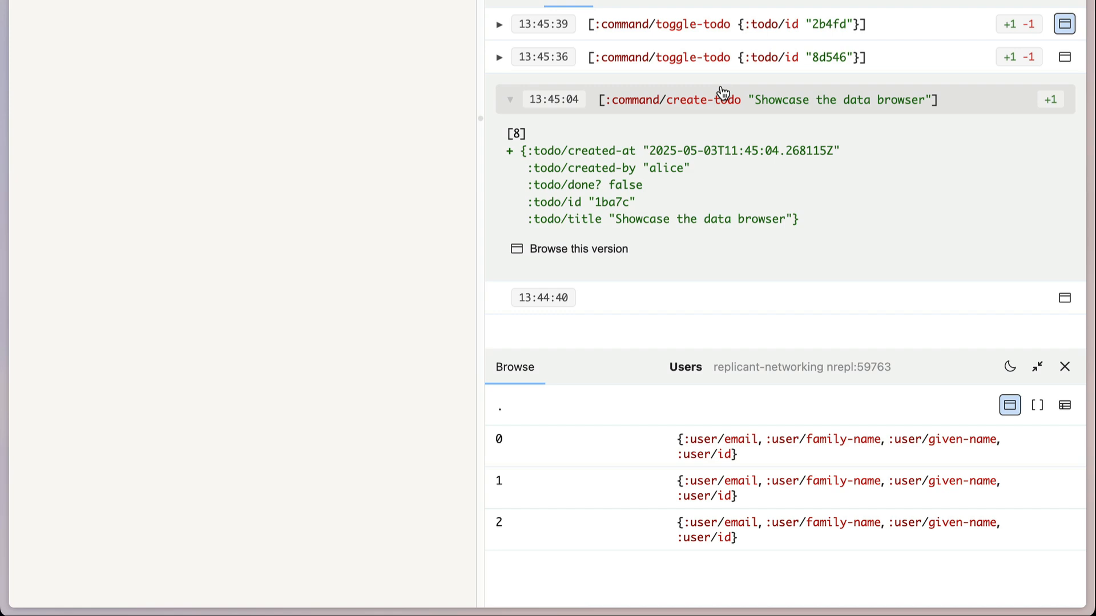
click(576, 249)
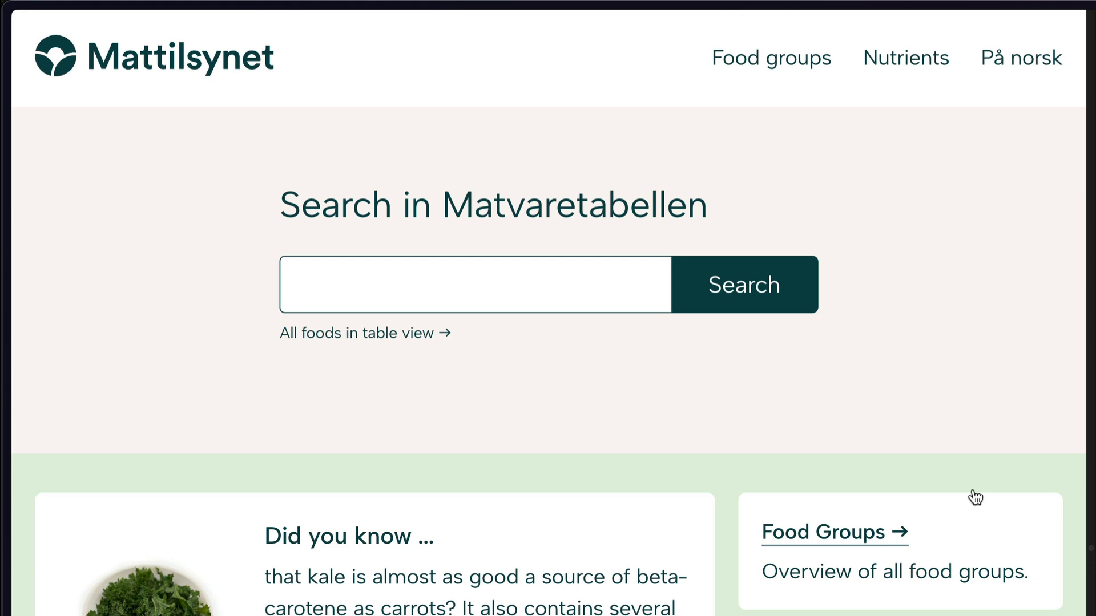
mouse_move(927, 211)
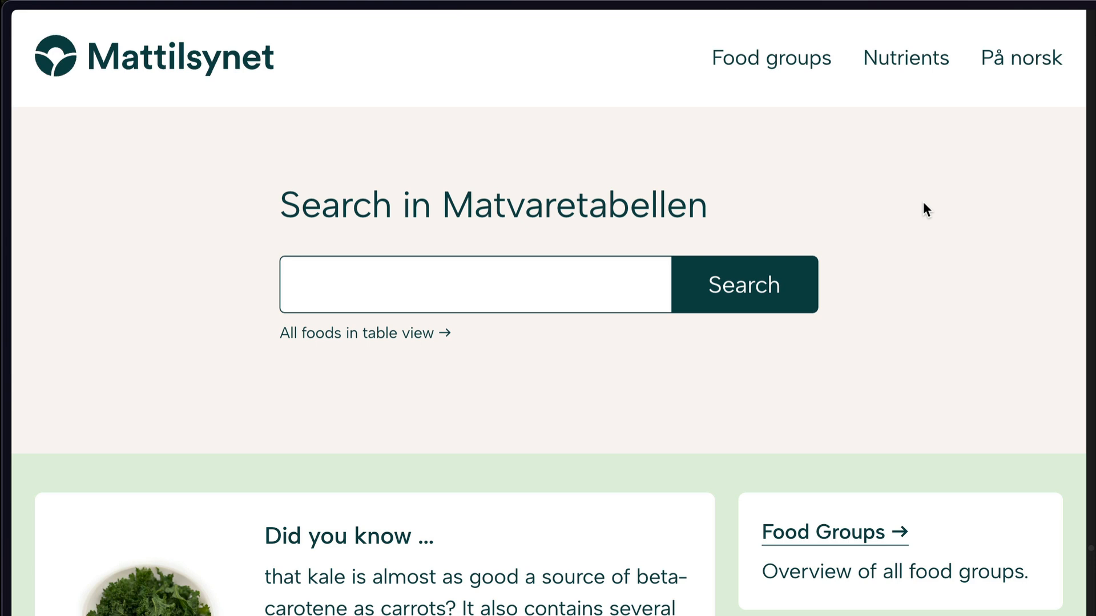
mouse_move(961, 313)
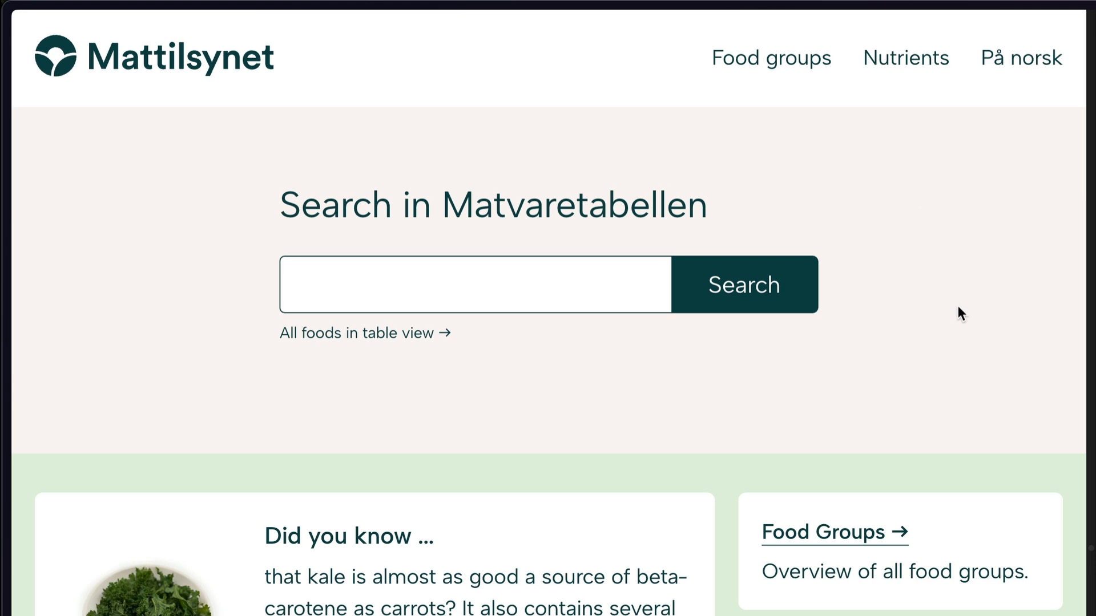
mouse_move(968, 339)
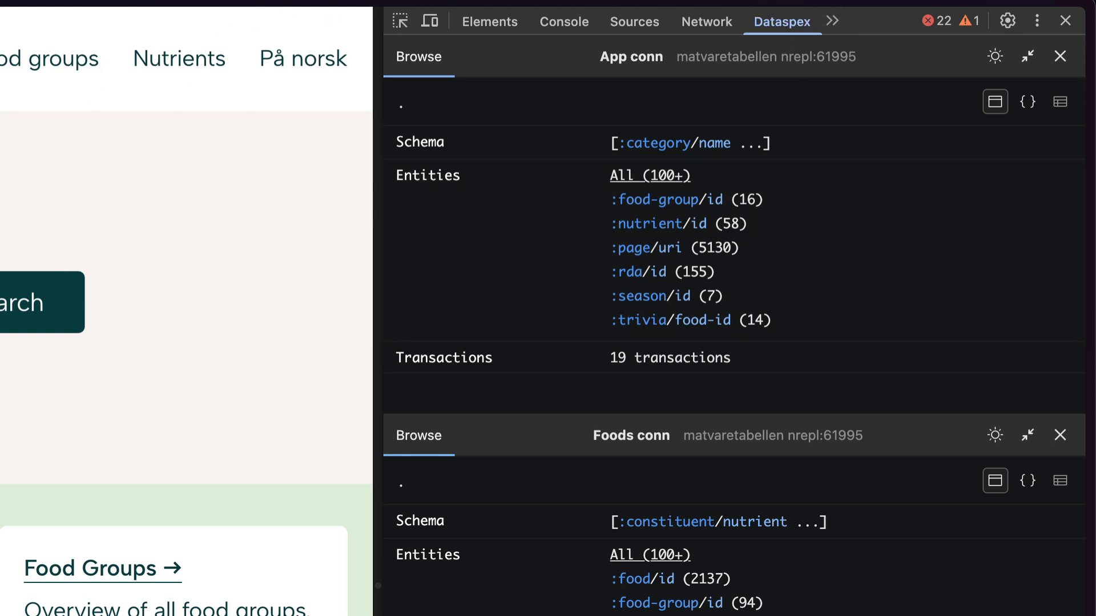
mouse_move(741, 148)
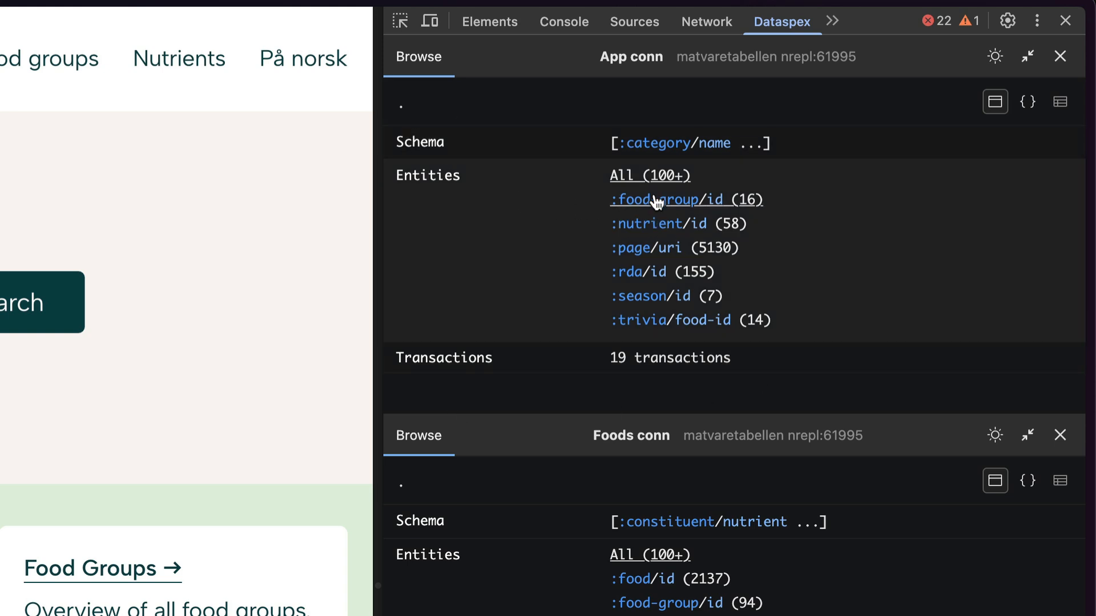
mouse_move(642, 271)
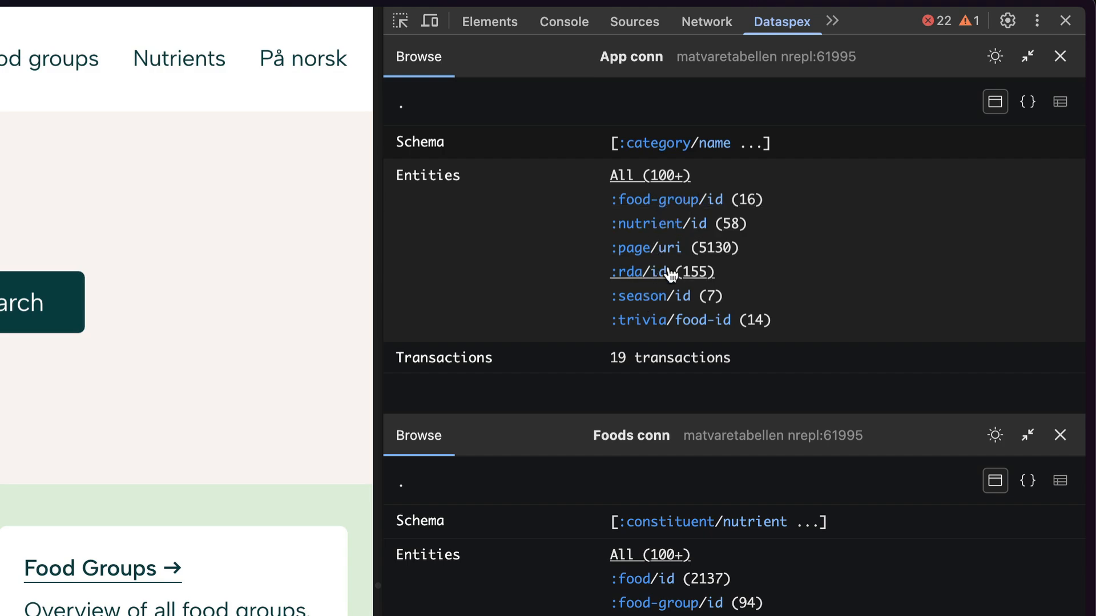
Browse App conn's :page/uri entities and the food 01.063's calorie details in Foods conn
click(642, 248)
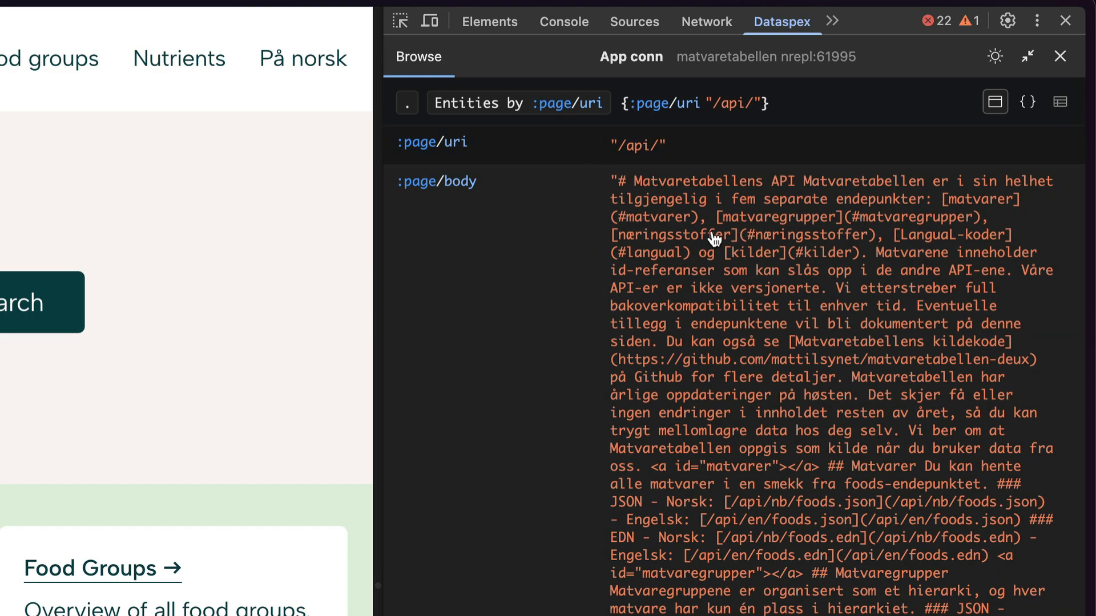
mouse_move(653, 392)
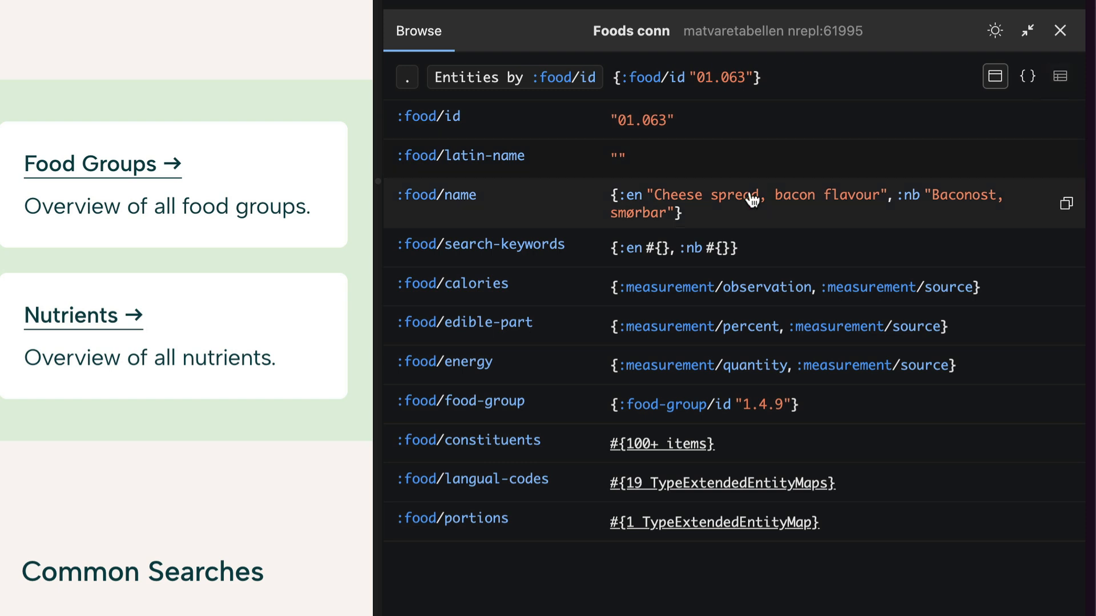
mouse_move(735, 304)
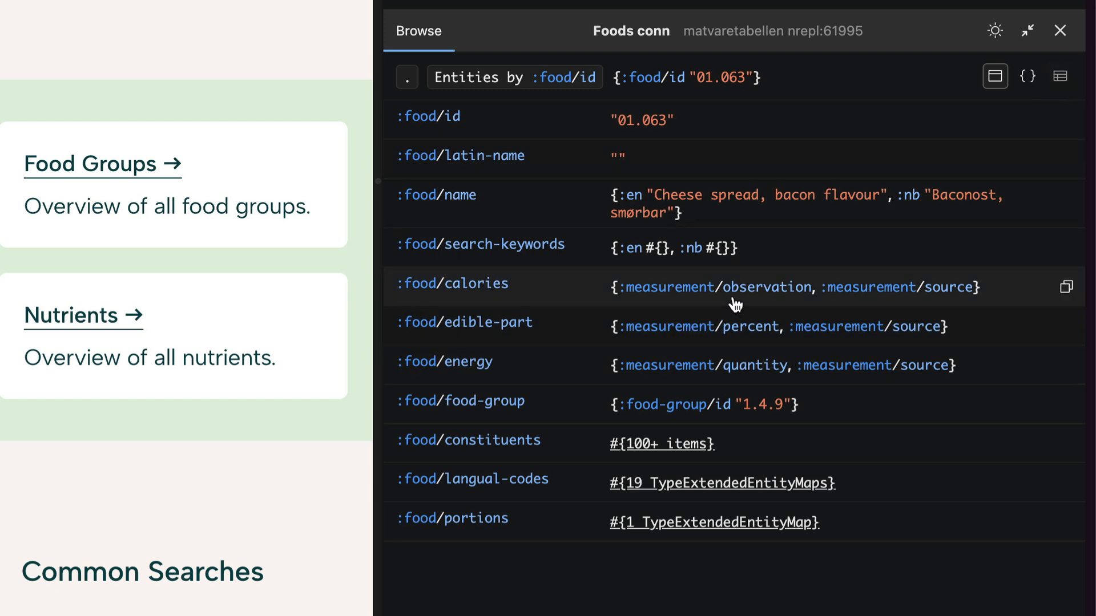
click(454, 283)
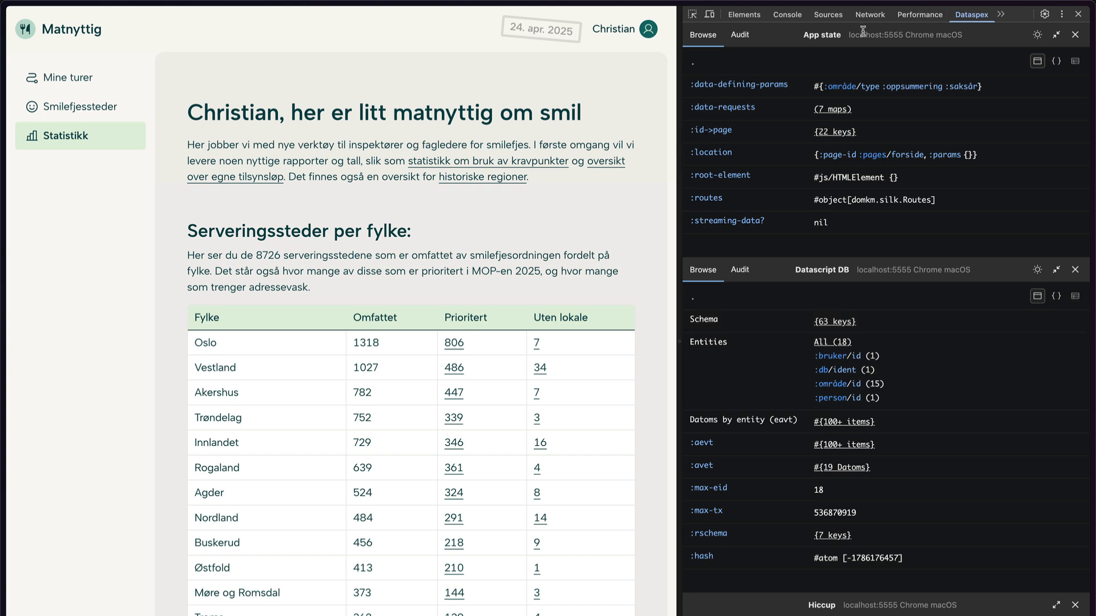
mouse_move(918, 57)
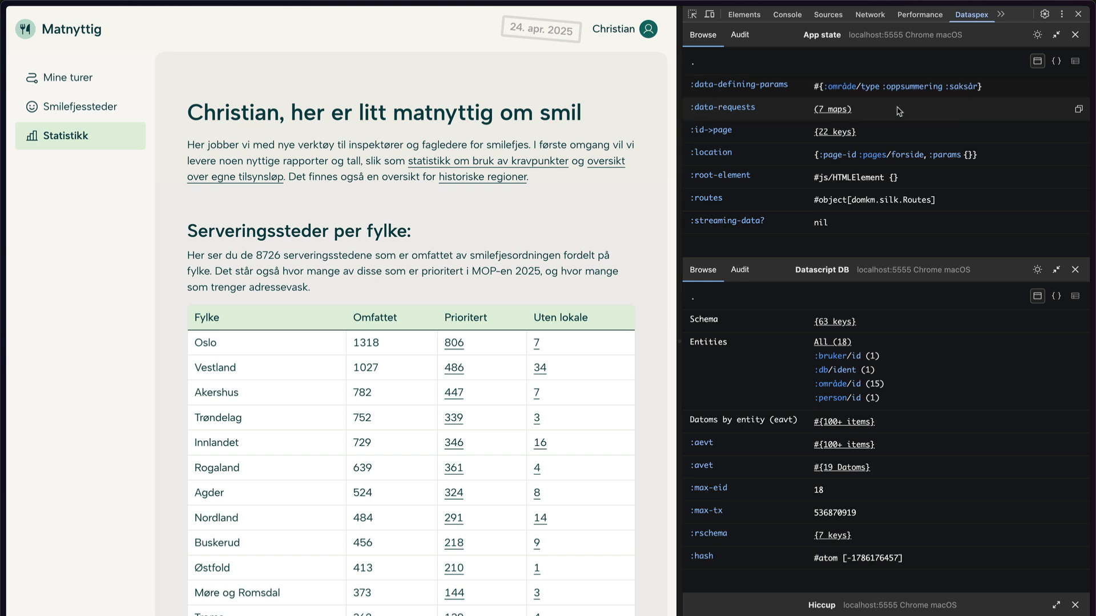
mouse_move(803, 73)
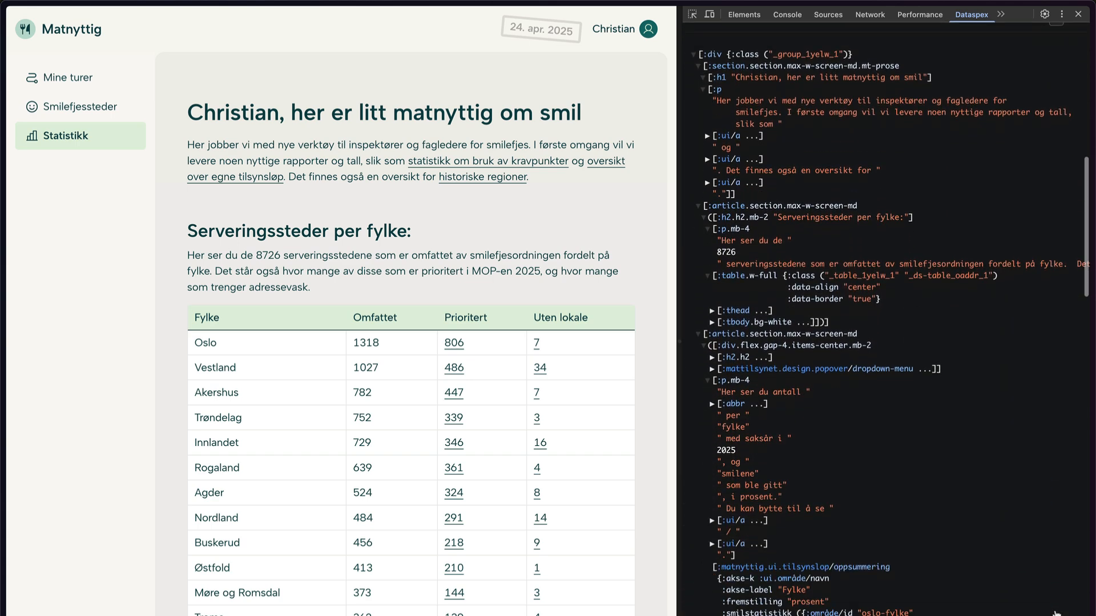
mouse_move(96, 394)
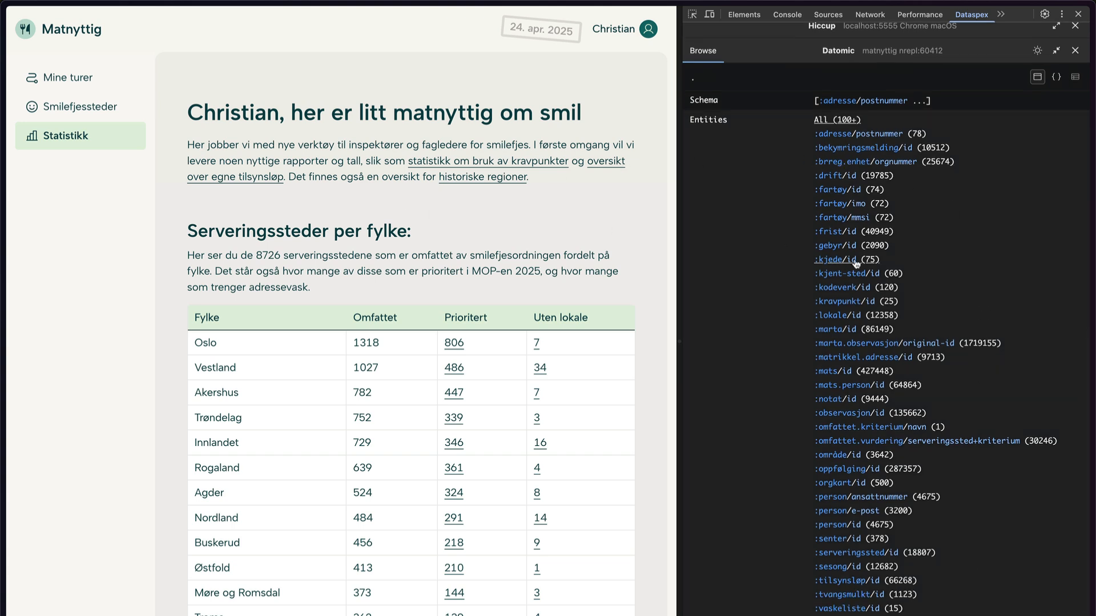
mouse_move(883, 111)
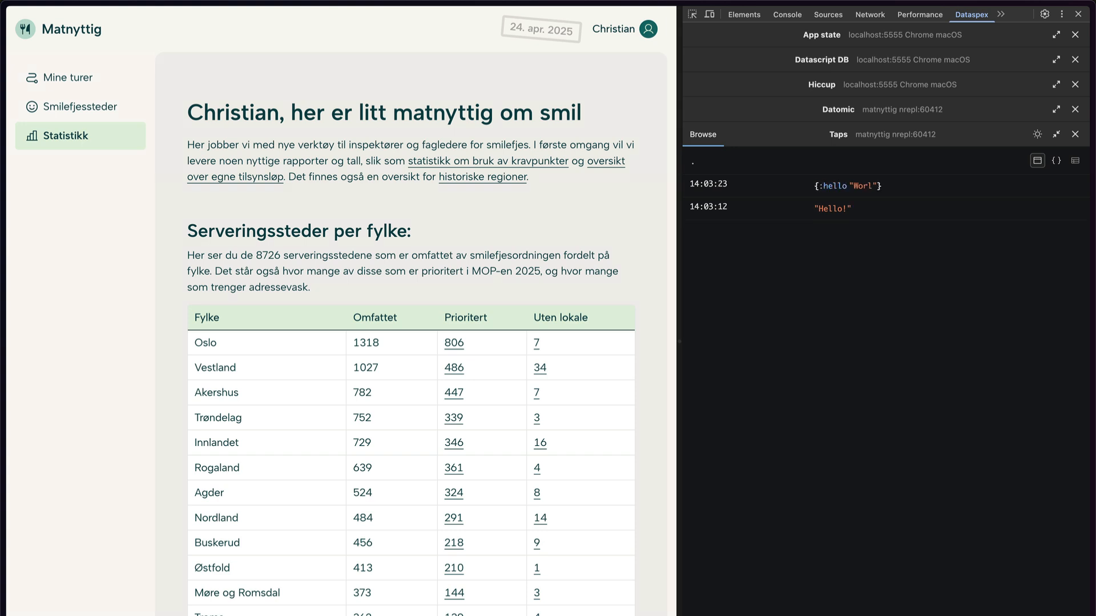
mouse_move(944, 132)
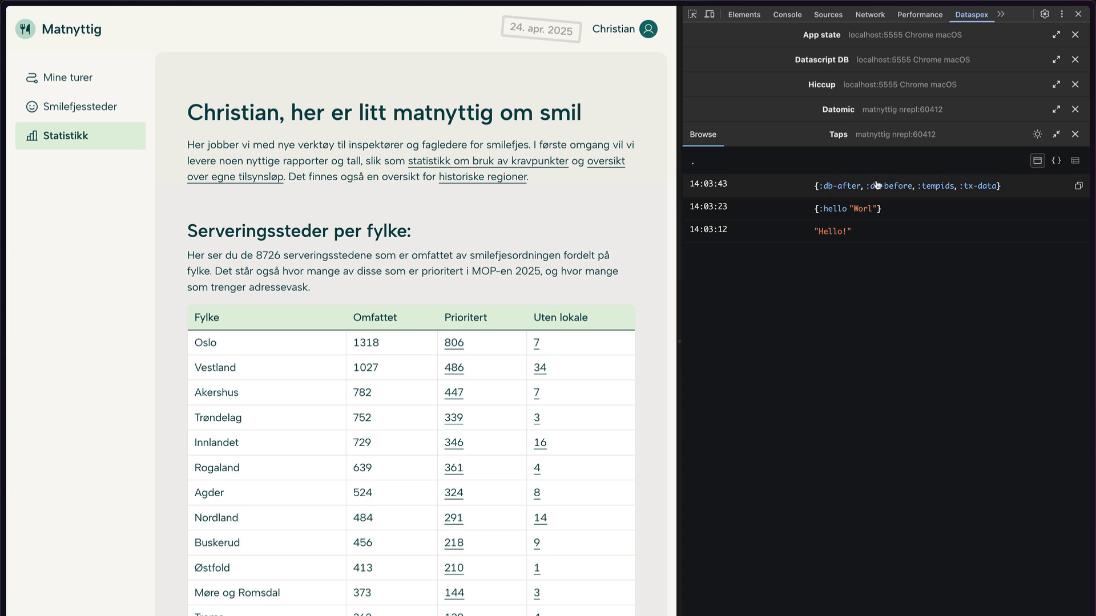
Inspect the newest tapped transaction result map in the Taps panel
click(901, 185)
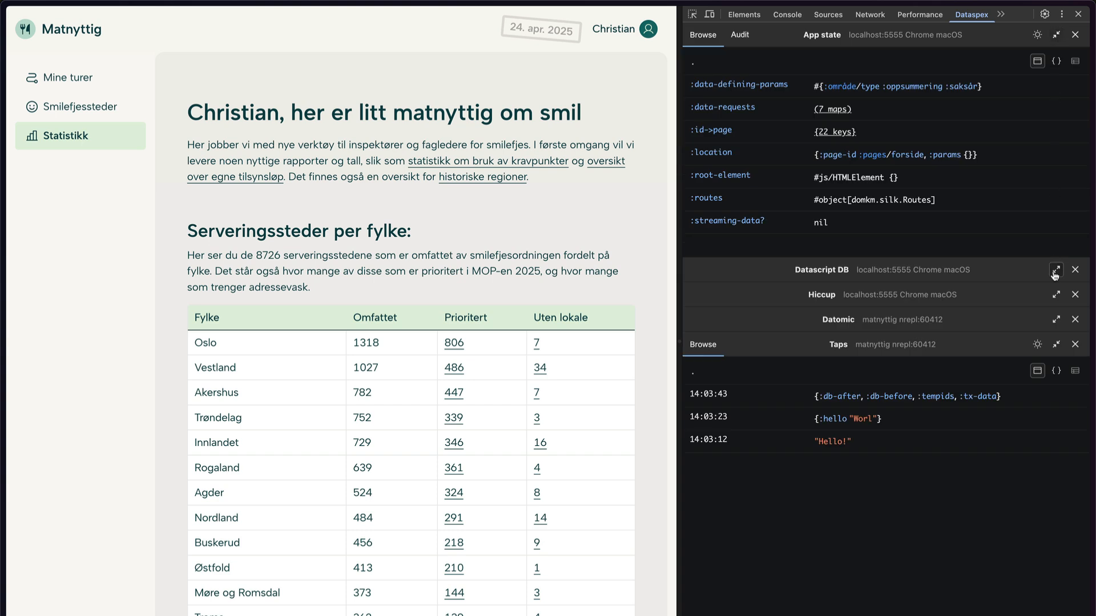
Expand the Datascript DB panel below App state, showing its schema, 18 entities and datom indexes
click(1054, 270)
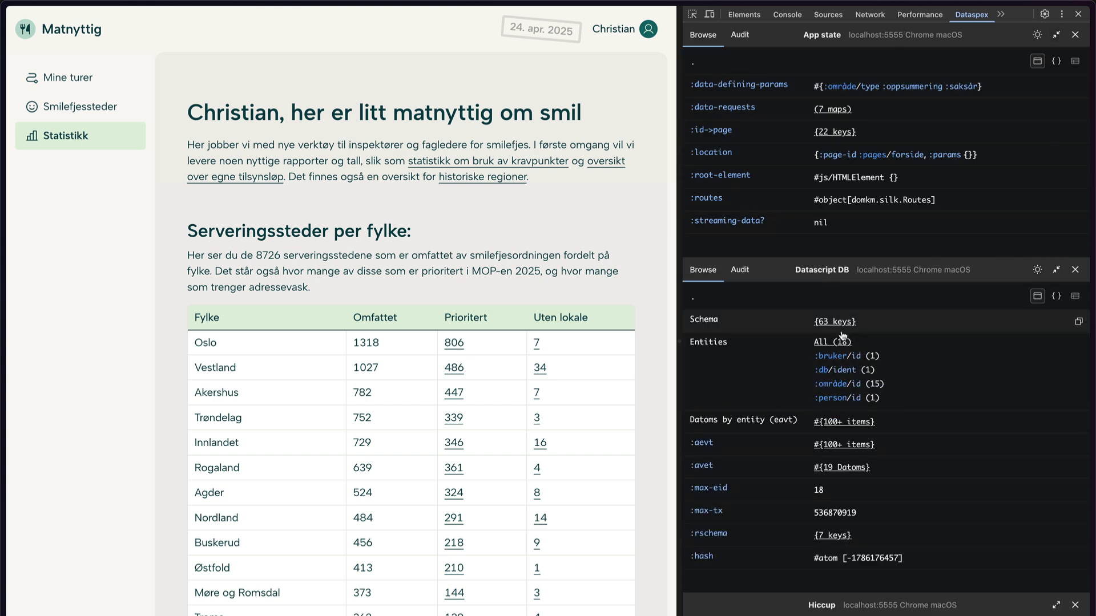
mouse_move(872, 215)
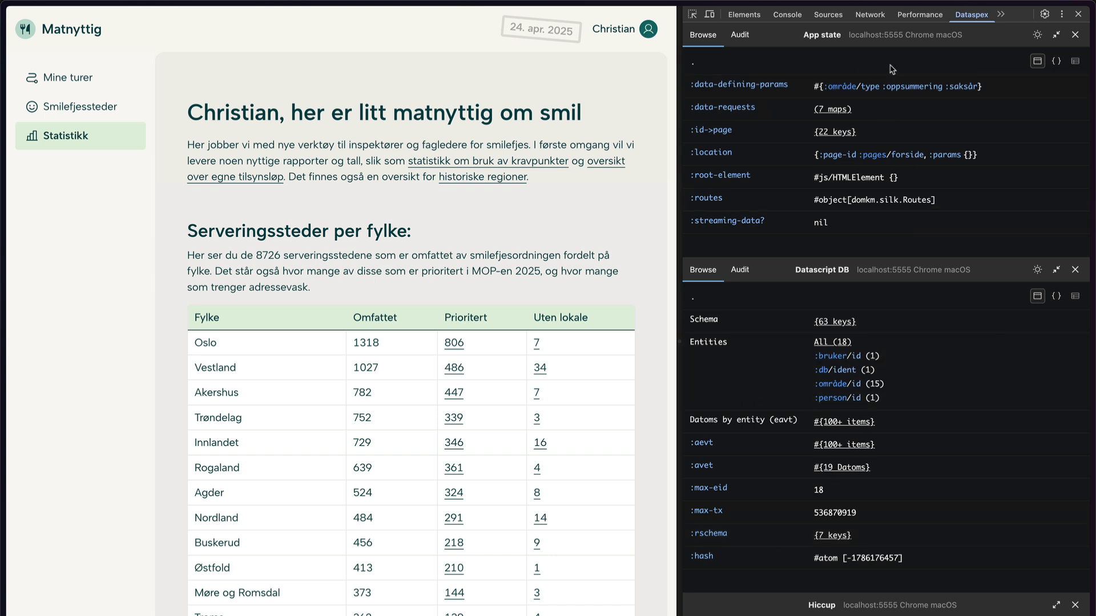
mouse_move(784, 55)
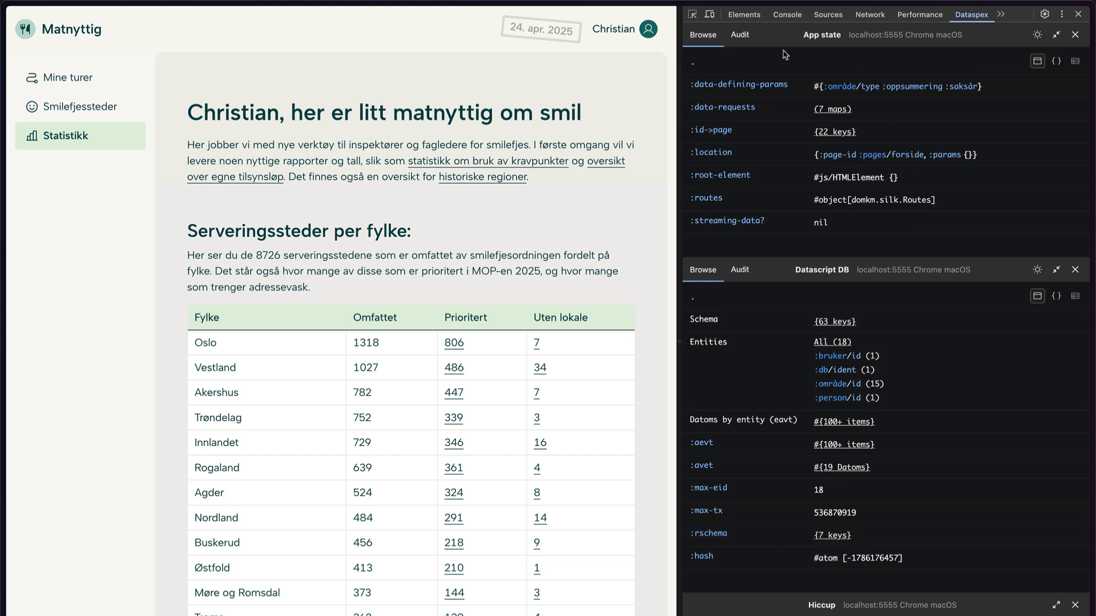